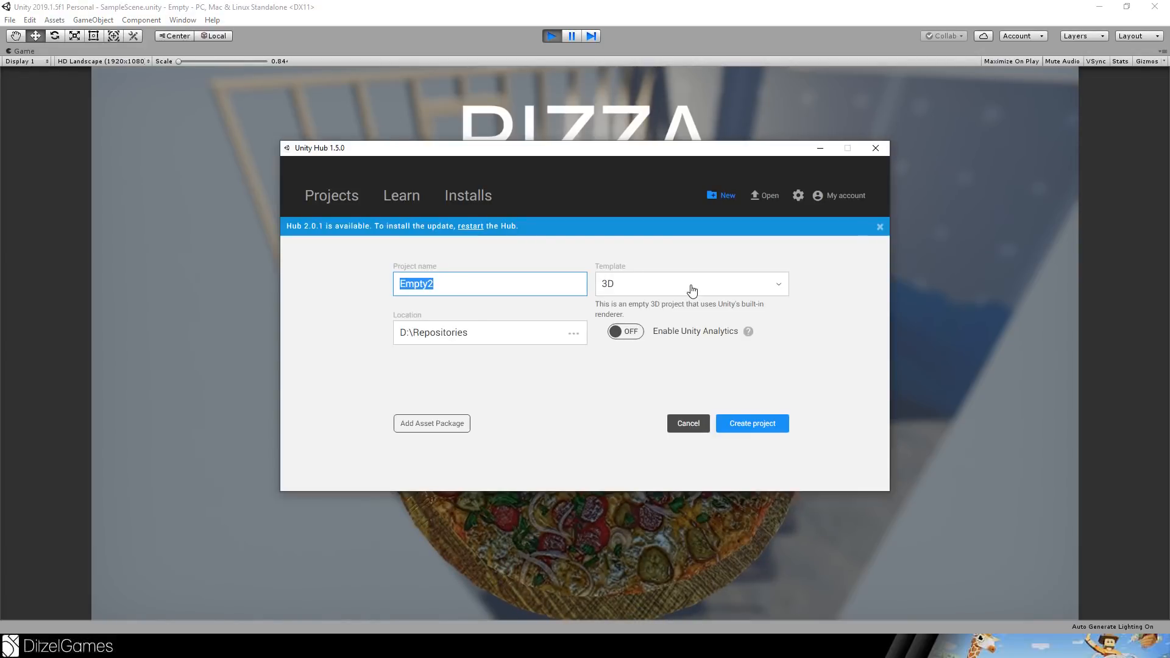
Choose the Lightweight RP template for the Empty2 project and create it.
{"action": "left_click", "coordinate": [690, 284]}
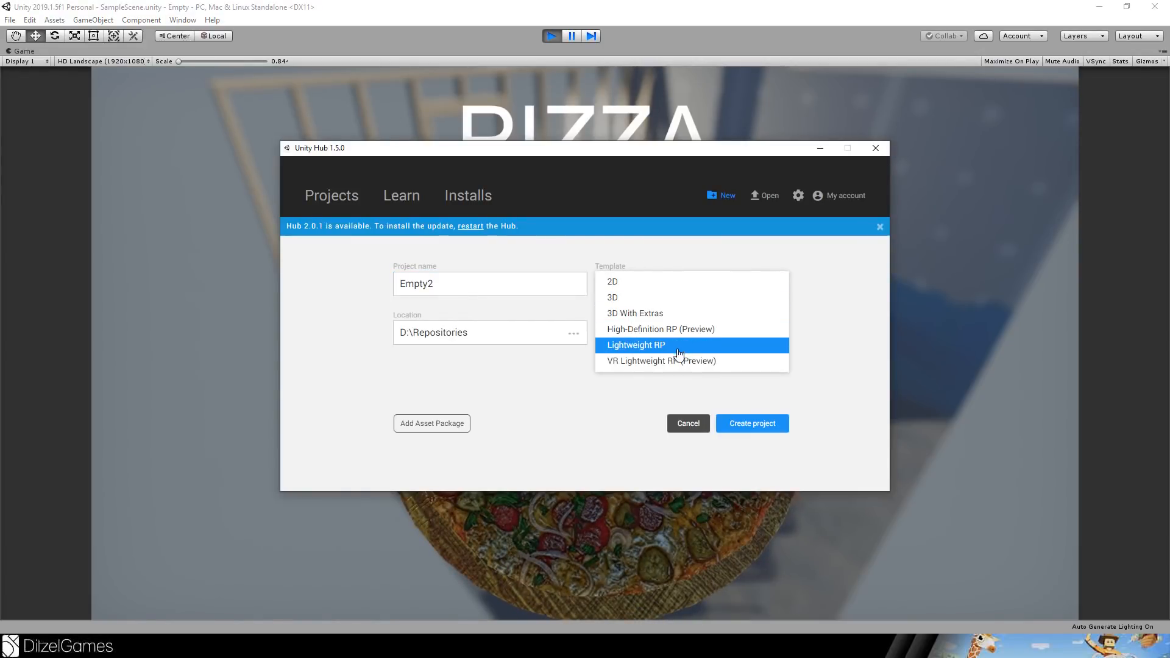
{"action": "left_click", "coordinate": [635, 345]}
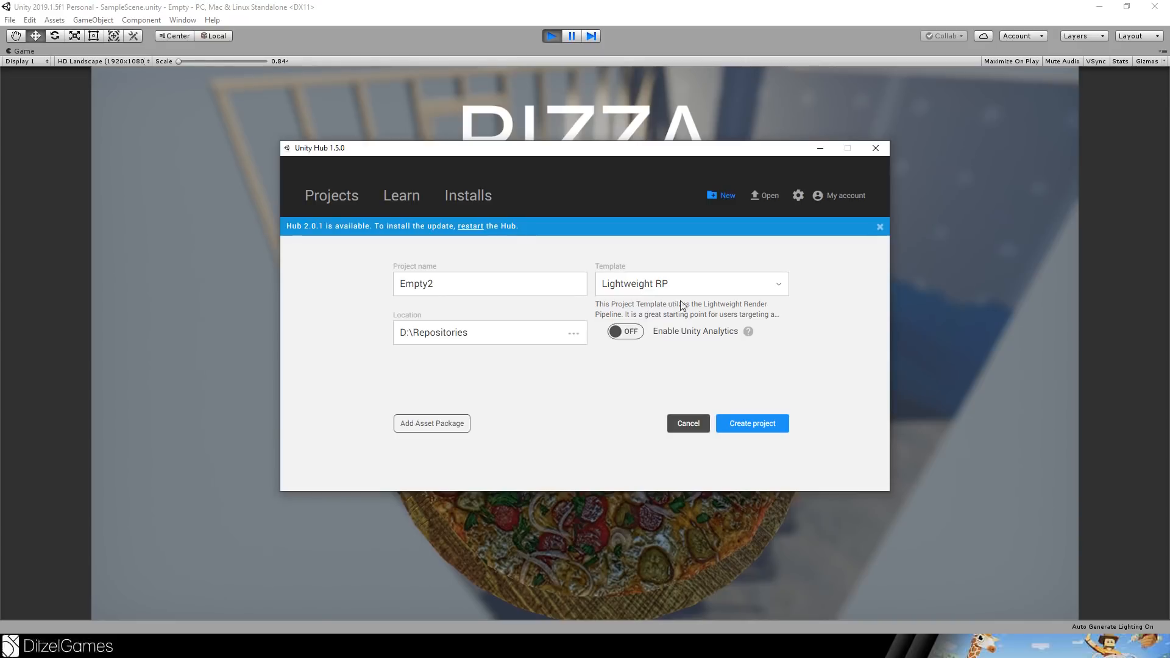
{"action": "left_click", "coordinate": [751, 423]}
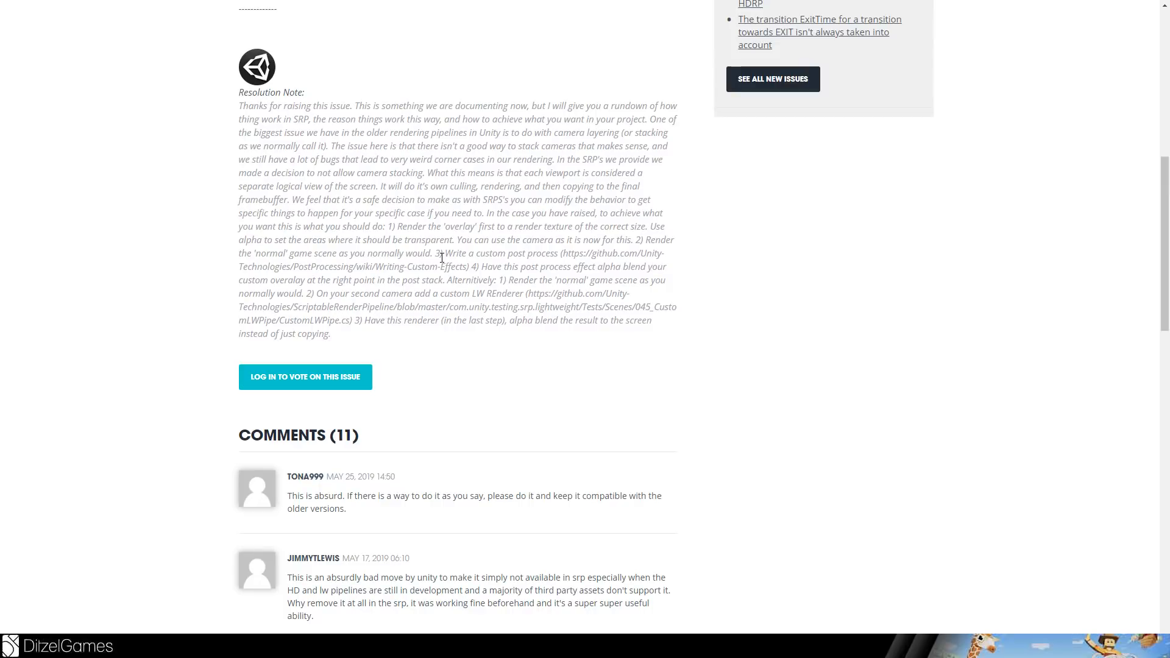
{"action": "scroll", "scroll_direction": "down", "scroll_amount": 3}
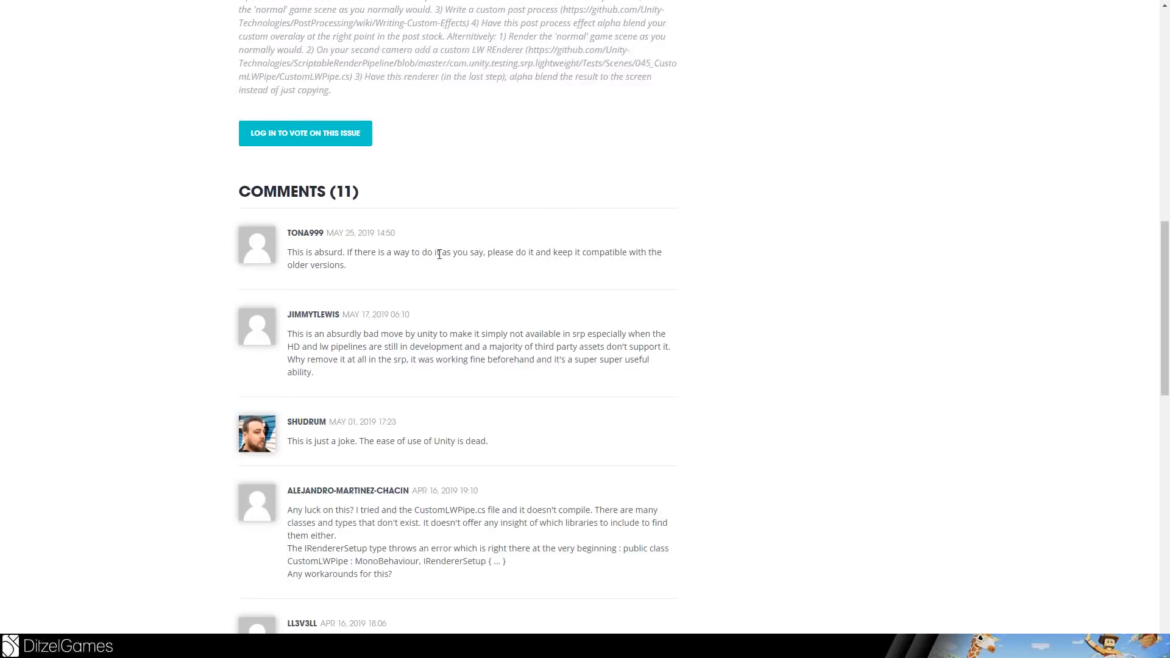
{"action": "mouse_move", "coordinate": [340, 238]}
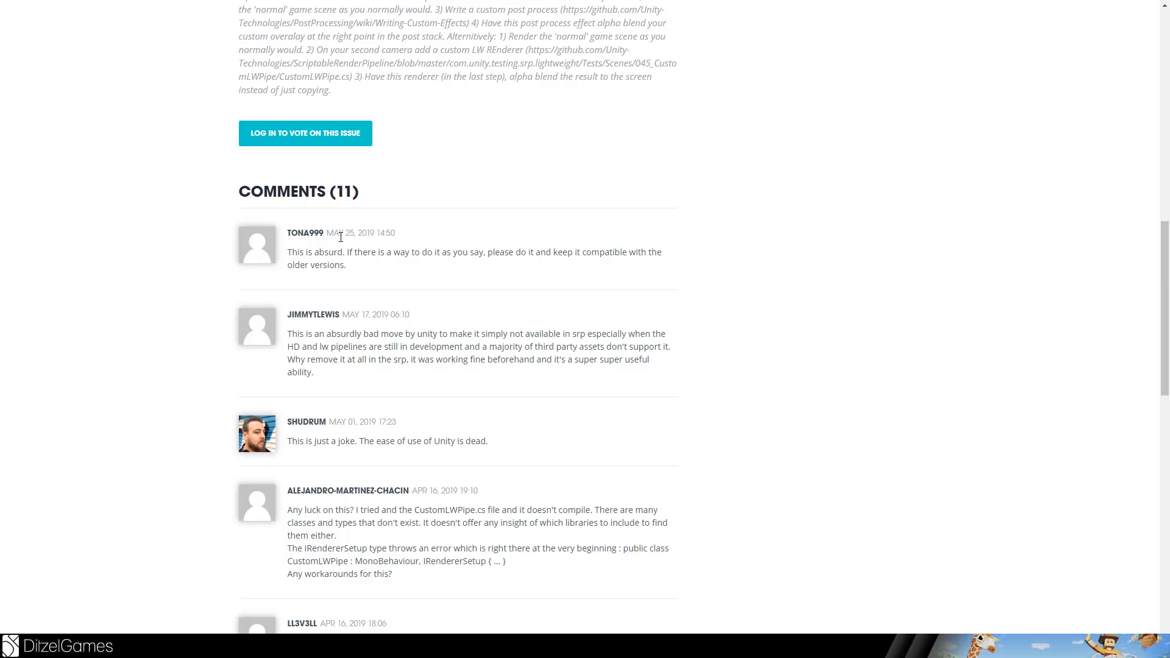
{"action": "key", "text": "alt+tab"}
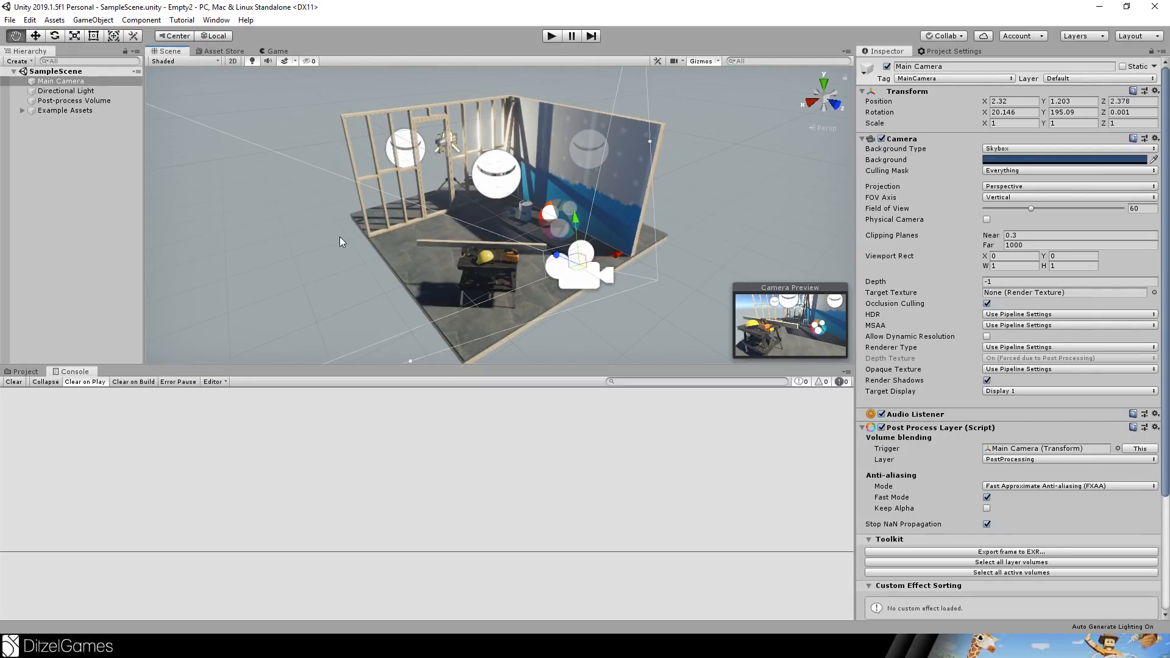
{"action": "mouse_move", "coordinate": [224, 56]}
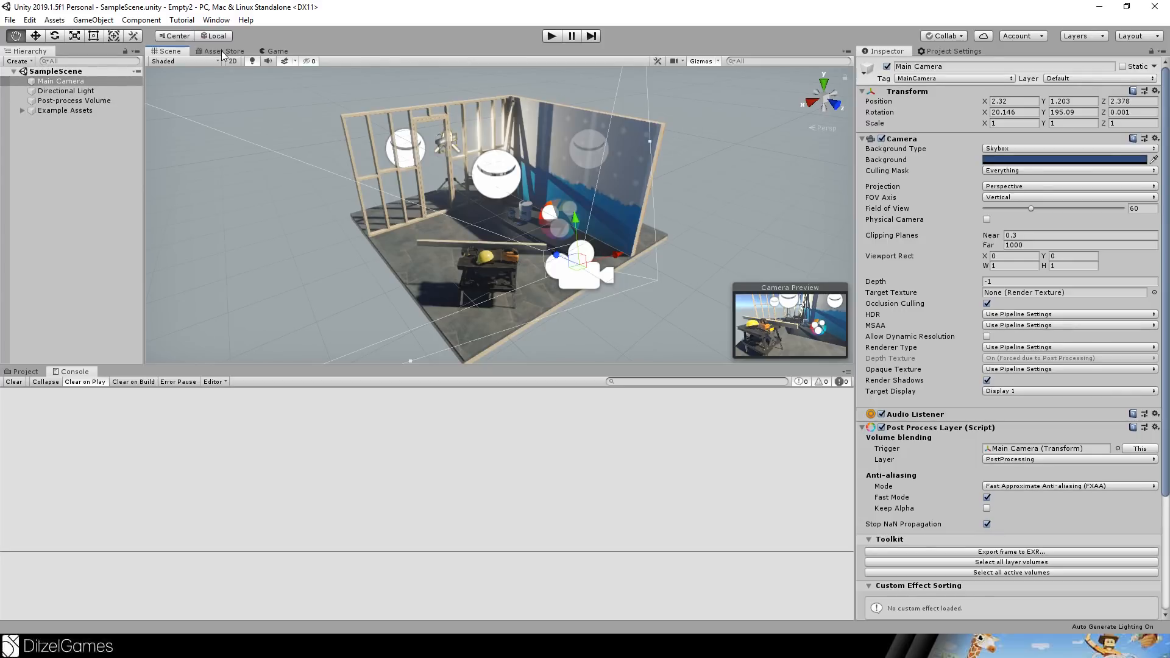
Switch to the in-editor Asset Store showing the free PBR Pizza model.
{"action": "left_click", "coordinate": [222, 51]}
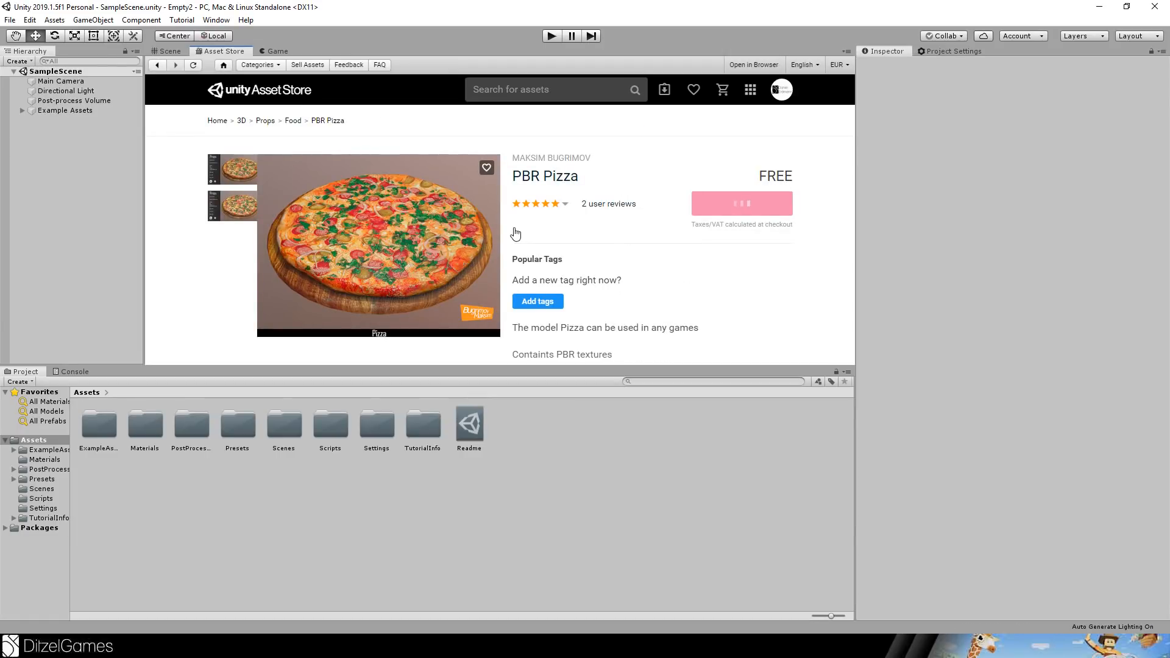
Download and import the free PBR Pizza package into the project.
{"action": "left_click", "coordinate": [167, 51]}
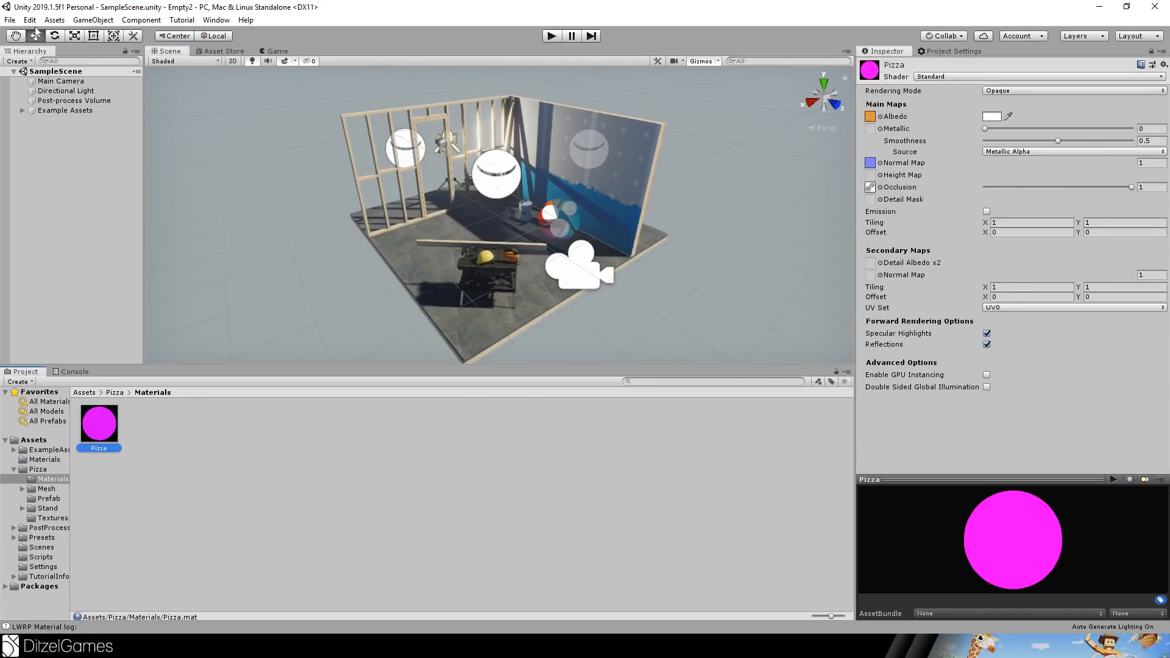
Upgrade the Pizza material to a Lightweight RP material, then browse to the pizza's Prefab folder.
{"action": "left_click", "coordinate": [30, 20]}
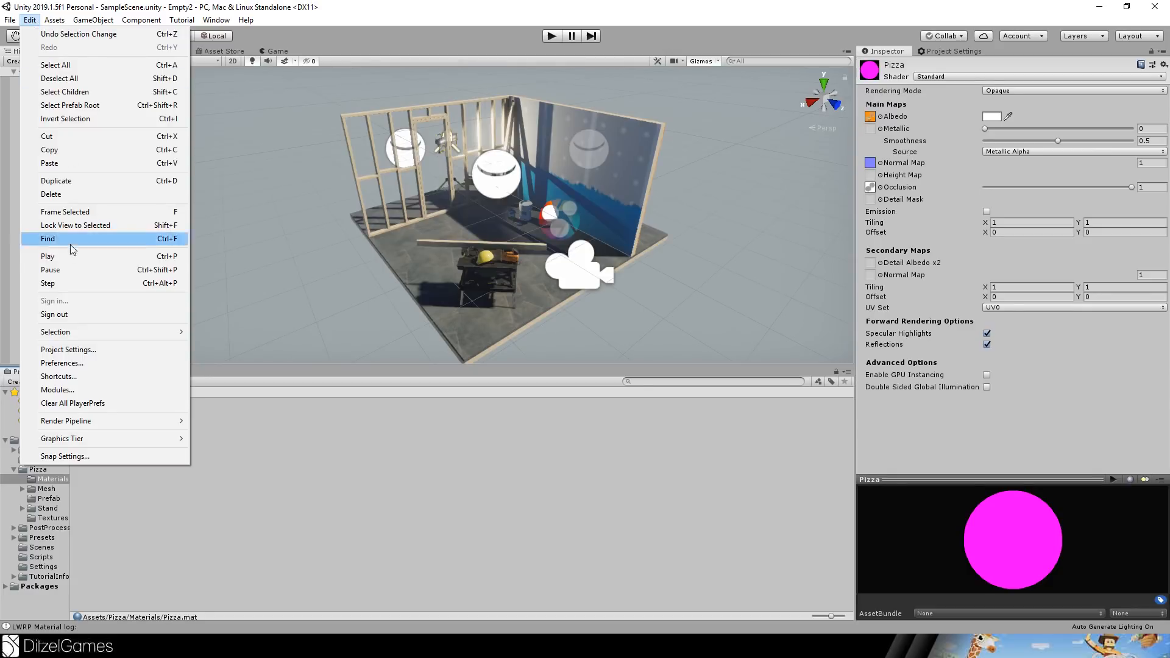
{"action": "mouse_move", "coordinate": [65, 421]}
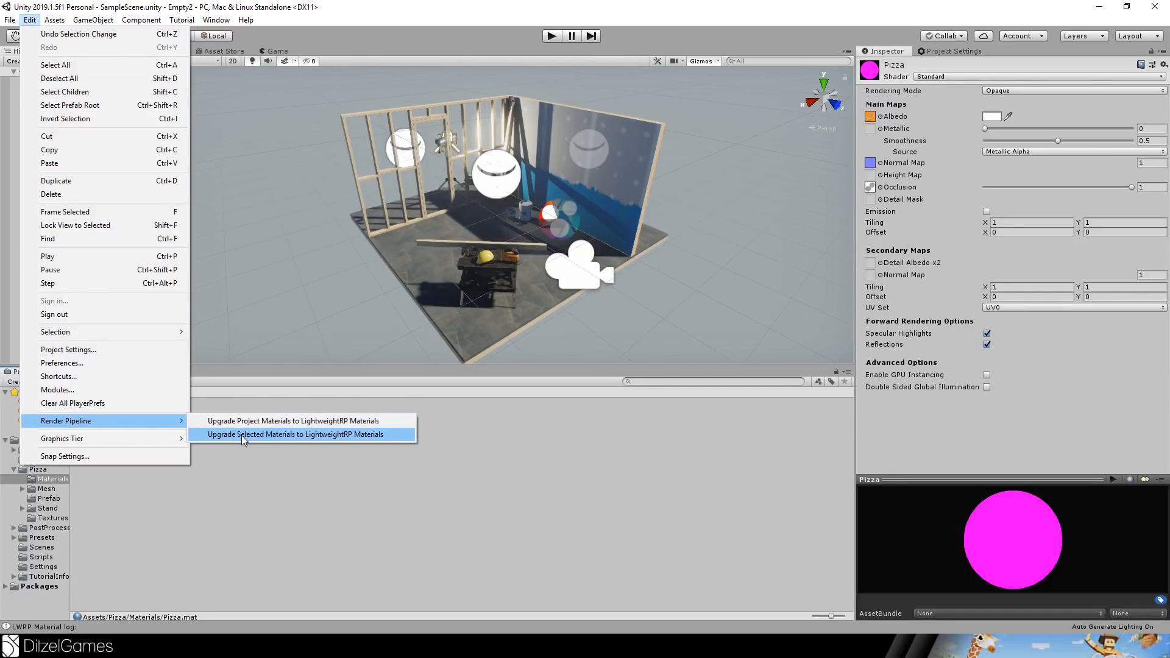
{"action": "left_click", "coordinate": [297, 434]}
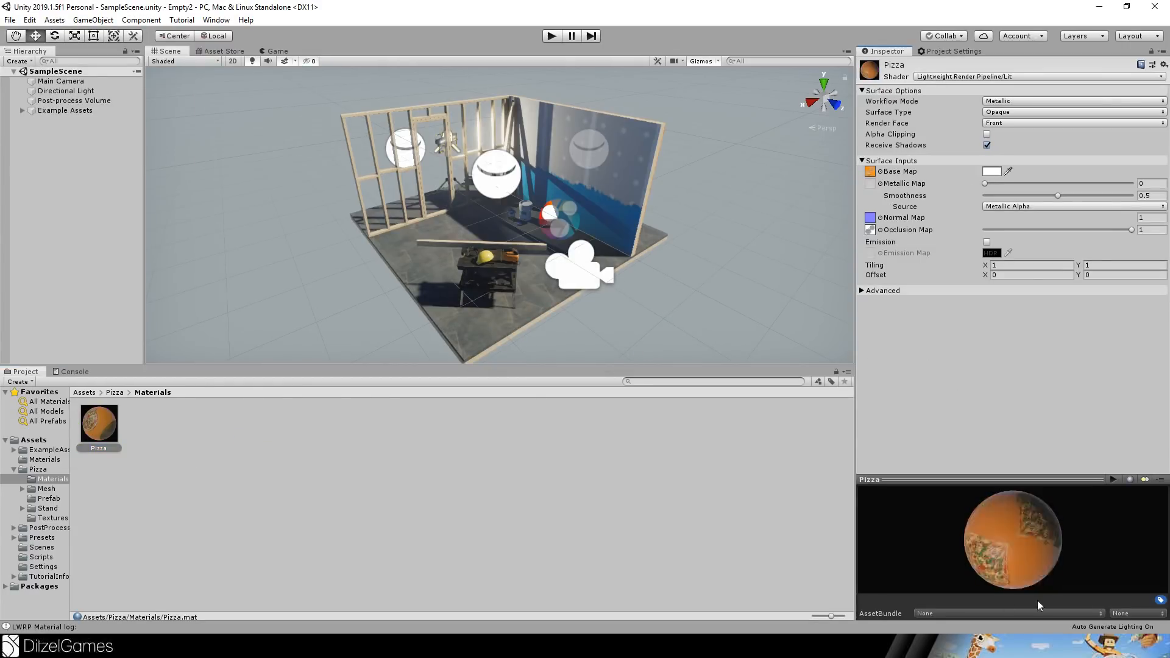
{"action": "left_click", "coordinate": [114, 391]}
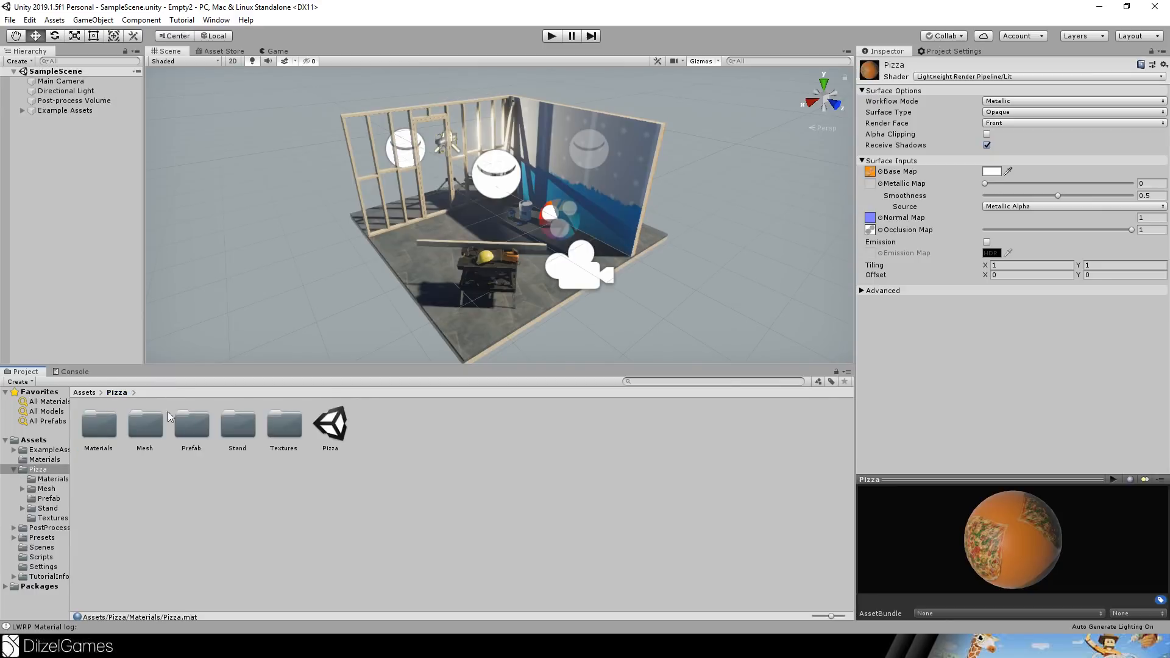
{"action": "left_click", "coordinate": [191, 424]}
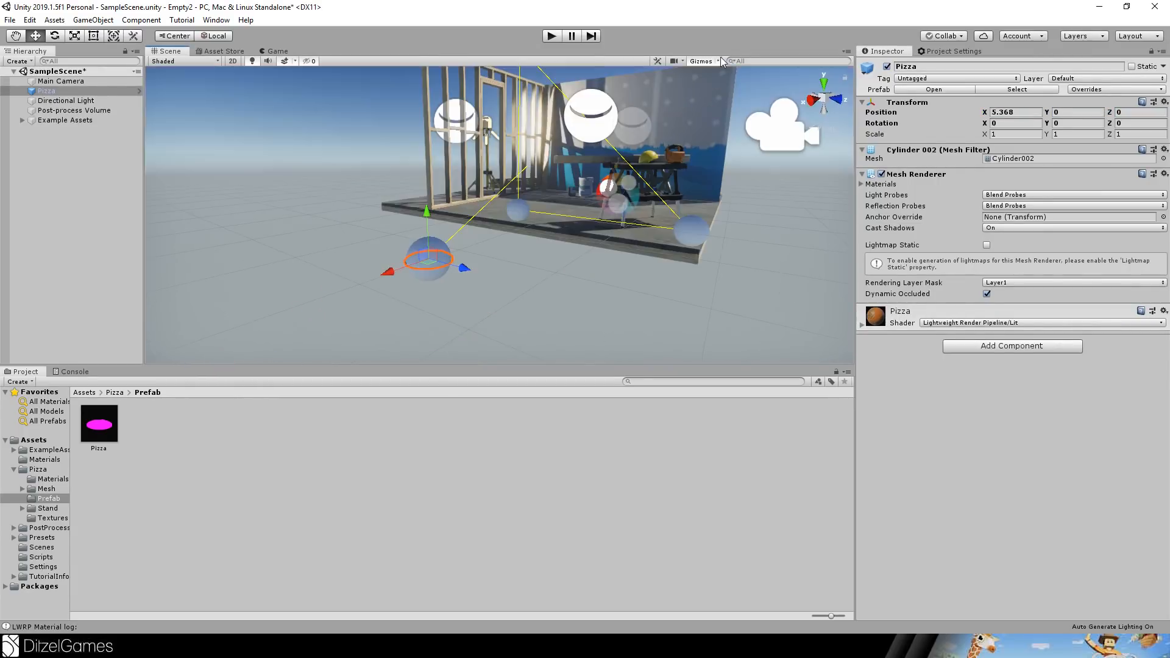
Hide the LightProbeGroup gizmos in the Scene view and collapse the Example Assets group.
{"action": "left_click", "coordinate": [700, 61]}
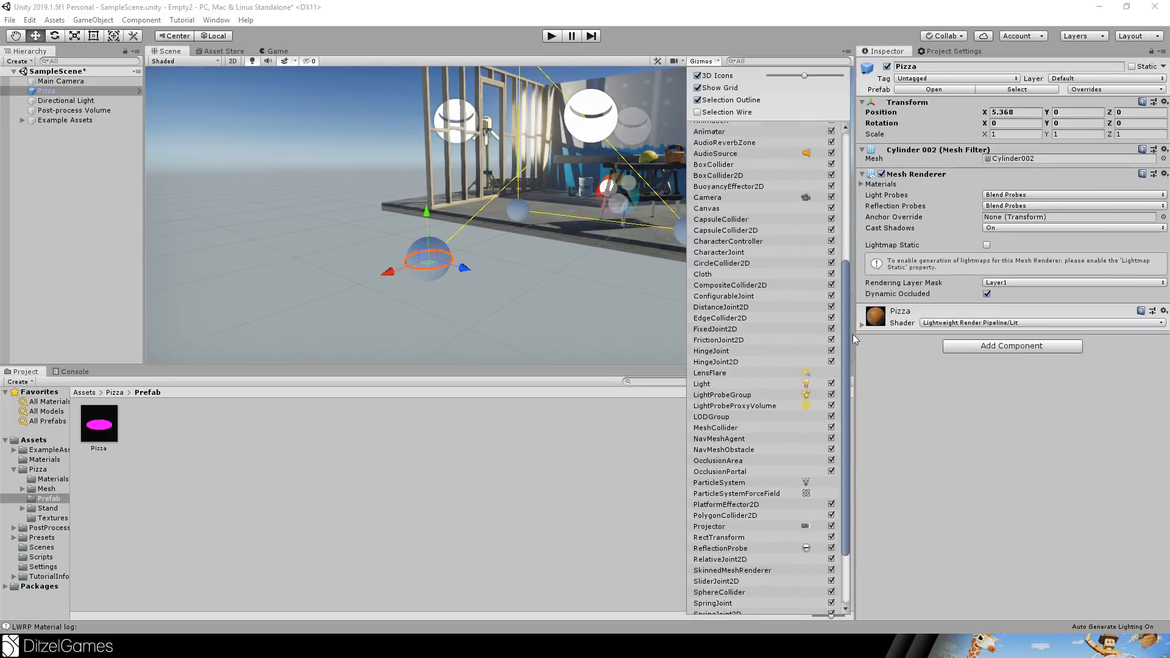
{"action": "scroll", "scroll_direction": "down", "scroll_amount": 3}
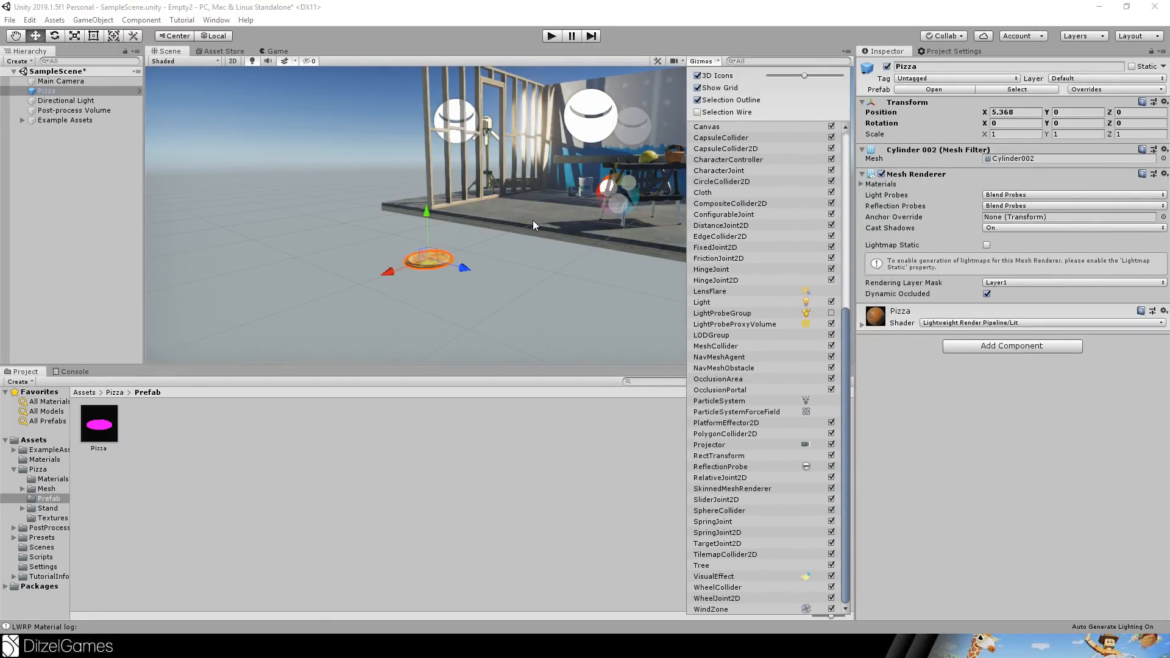
{"action": "left_click", "coordinate": [71, 129]}
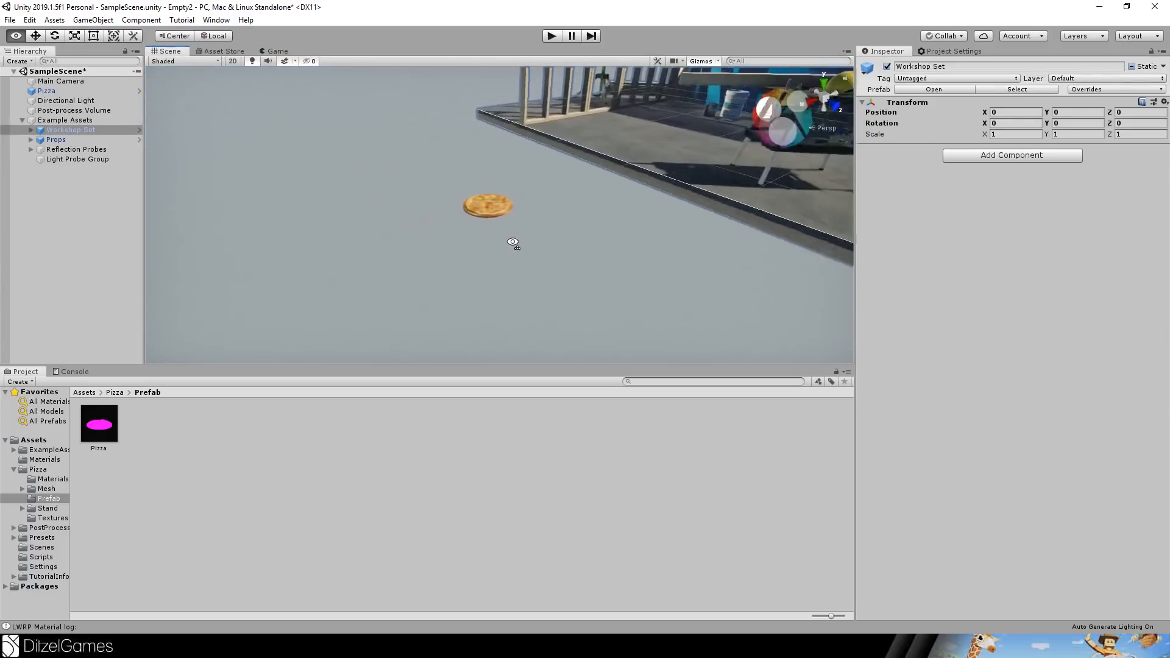
{"action": "left_click", "coordinate": [22, 120]}
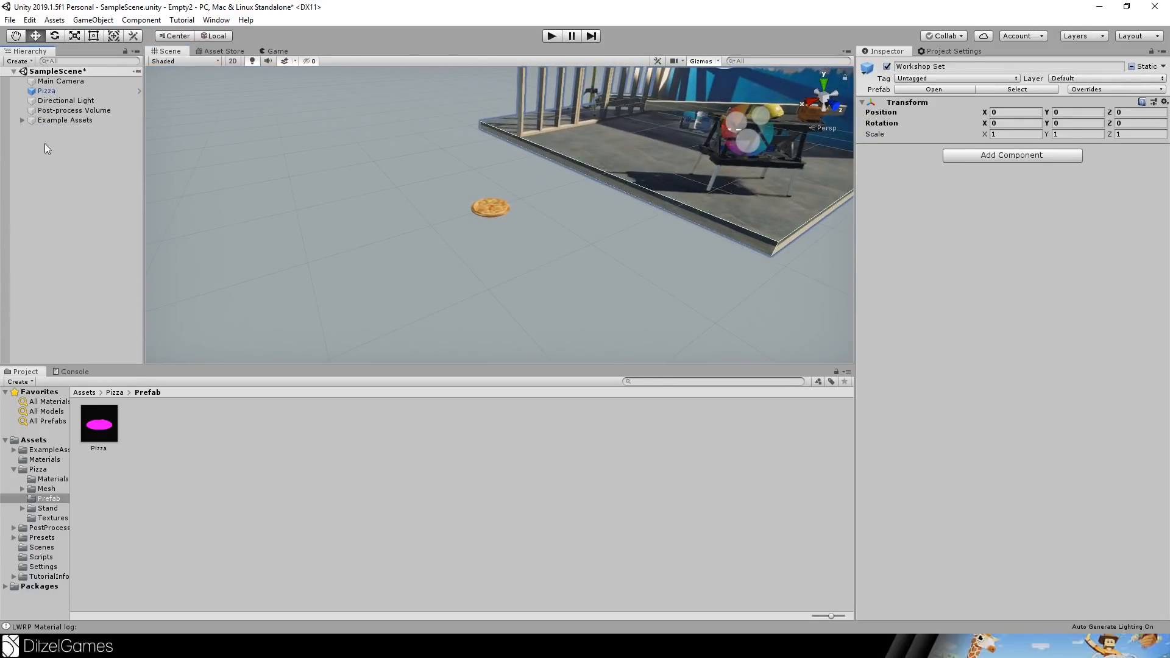
Create a new Camera object in the Hierarchy near the pizza.
{"action": "right_click", "coordinate": [47, 148]}
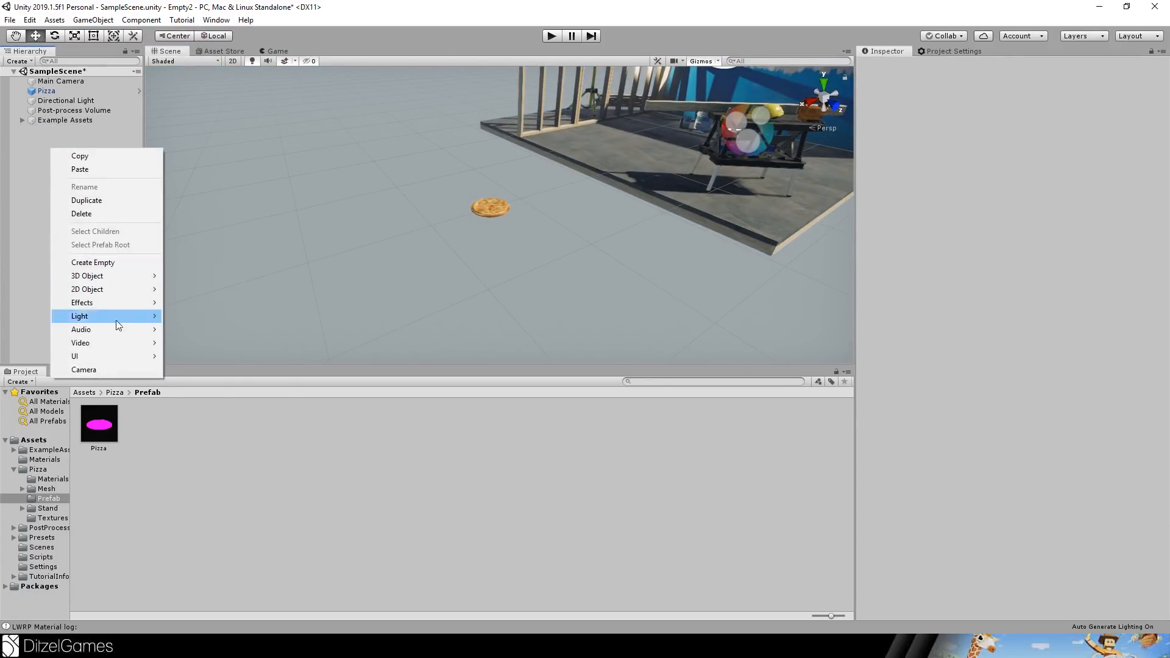
{"action": "left_click", "coordinate": [84, 369]}
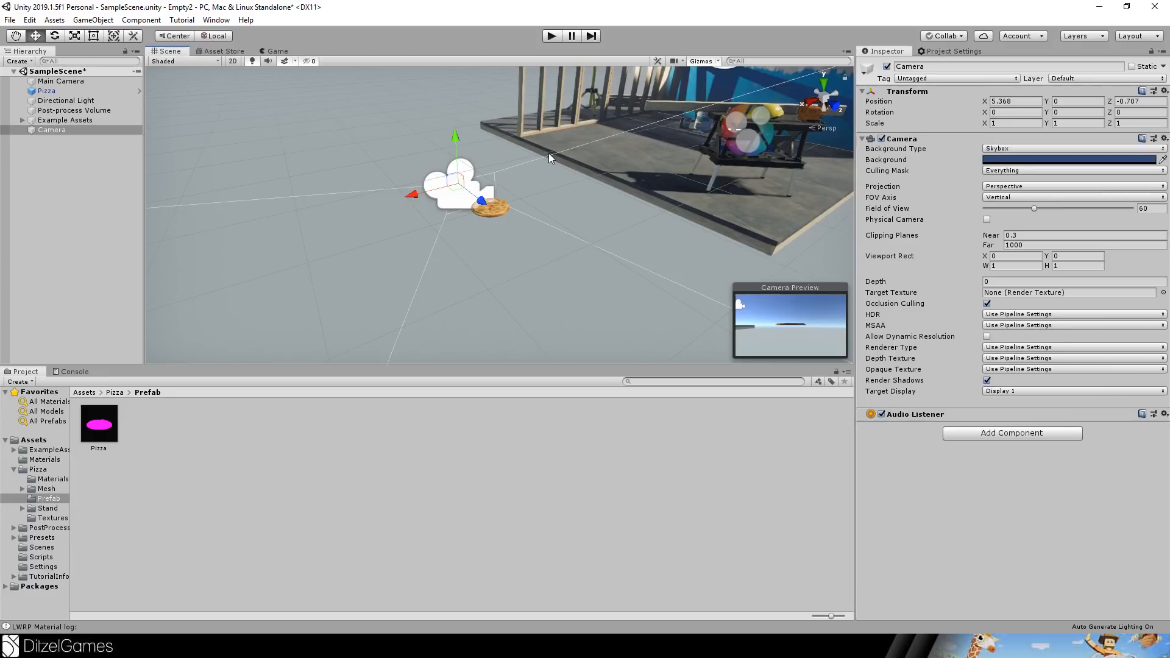
{"action": "mouse_move", "coordinate": [492, 155]}
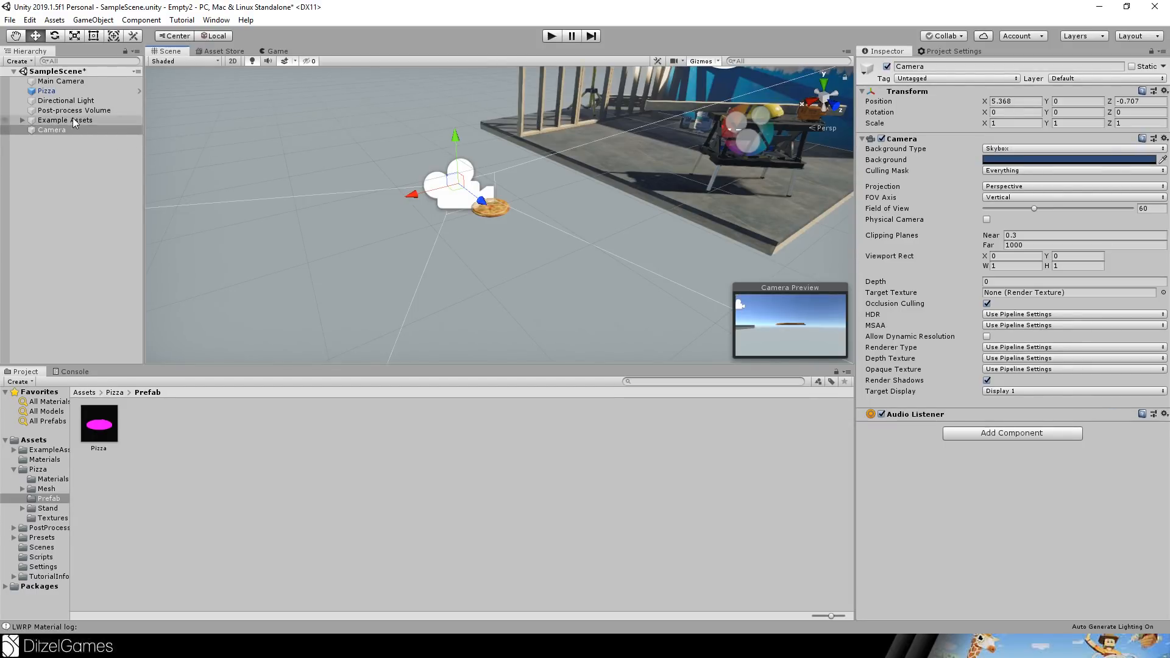
Move the Pizza object onto the UI layer.
{"action": "left_click", "coordinate": [47, 90]}
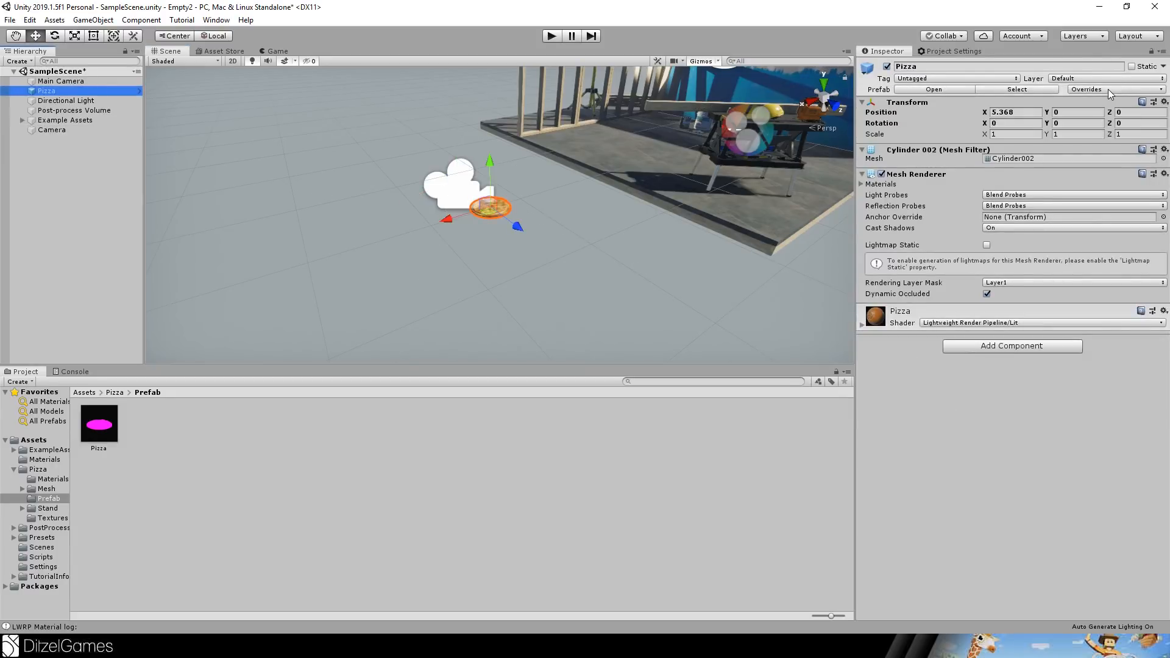
{"action": "left_click", "coordinate": [1104, 78]}
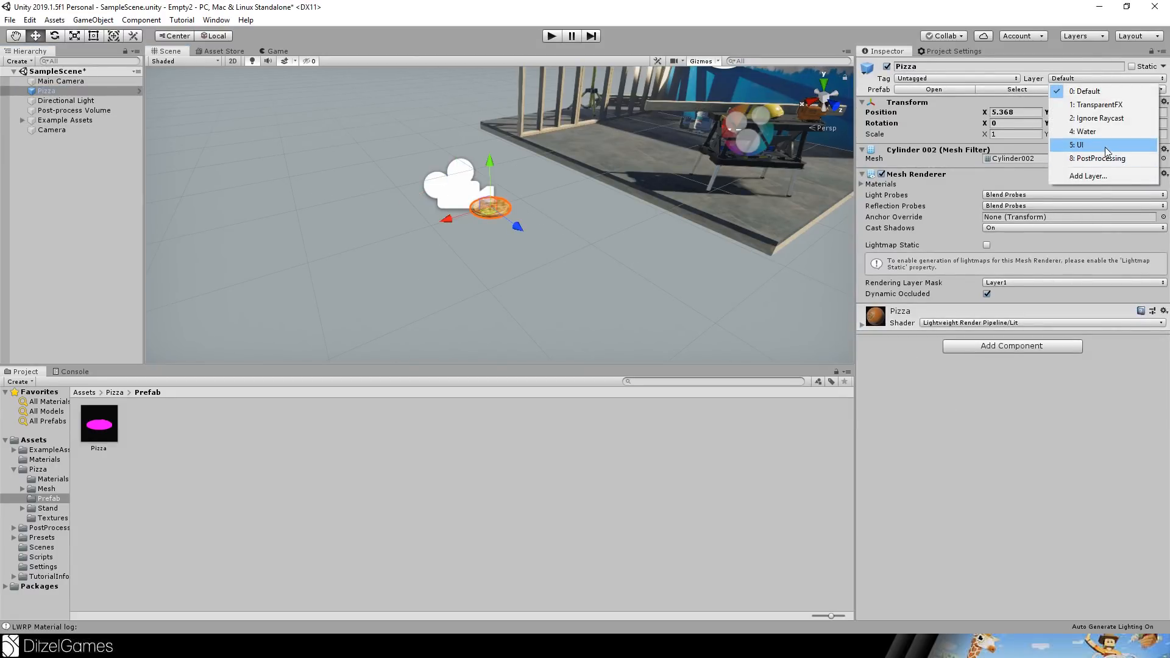
{"action": "left_click", "coordinate": [1078, 145]}
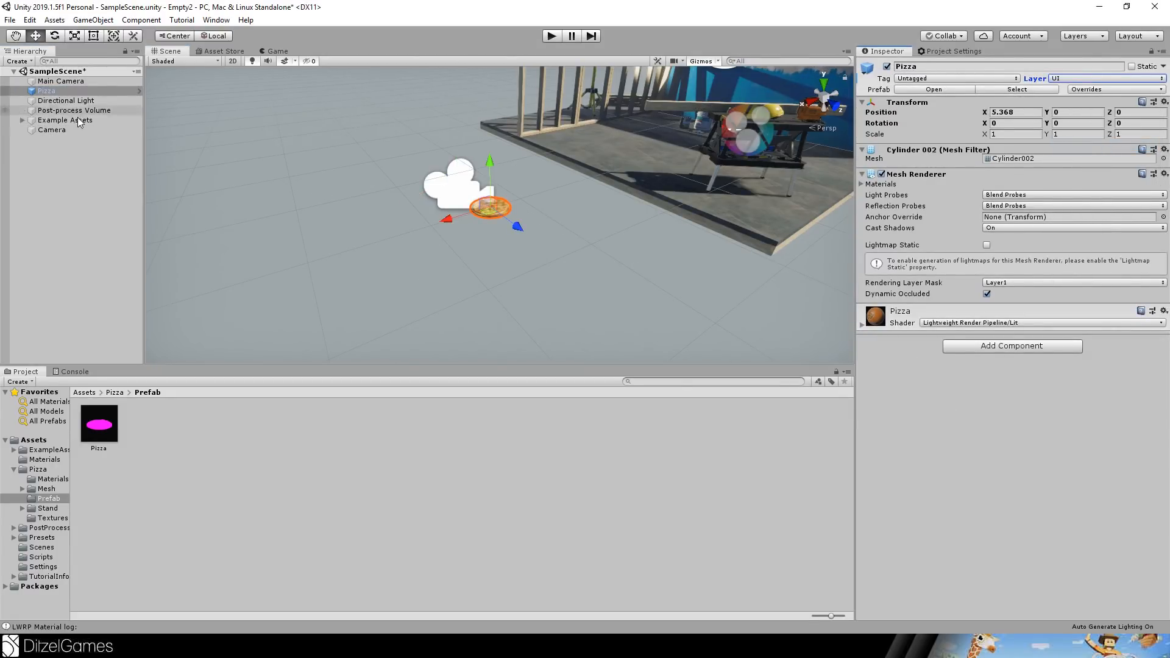
Set the new Camera's culling mask to render only the UI layer.
{"action": "left_click", "coordinate": [51, 130]}
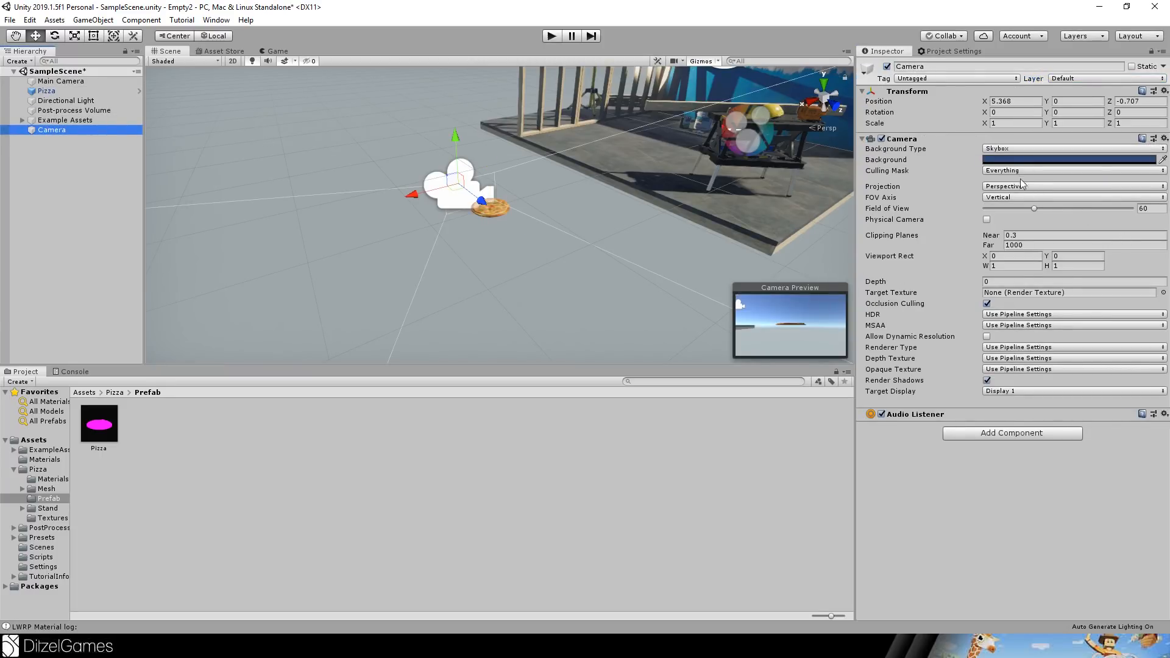
{"action": "left_click", "coordinate": [1072, 170]}
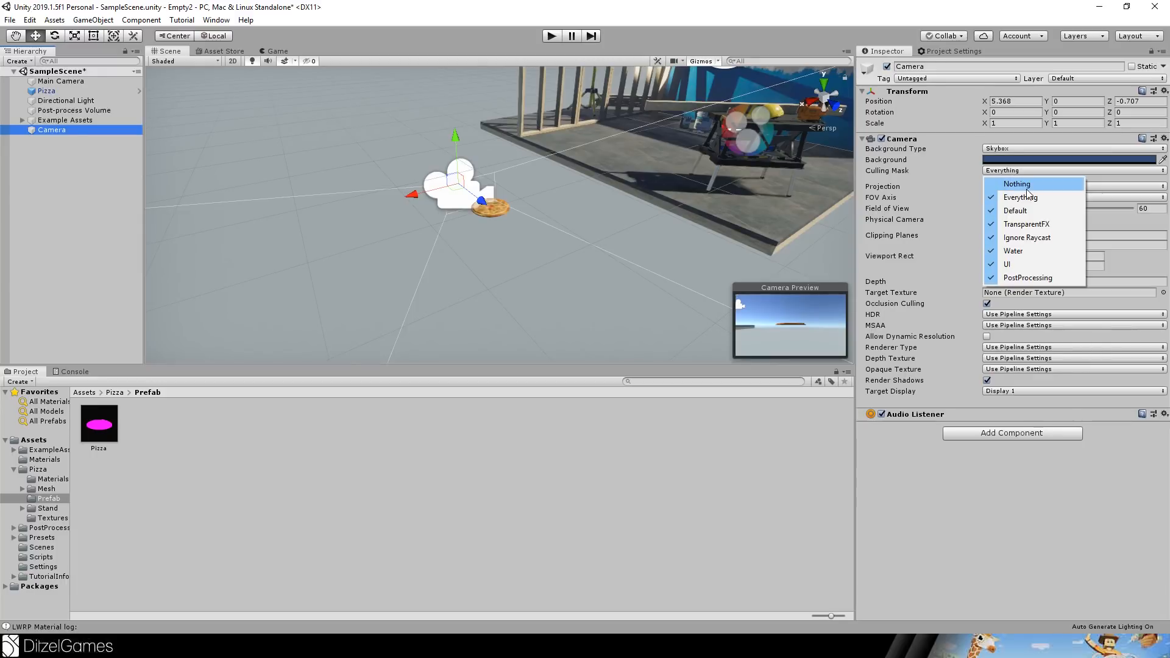
{"action": "left_click", "coordinate": [1016, 184]}
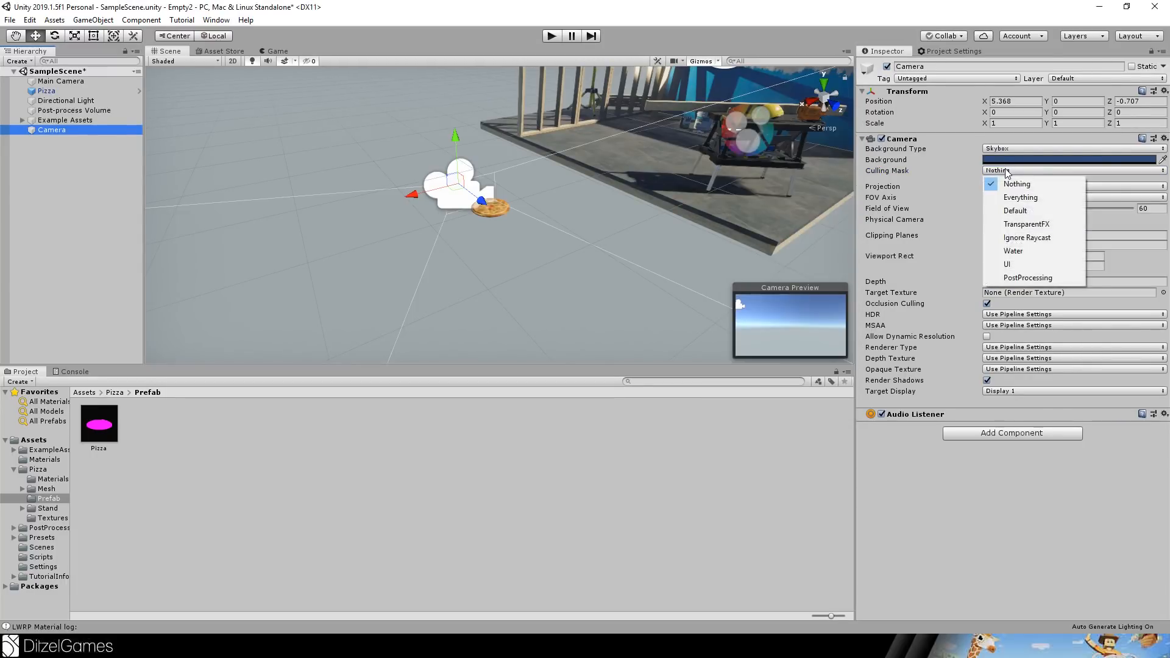
{"action": "left_click", "coordinate": [1007, 263]}
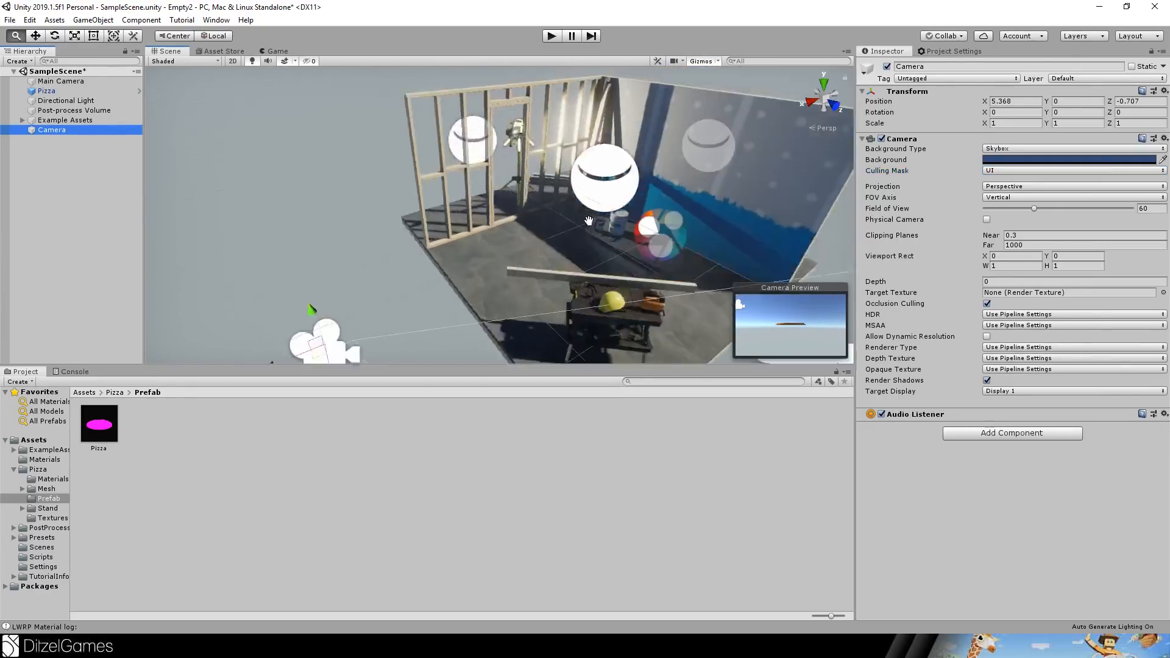
Remove the UI layer from the Main Camera's culling mask, then start adding a UI Text element.
{"action": "left_click", "coordinate": [61, 81]}
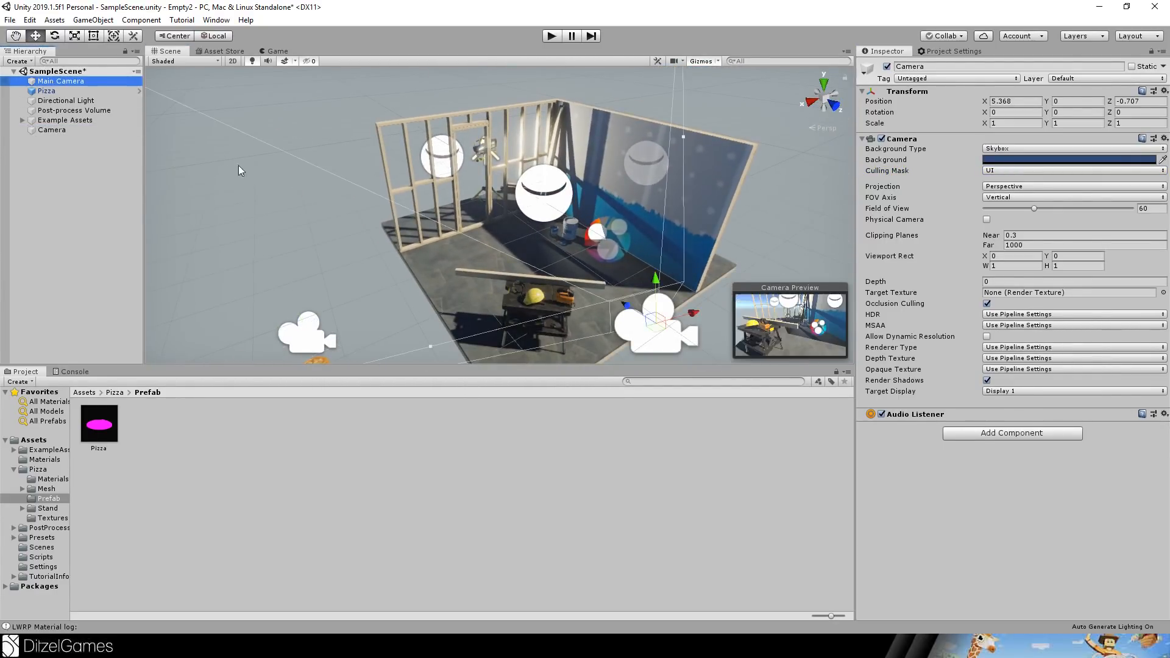
{"action": "left_click", "coordinate": [61, 80]}
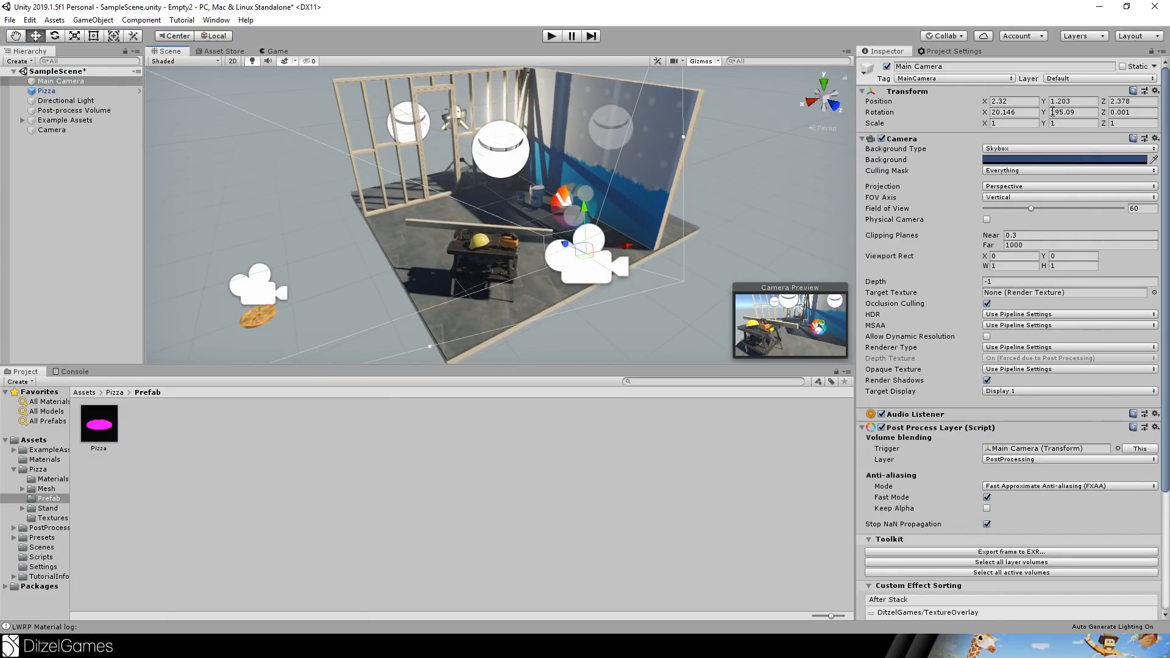
{"action": "left_click", "coordinate": [1070, 171]}
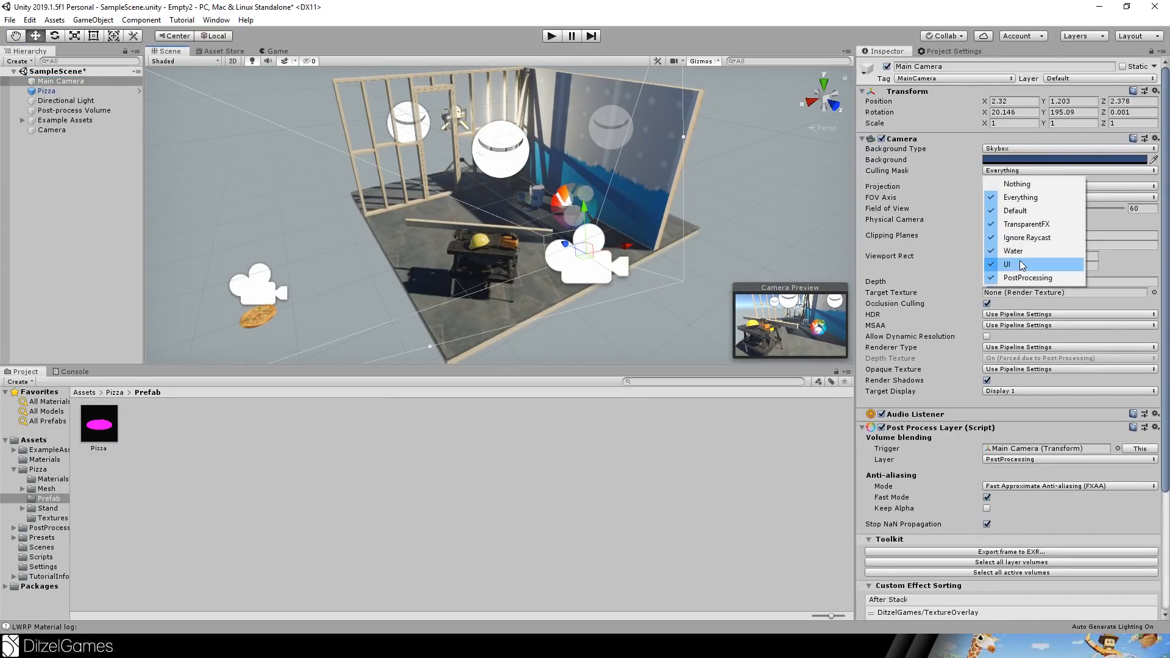
{"action": "left_click", "coordinate": [1008, 265]}
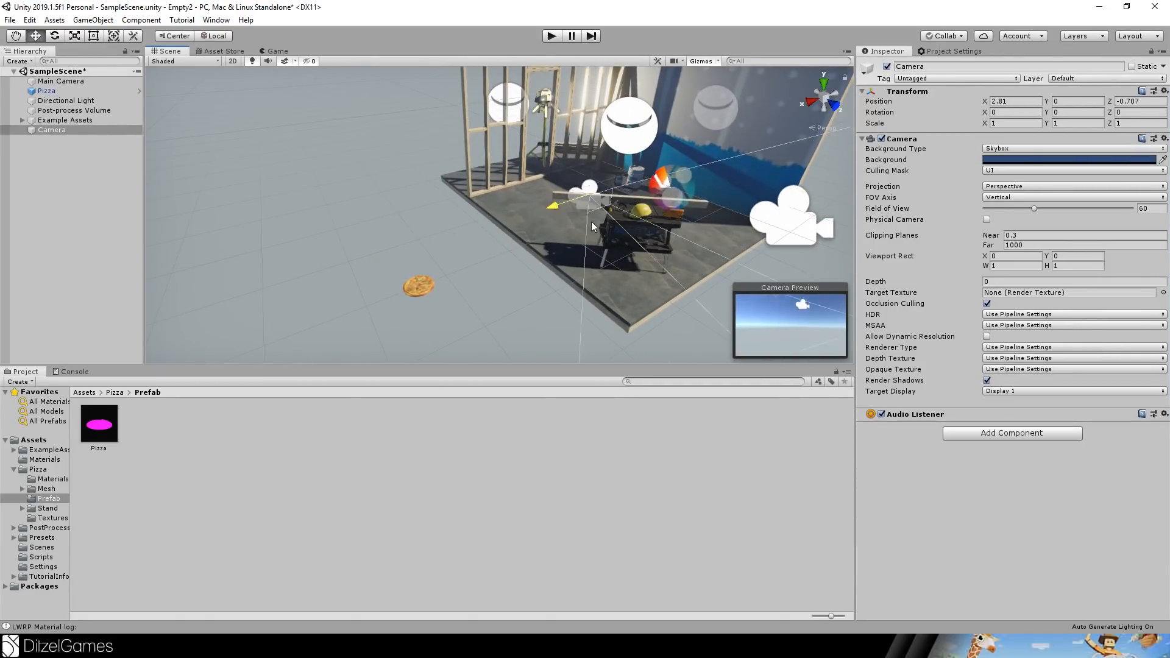
{"action": "left_click", "coordinate": [61, 81]}
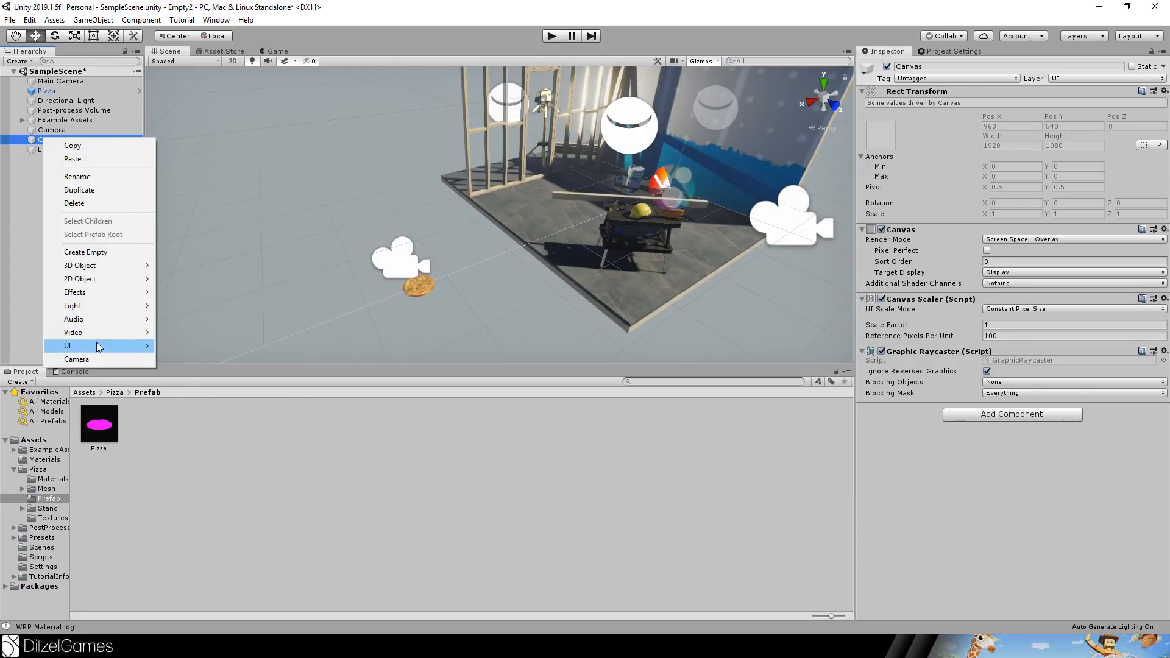
{"action": "mouse_move", "coordinate": [135, 299]}
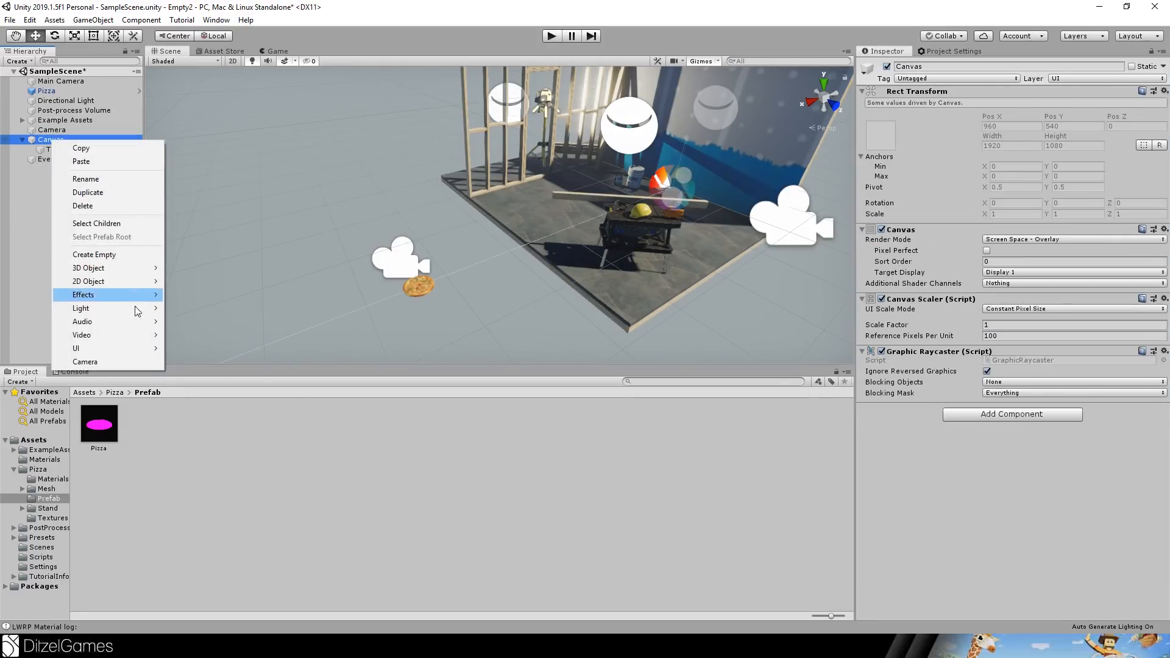
Add an Image under the Canvas anchored to stretch across the top edge, and begin setting its colour.
{"action": "left_click", "coordinate": [76, 349]}
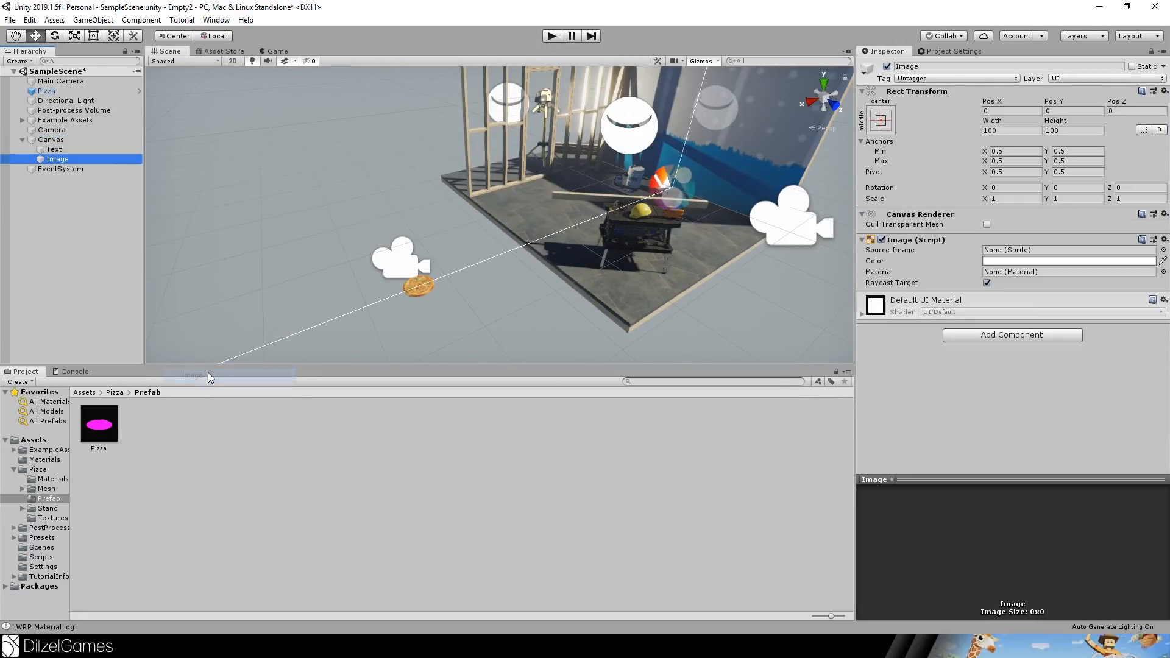
{"action": "left_click", "coordinate": [881, 119]}
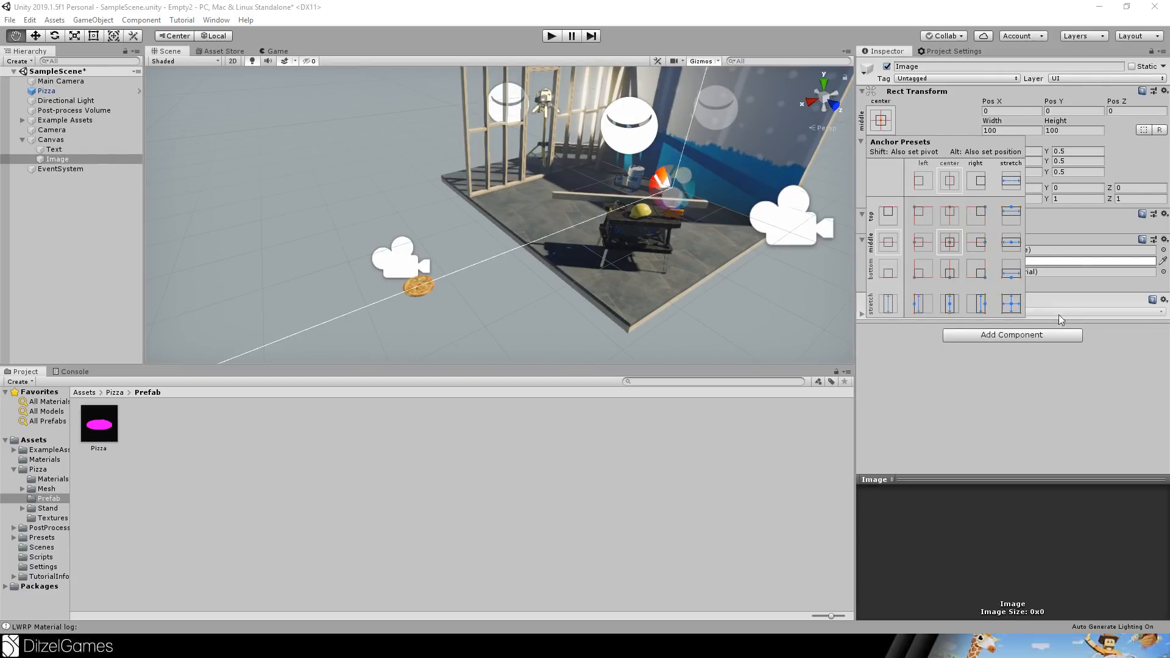
{"action": "left_click", "coordinate": [1010, 303]}
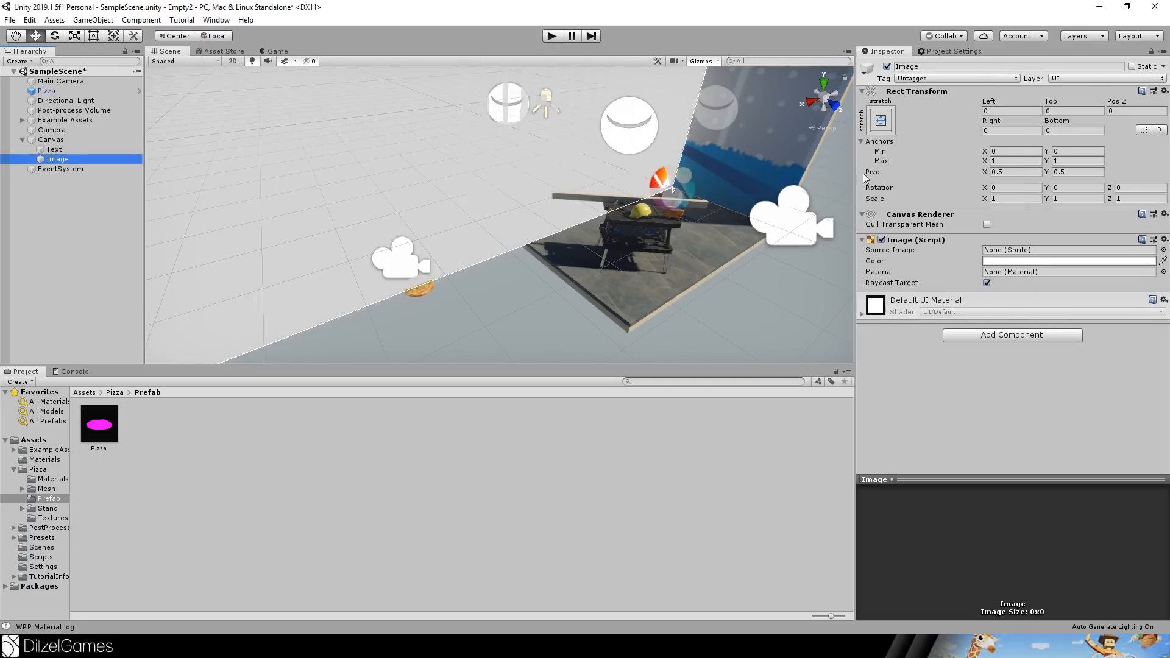
{"action": "left_click", "coordinate": [880, 120]}
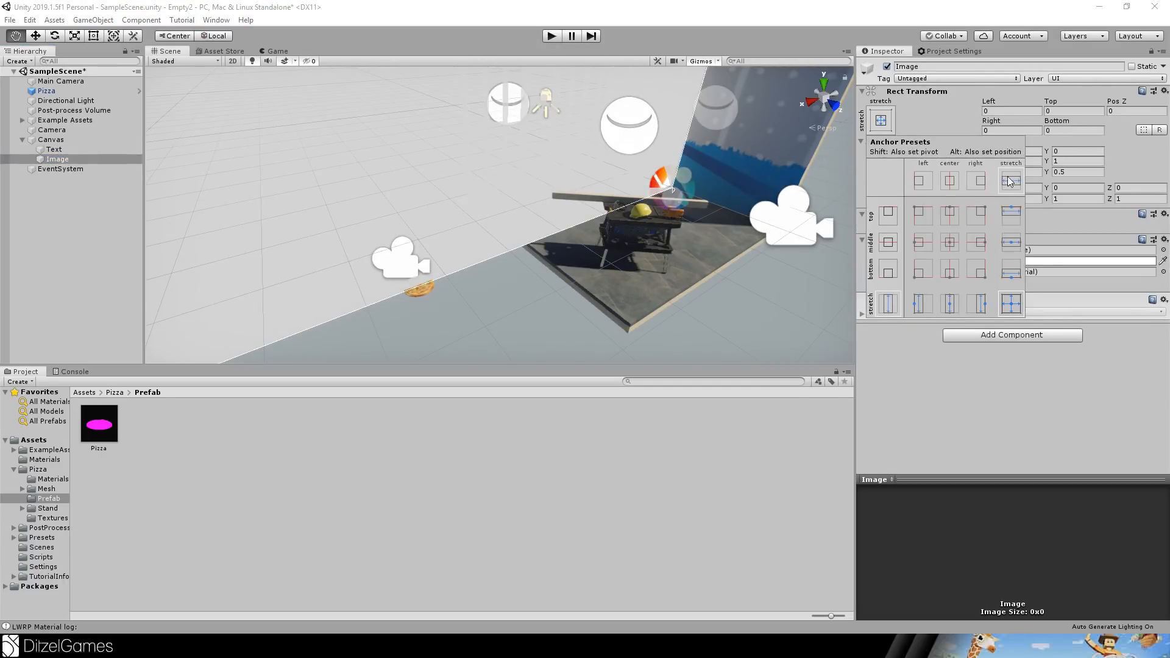
{"action": "left_click", "coordinate": [1010, 216]}
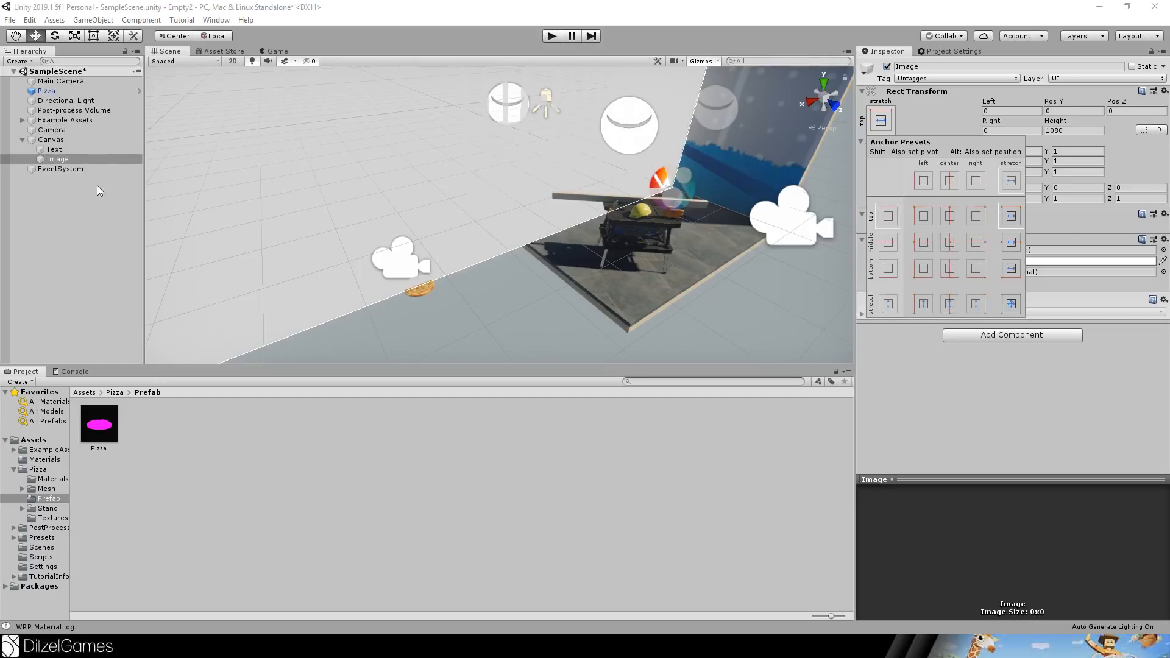
{"action": "left_click", "coordinate": [58, 159]}
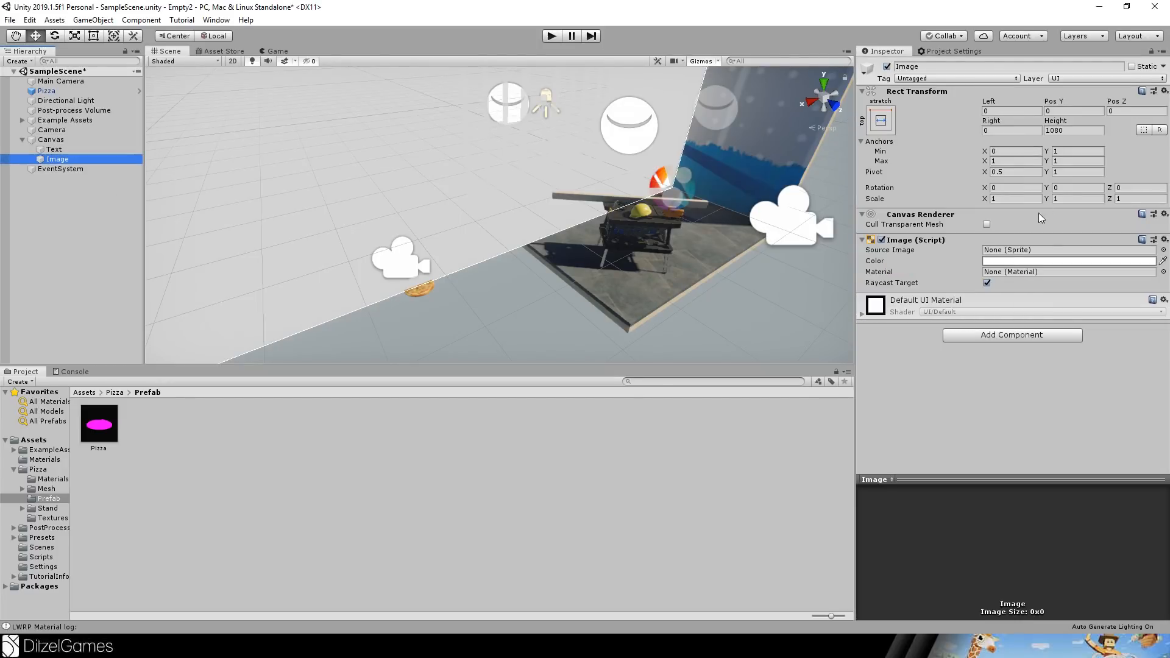
{"action": "left_click", "coordinate": [1069, 261]}
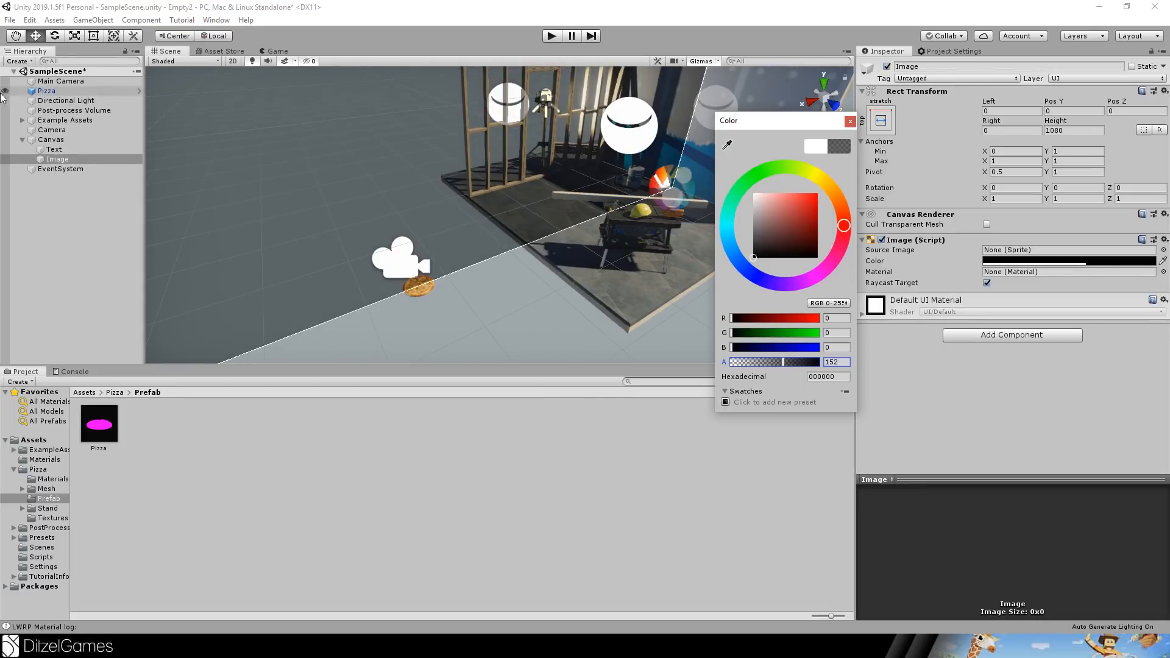
Change the Text to read 'Pizza', preview in Game view, and anchor it across the top.
{"action": "left_click", "coordinate": [53, 148]}
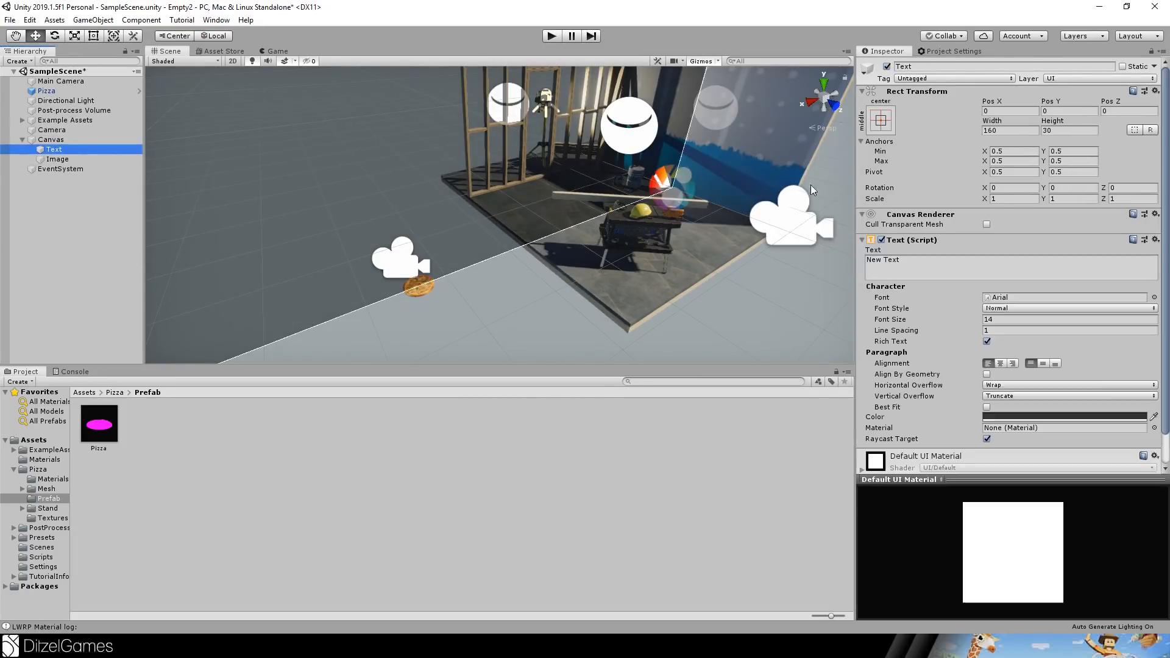
{"action": "double_click", "coordinate": [1012, 266]}
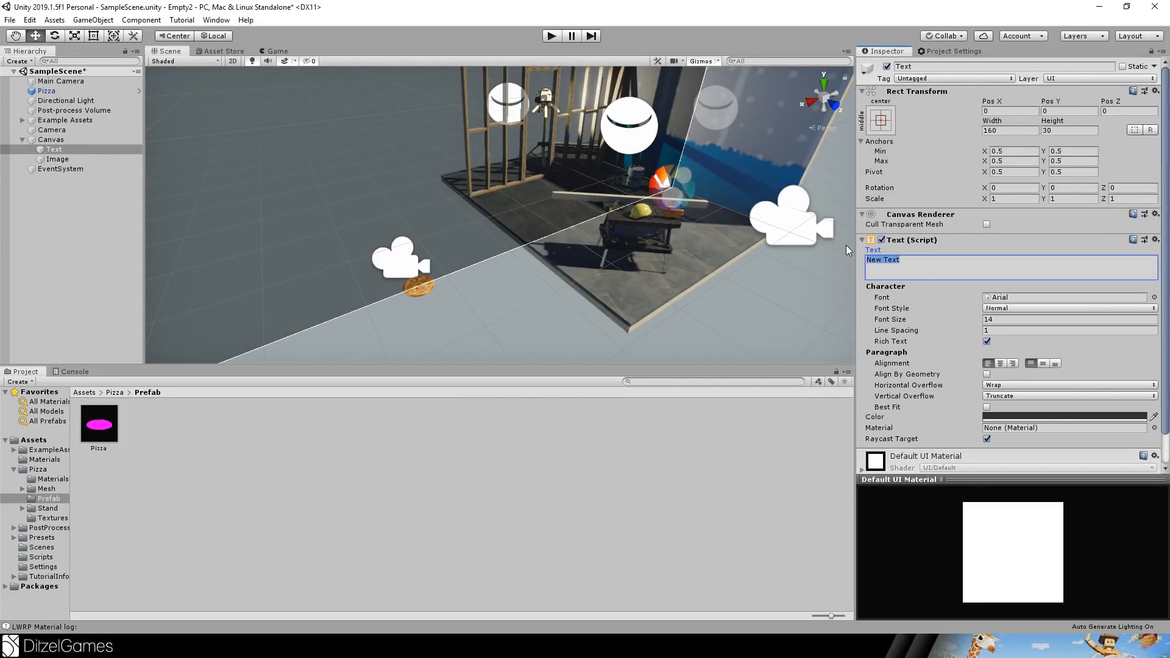
{"action": "type", "text": "Pizza"}
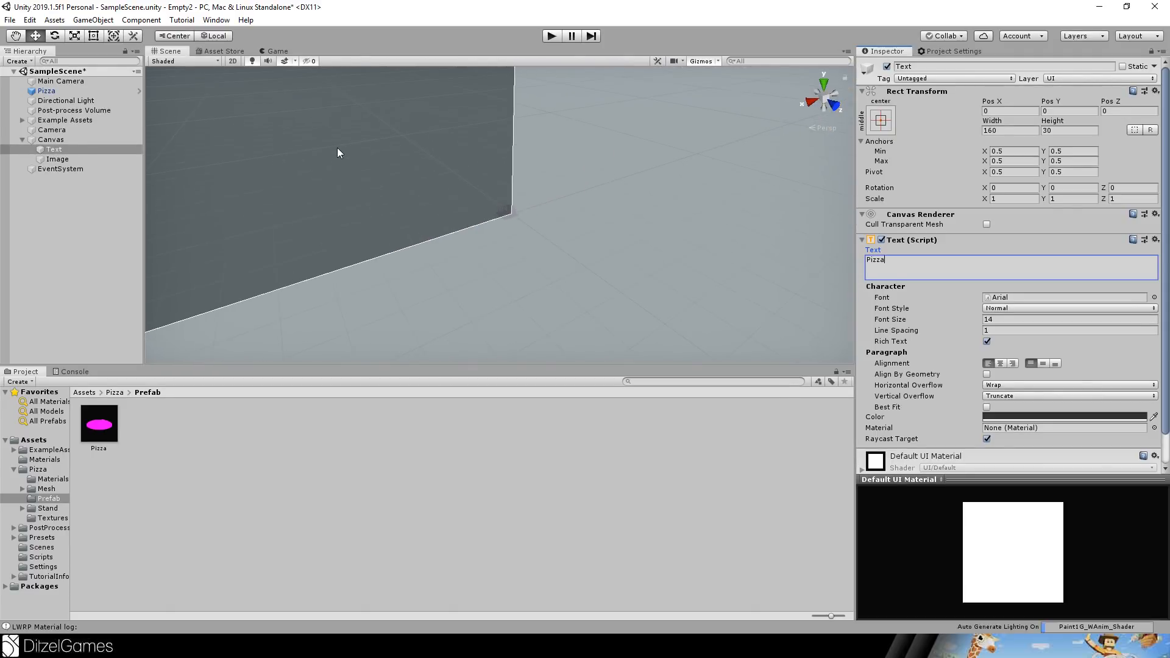
{"action": "left_click", "coordinate": [277, 51]}
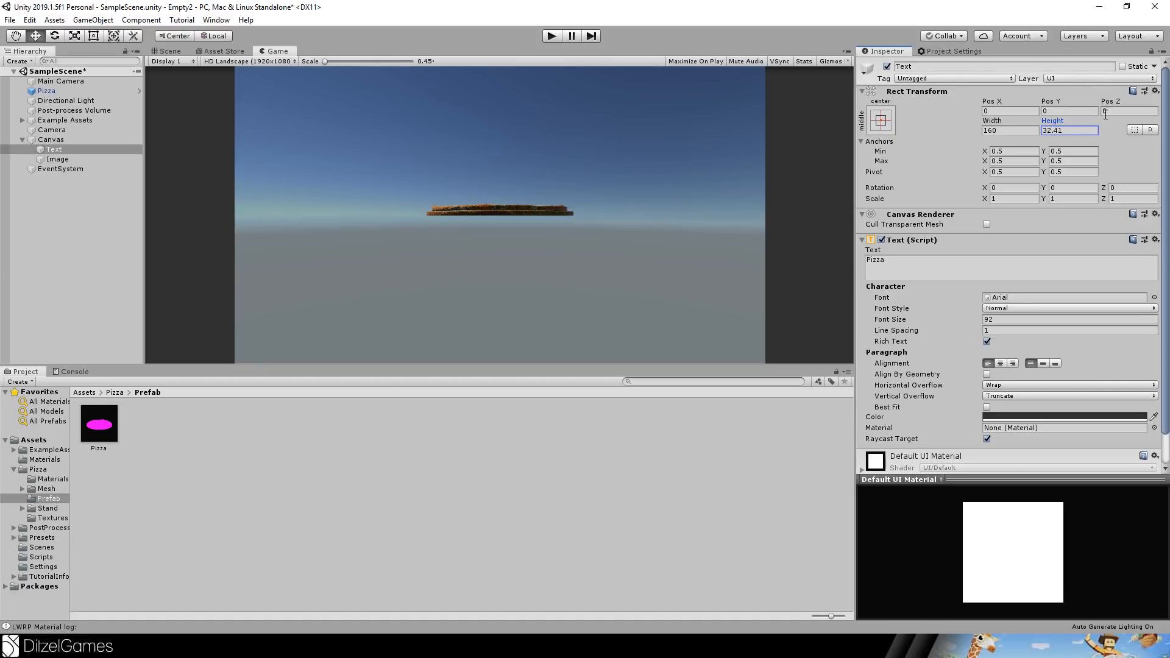
{"action": "left_click", "coordinate": [880, 121]}
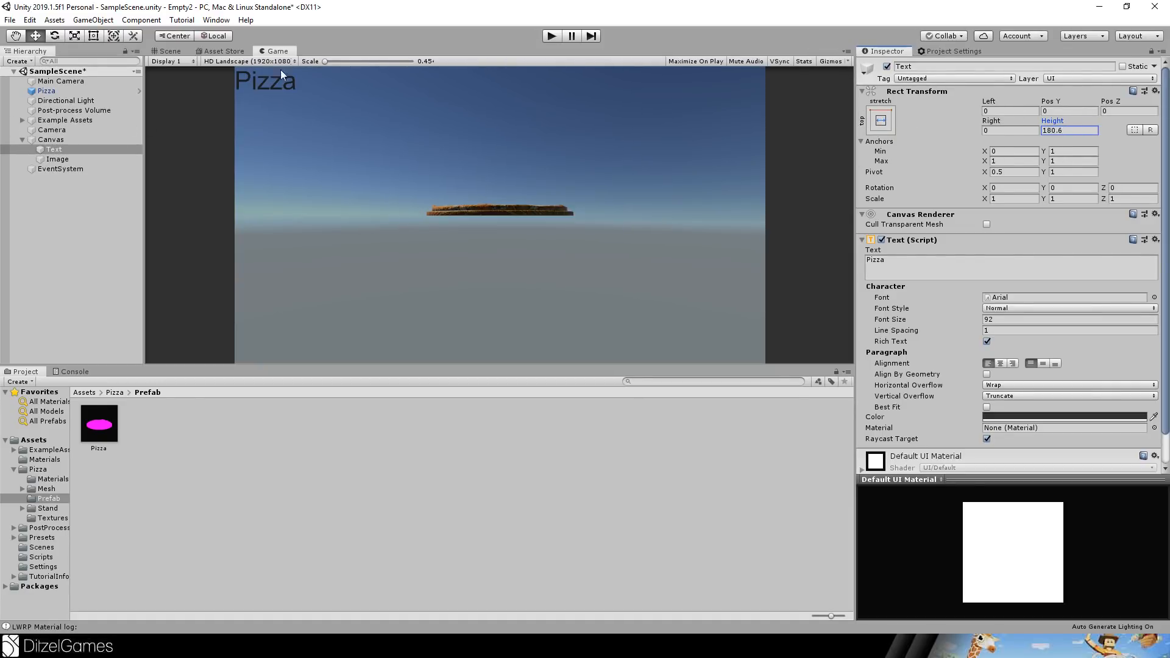
{"action": "mouse_move", "coordinate": [896, 319]}
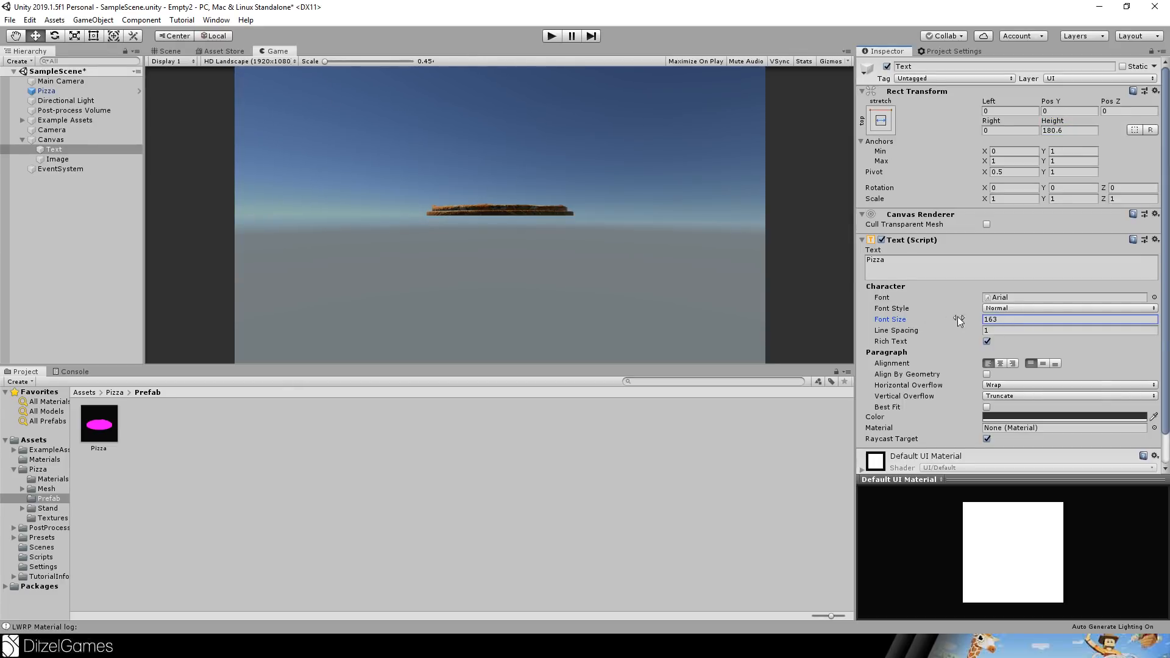
Make the Pizza text taller and white, centred horizontally and vertically.
{"action": "left_click", "coordinate": [1069, 130]}
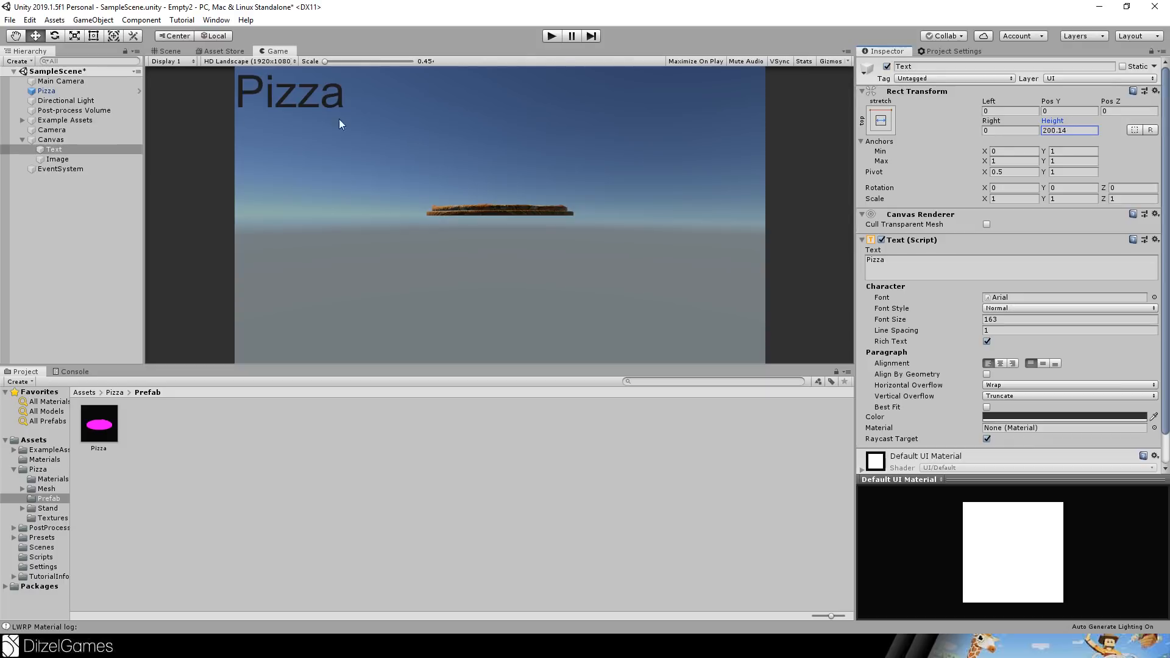
{"action": "left_click", "coordinate": [1068, 417]}
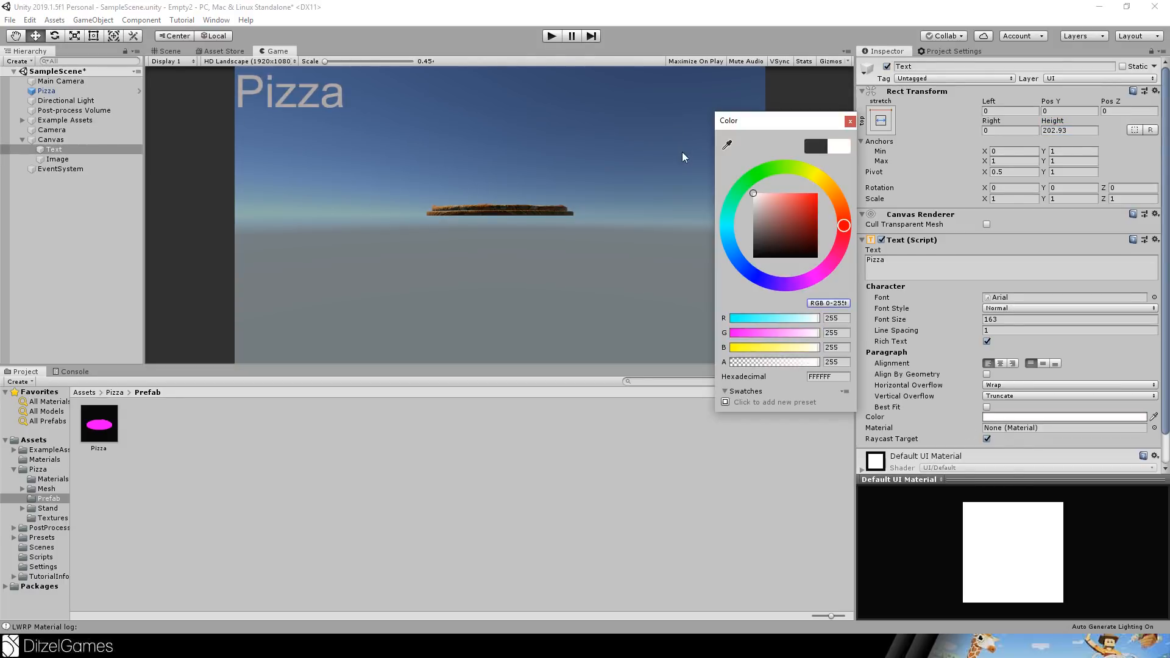
{"action": "left_click", "coordinate": [850, 121]}
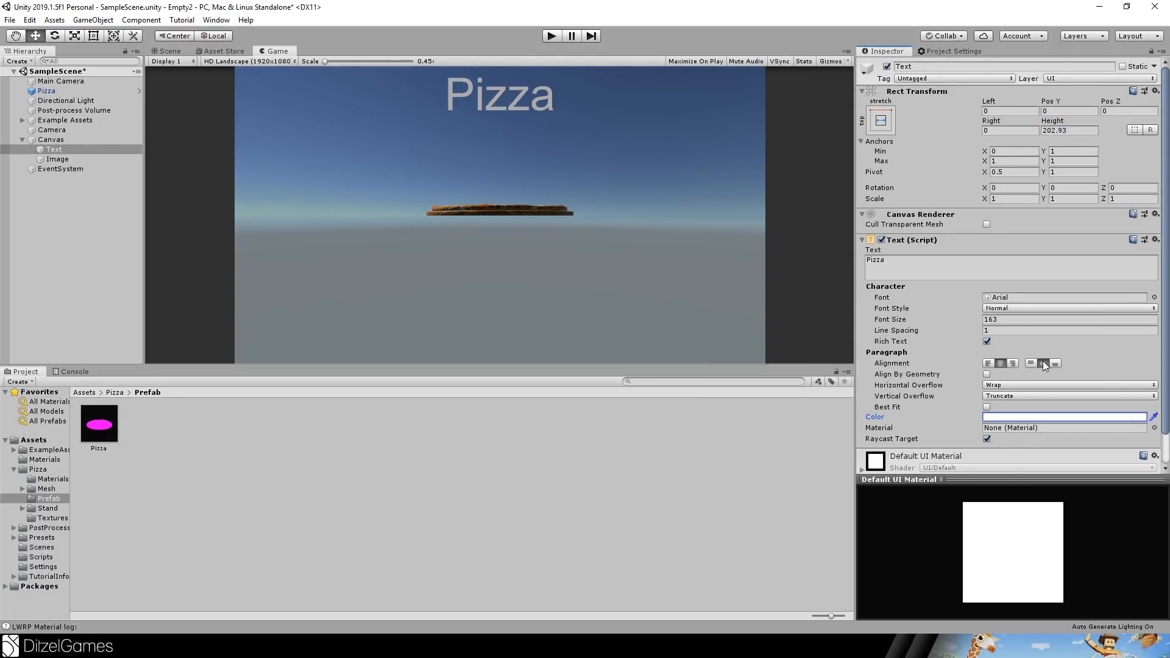
{"action": "left_click", "coordinate": [1032, 364]}
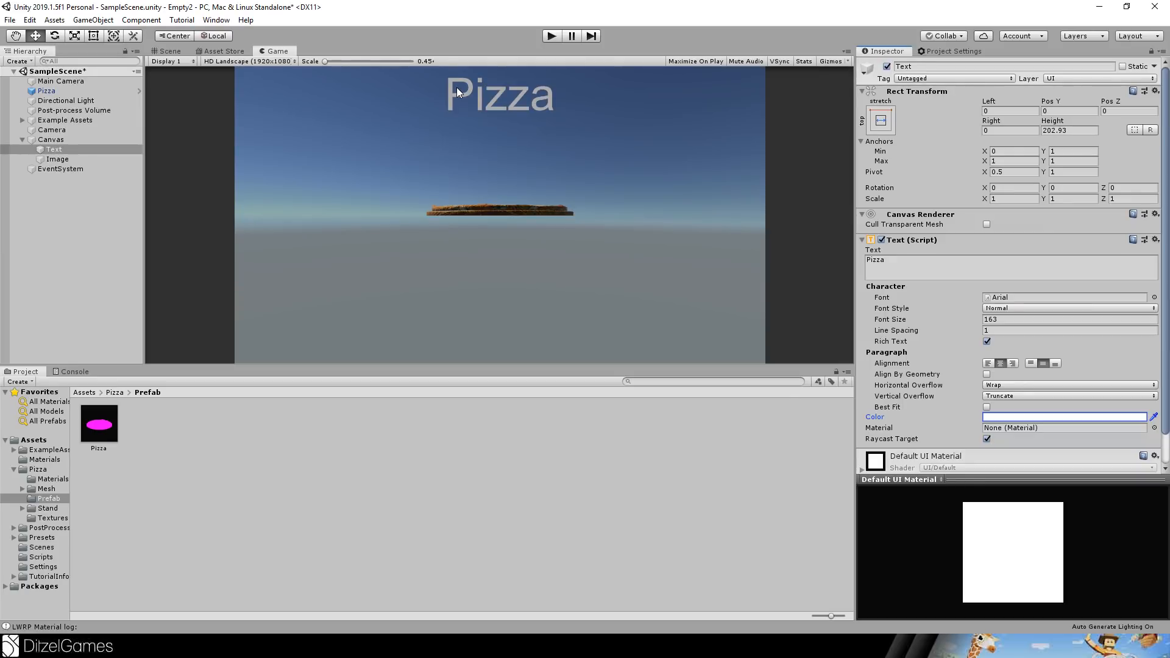
{"action": "left_click", "coordinate": [51, 139]}
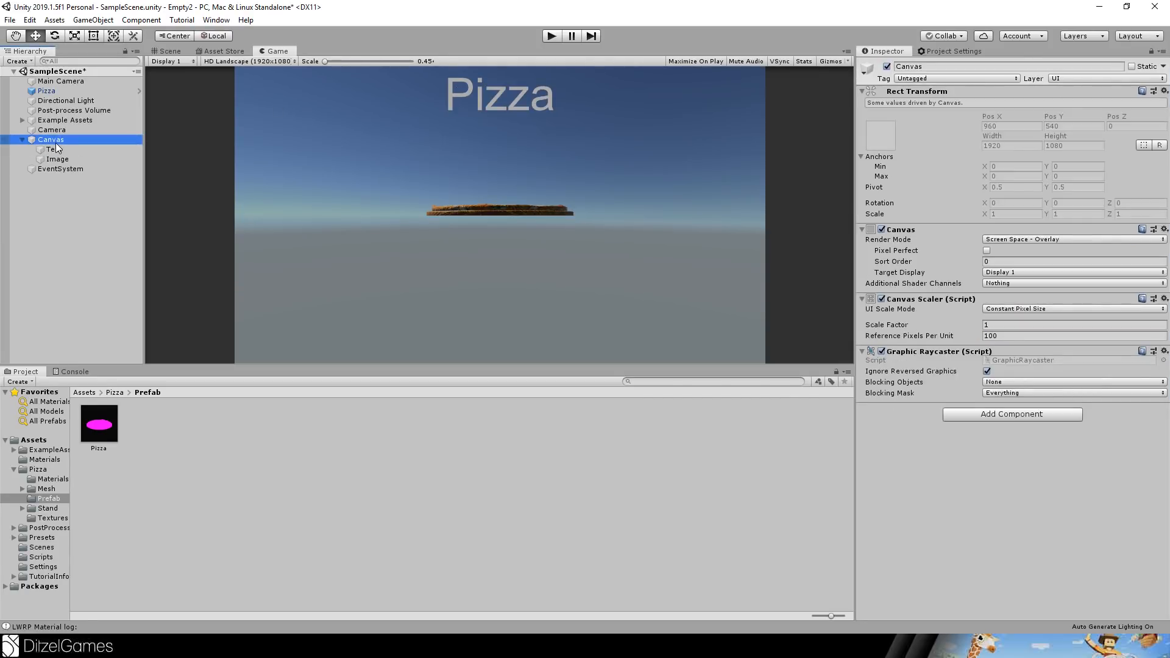
Switch Canvas to Screen Space - Camera and assign the renamed UICamera as its Render Camera.
{"action": "left_click", "coordinate": [1071, 239]}
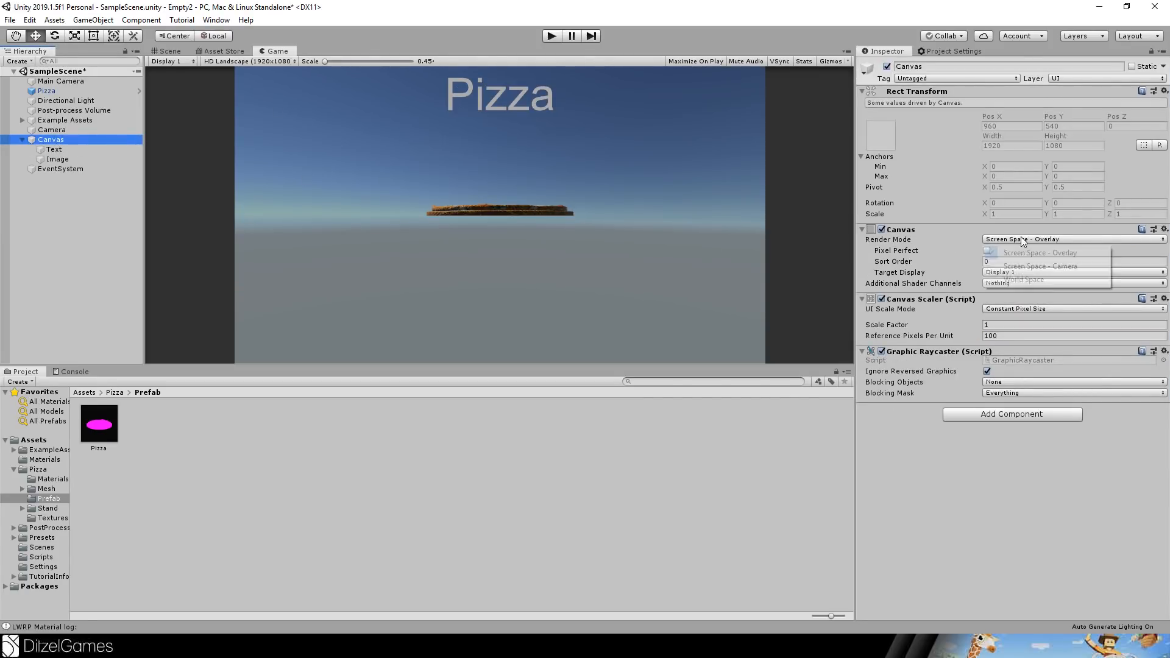
{"action": "mouse_move", "coordinate": [1040, 265]}
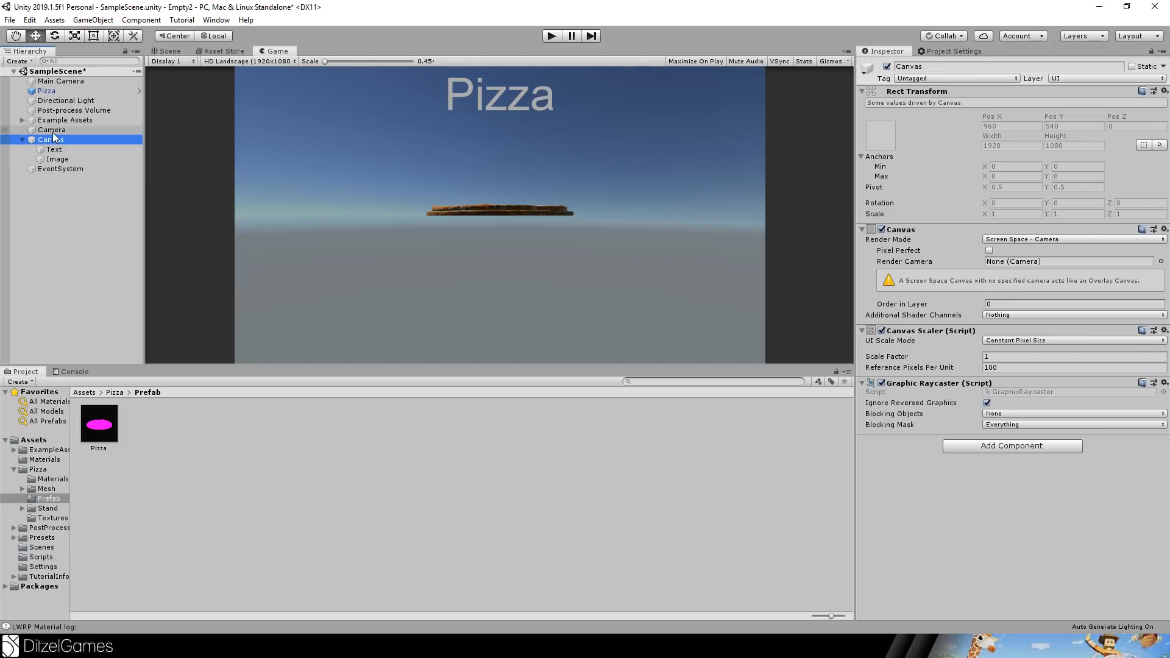
{"action": "left_click", "coordinate": [52, 130]}
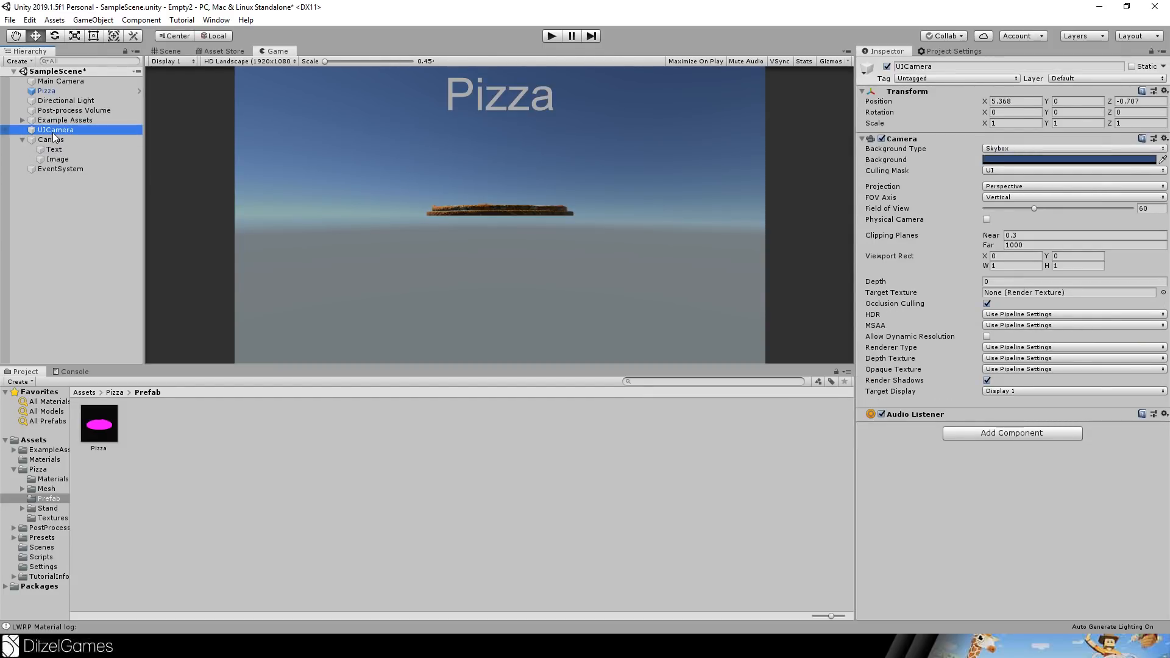
{"action": "left_click", "coordinate": [51, 139]}
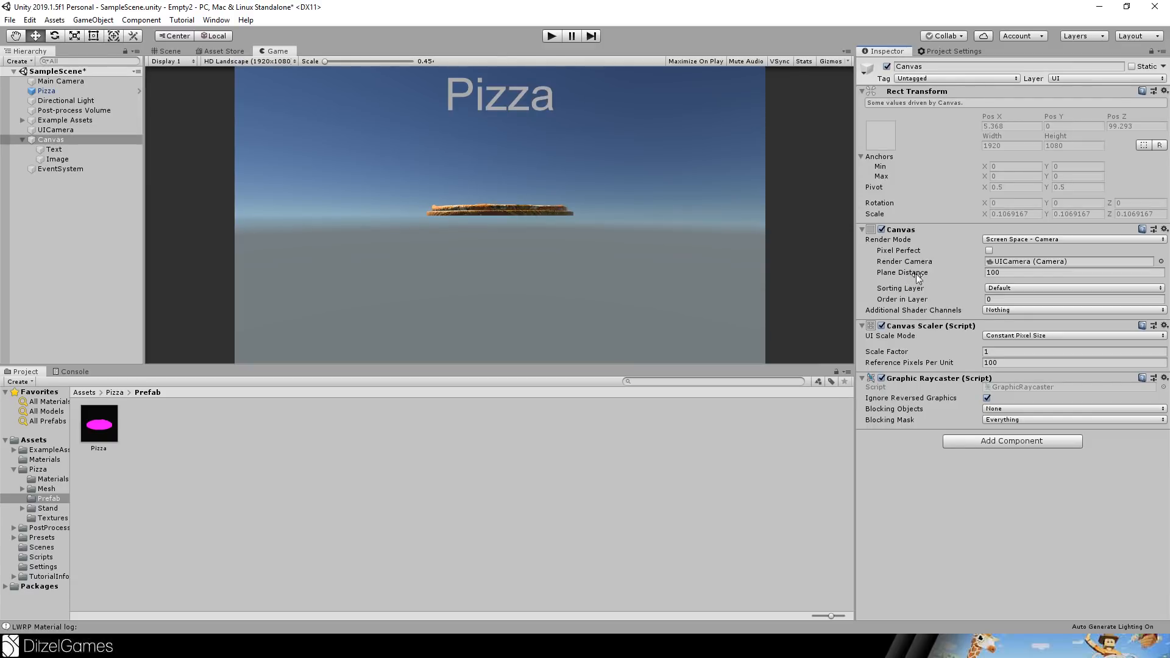
{"action": "mouse_move", "coordinate": [498, 184]}
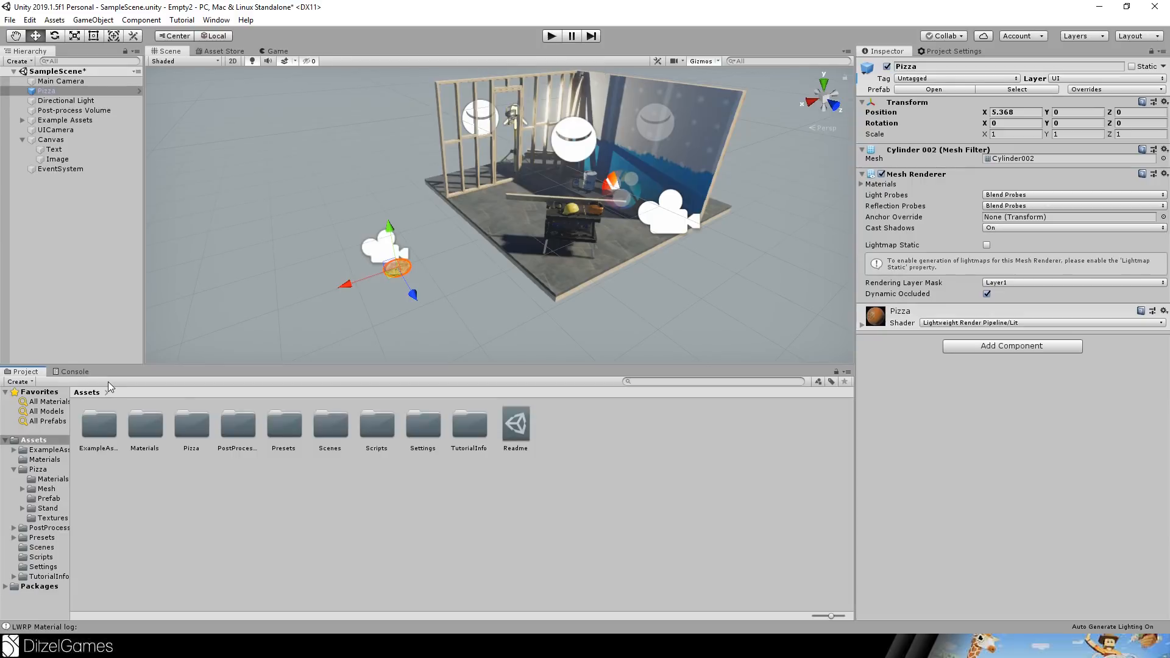
Create a UI render texture asset and set it as UICamera's Target Texture.
{"action": "left_click", "coordinate": [275, 51]}
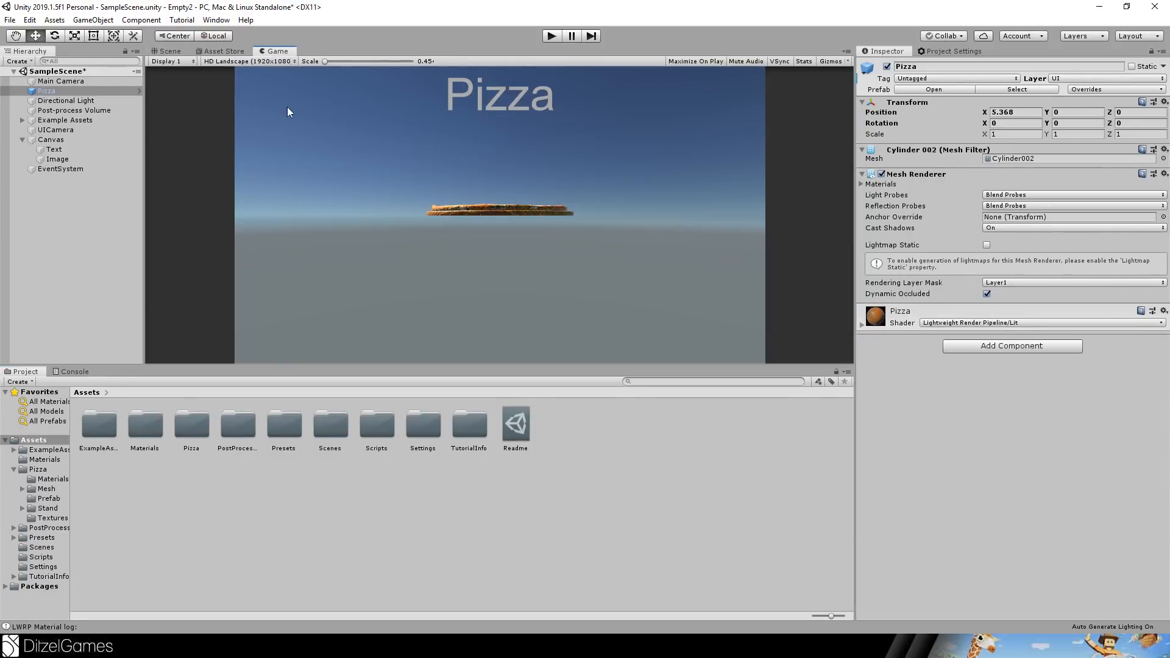
{"action": "mouse_move", "coordinate": [137, 80]}
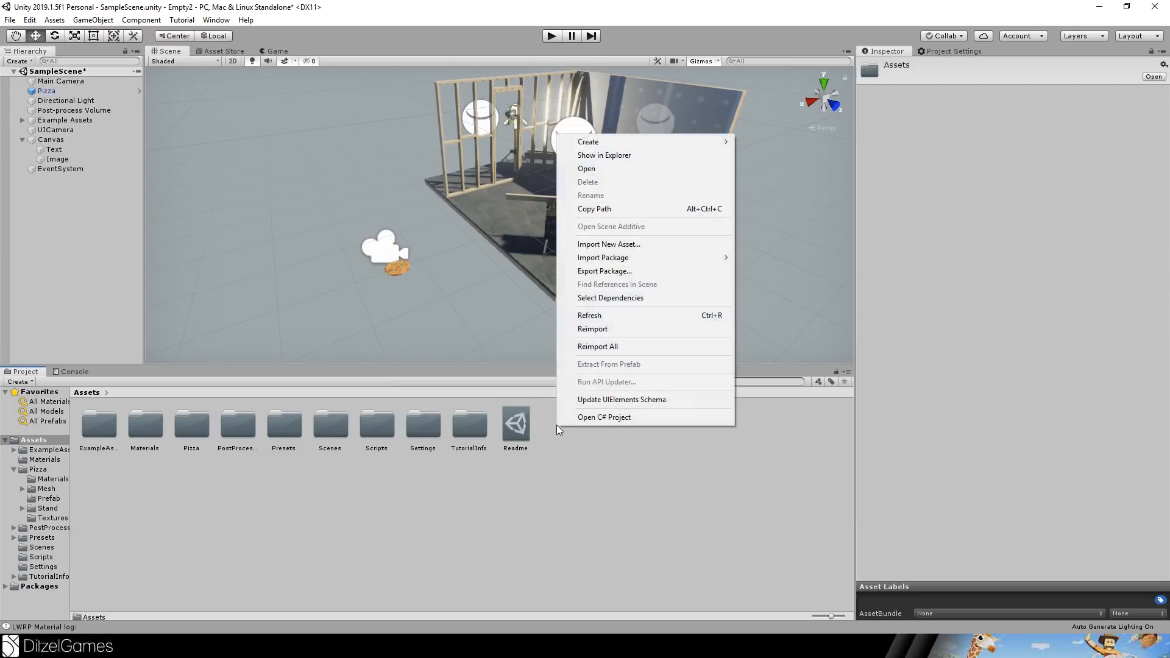
{"action": "left_click", "coordinate": [588, 141]}
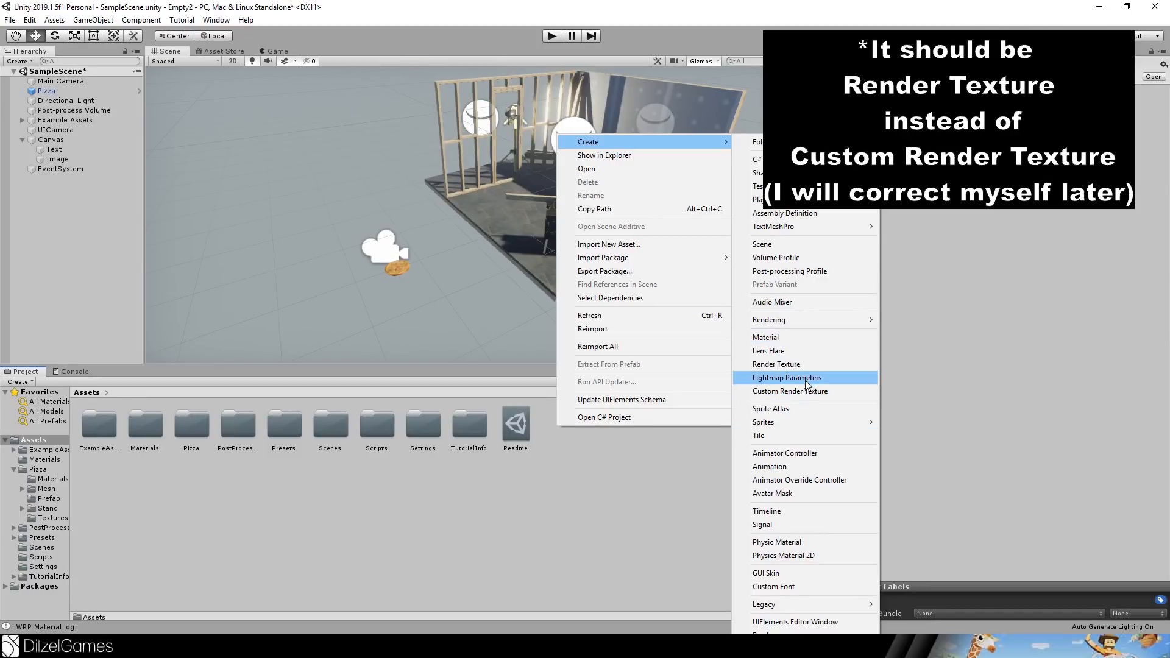
{"action": "left_click", "coordinate": [790, 391]}
{"action": "type", "text": "UI"}
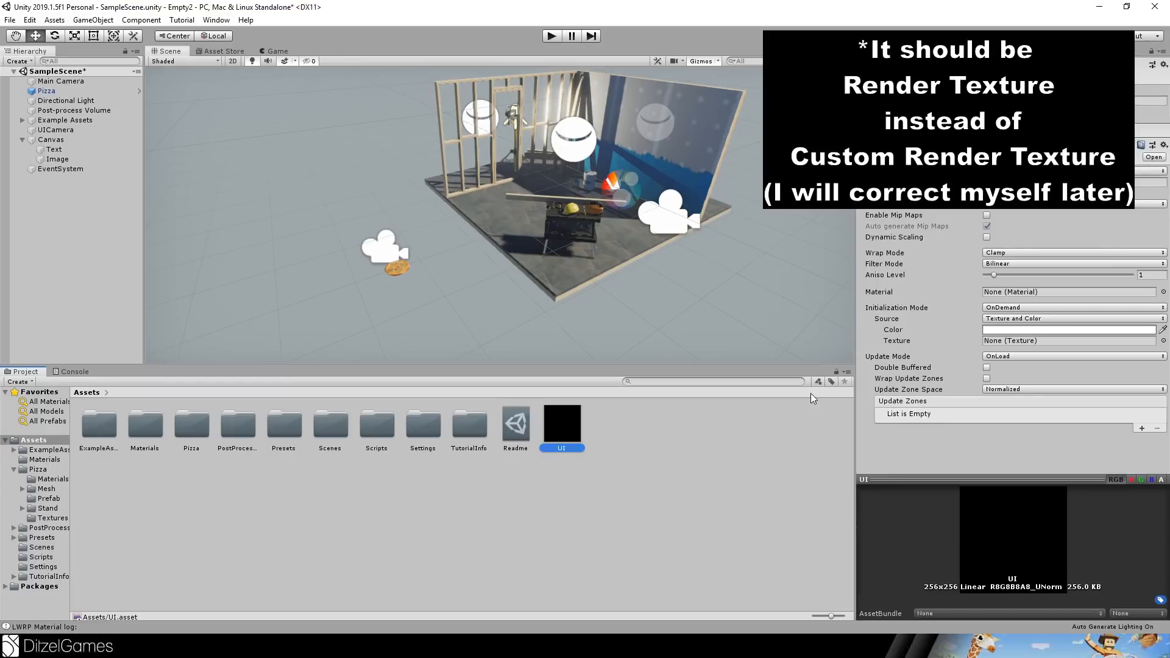
{"action": "left_click", "coordinate": [56, 130]}
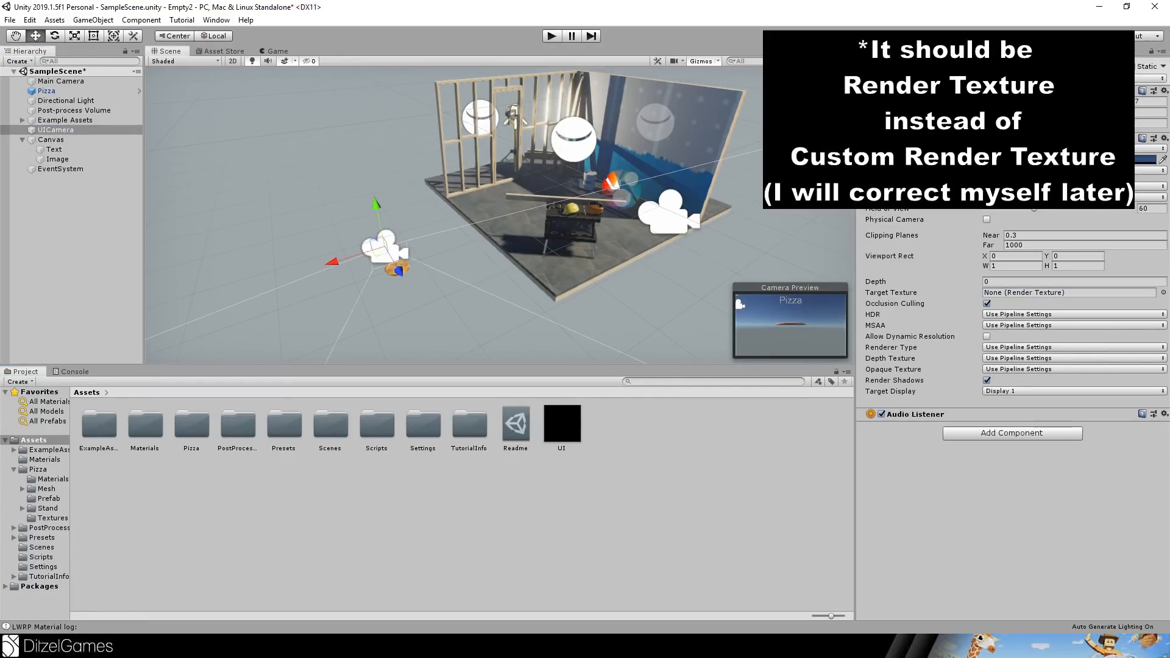
{"action": "left_click", "coordinate": [1067, 291]}
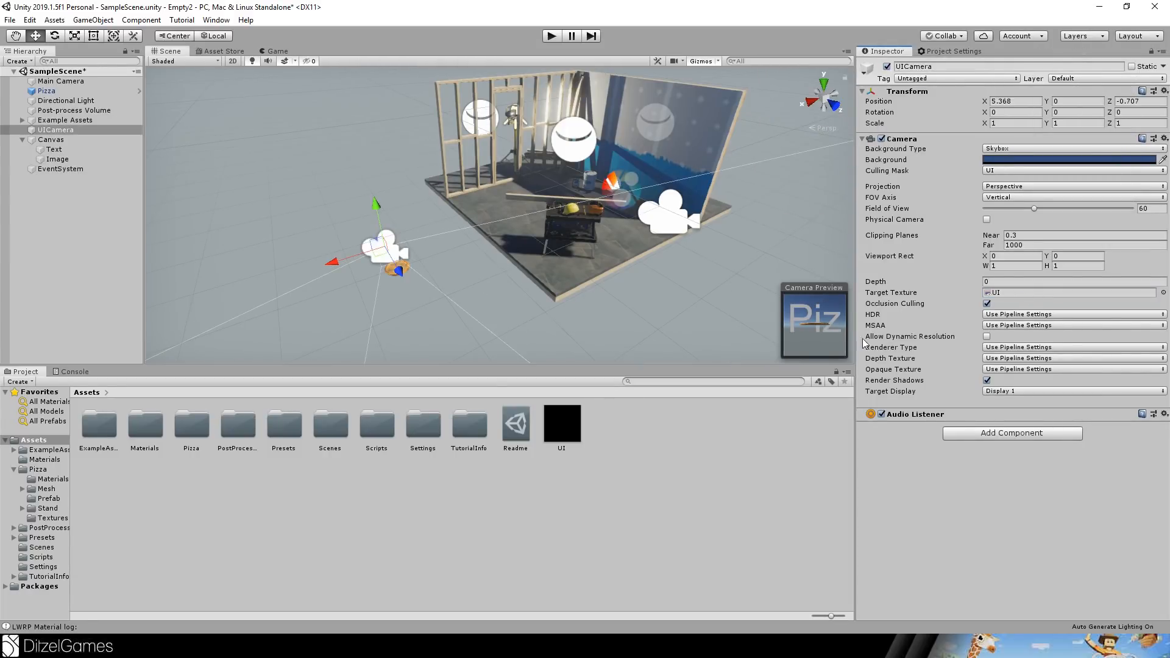
Resize the UI render texture to 1920 x 1080.
{"action": "left_click", "coordinate": [561, 421]}
{"action": "type", "text": "10"}
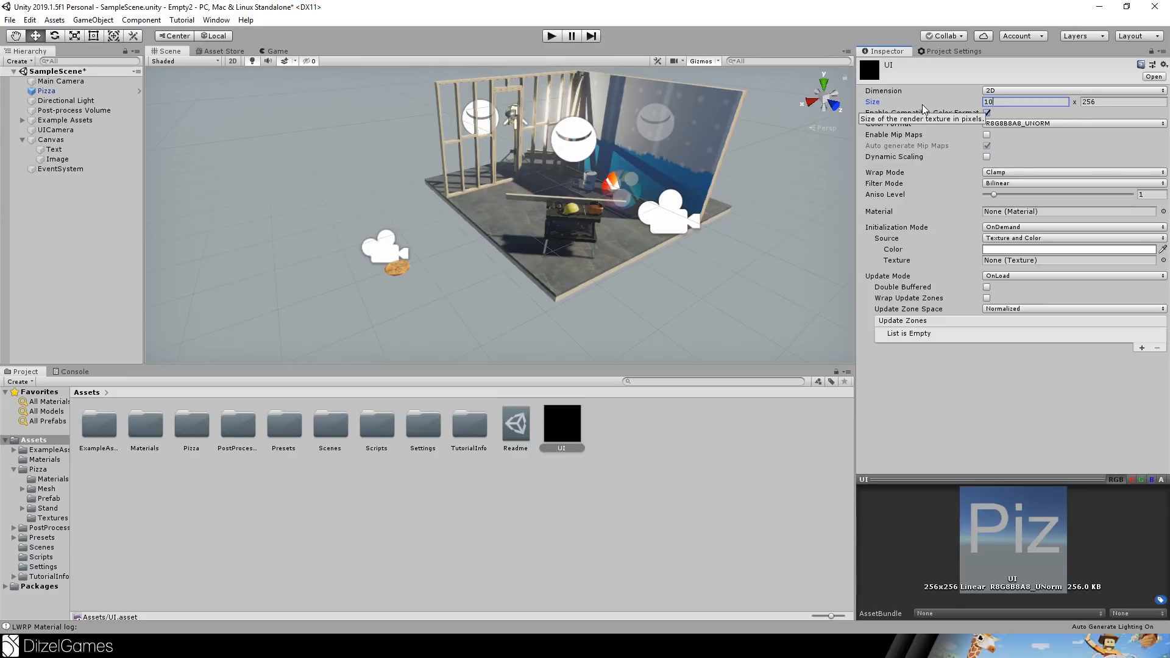
{"action": "type", "text": "9"}
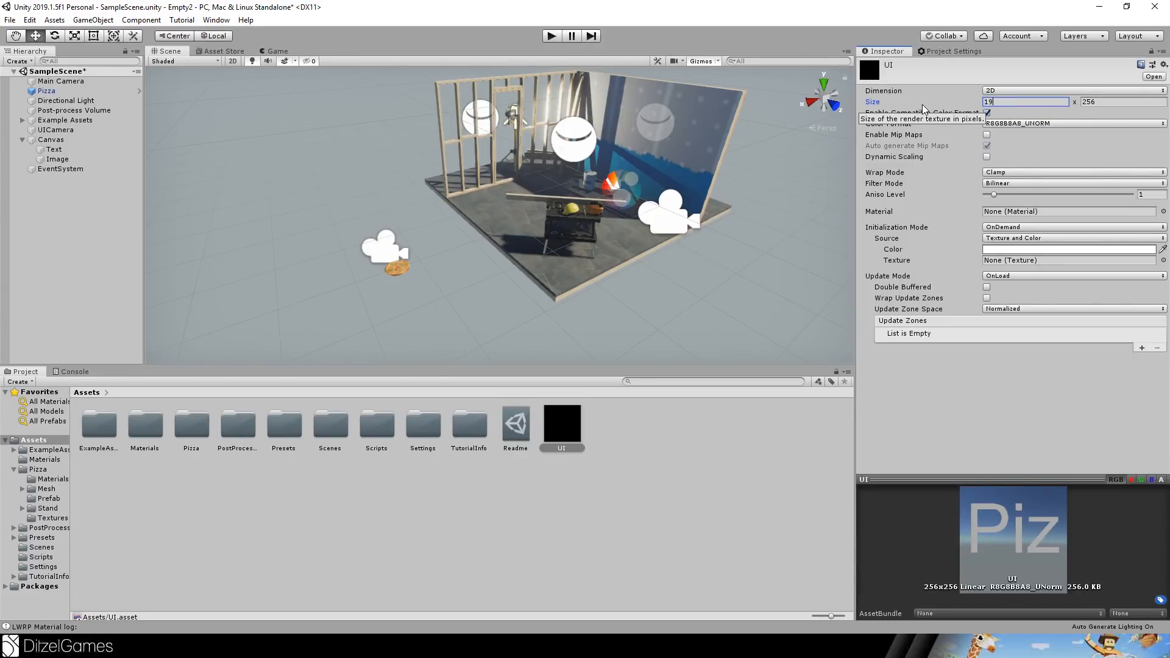
{"action": "type", "text": "1920"}
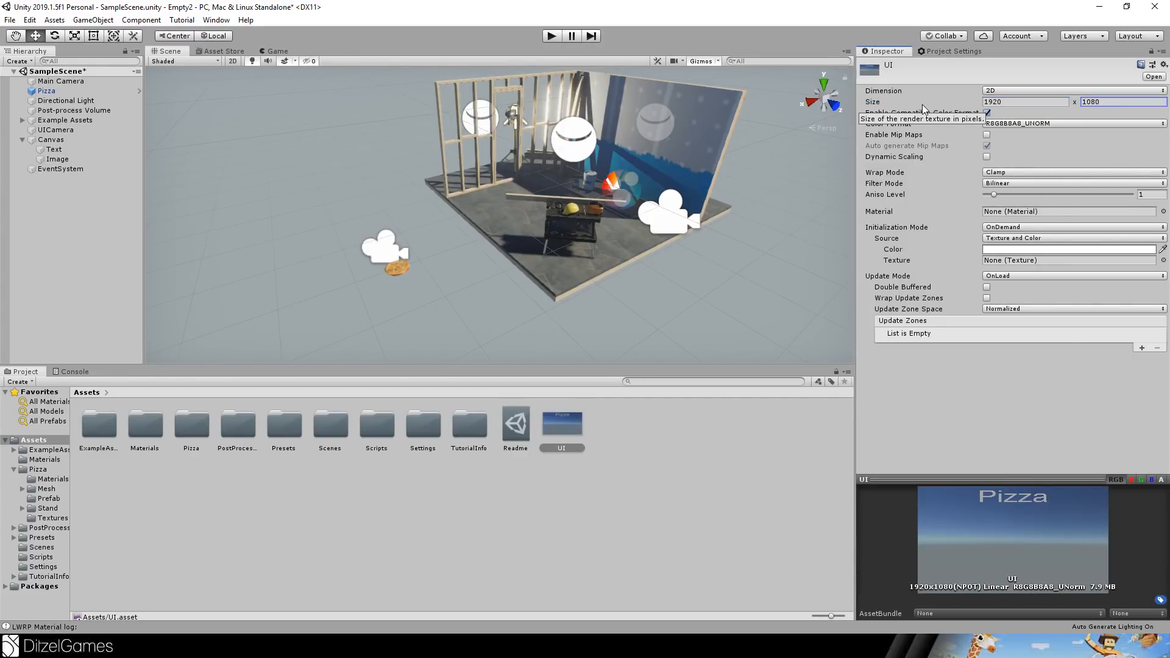
{"action": "left_click", "coordinate": [74, 109]}
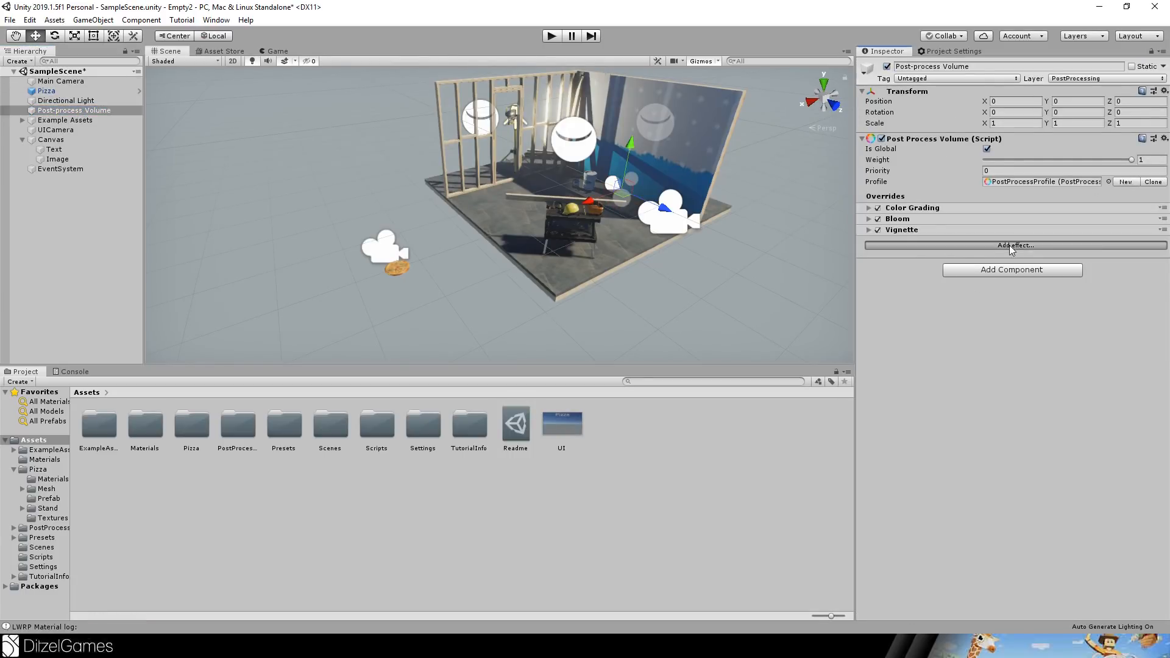
Add DitzelGames TextureOverlay to the Post-process Volume with the UI texture enabled, and check it in Game view.
{"action": "left_click", "coordinate": [1013, 245]}
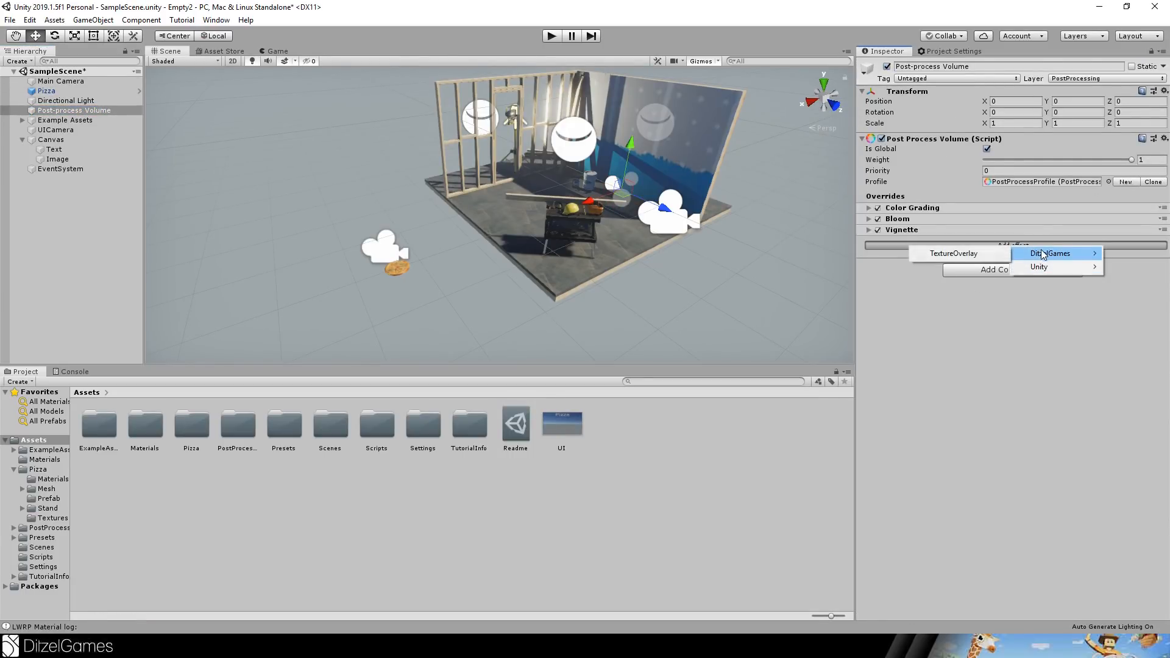
{"action": "mouse_move", "coordinate": [1065, 260]}
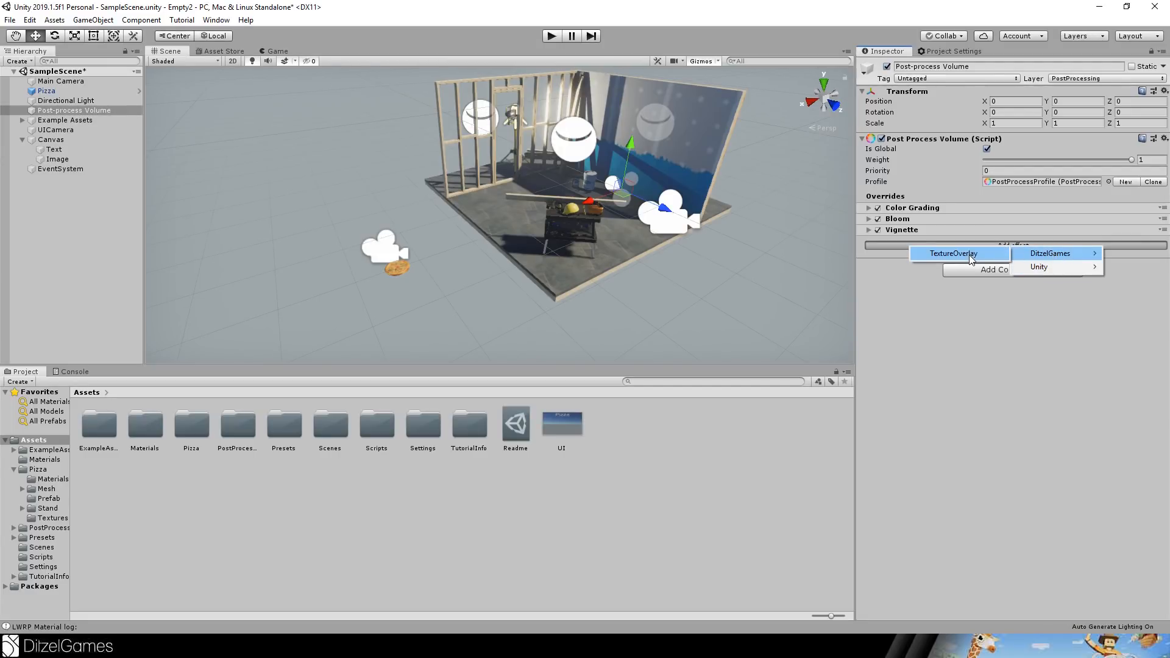
{"action": "left_click", "coordinate": [953, 254]}
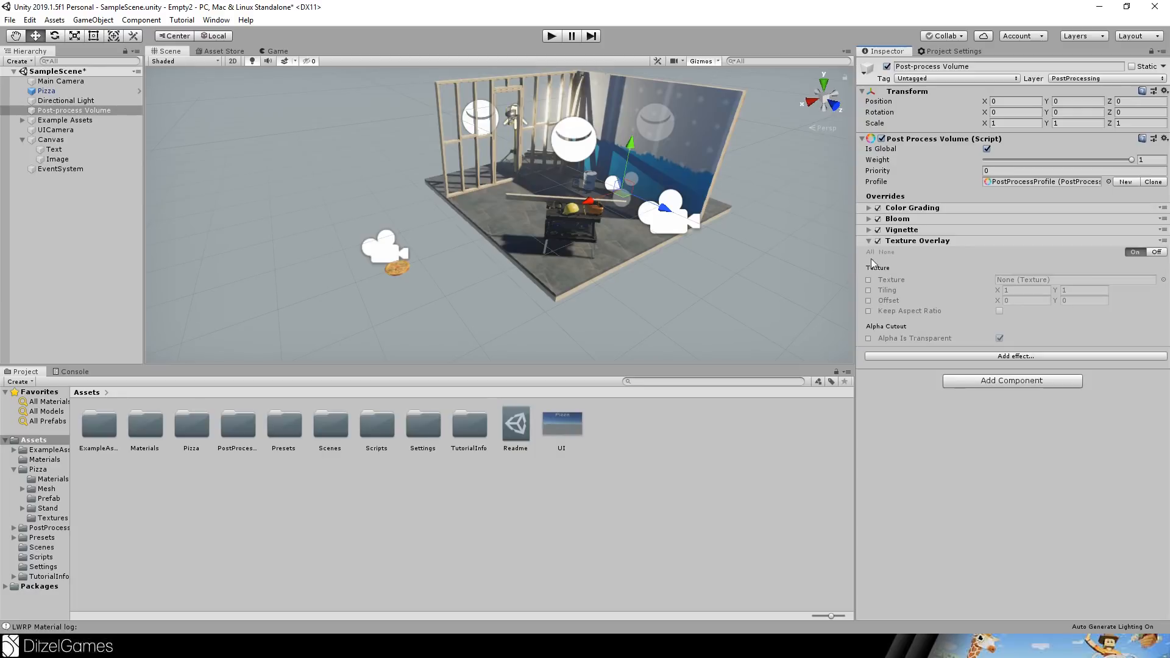
{"action": "left_click", "coordinate": [868, 279]}
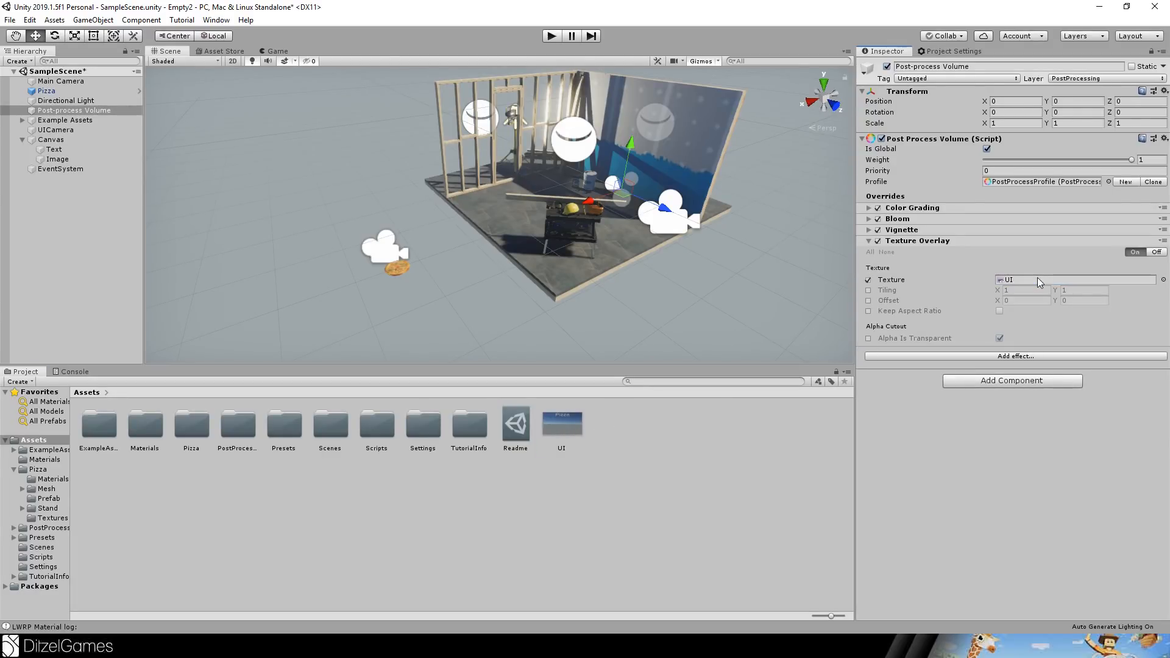
{"action": "left_click", "coordinate": [276, 51]}
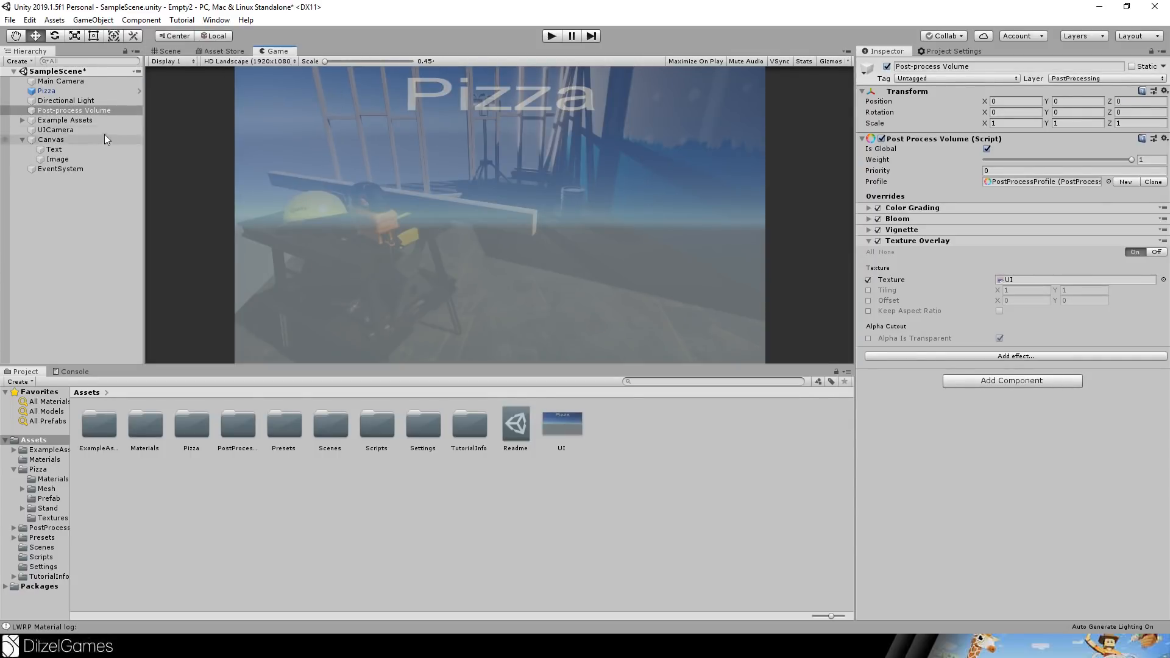
{"action": "left_click", "coordinate": [55, 129]}
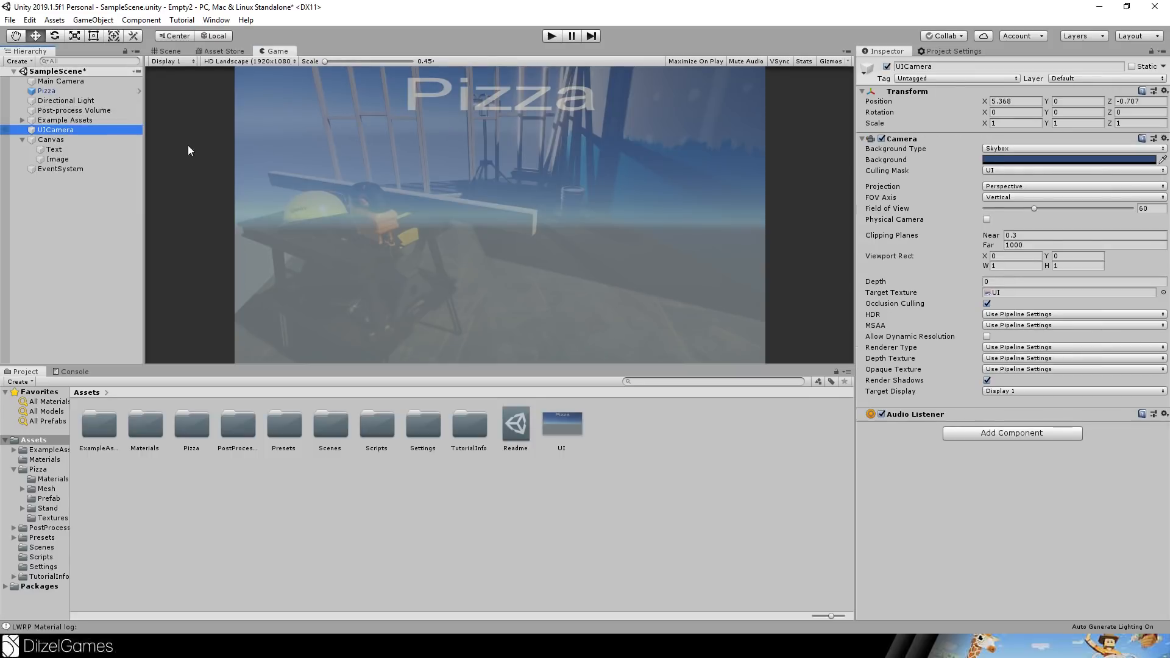
{"action": "mouse_move", "coordinate": [407, 217]}
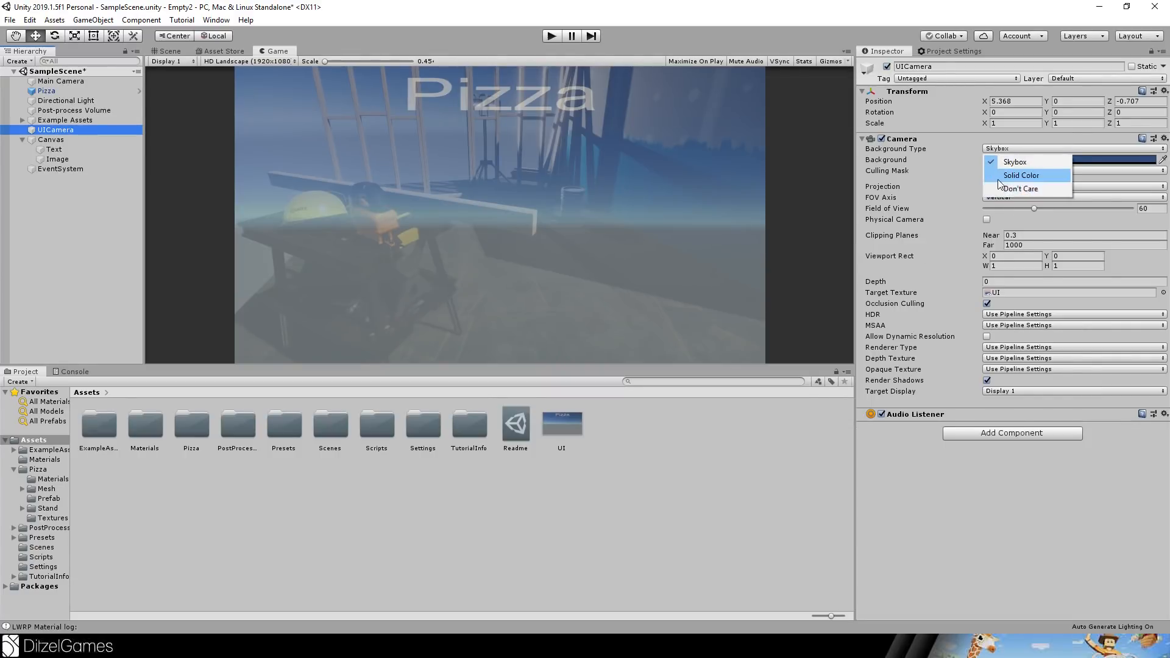
Set UICamera's Background Type to Don't Care, then look at the Settings folder and Pizza text.
{"action": "left_click", "coordinate": [1022, 188]}
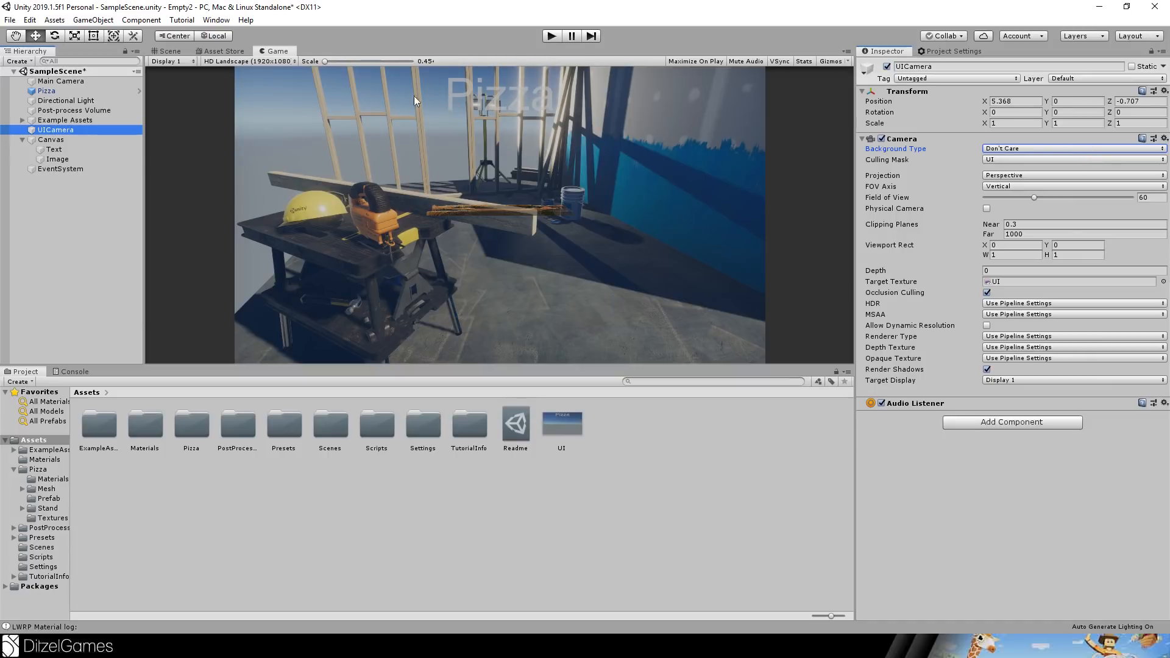
{"action": "mouse_move", "coordinate": [590, 188]}
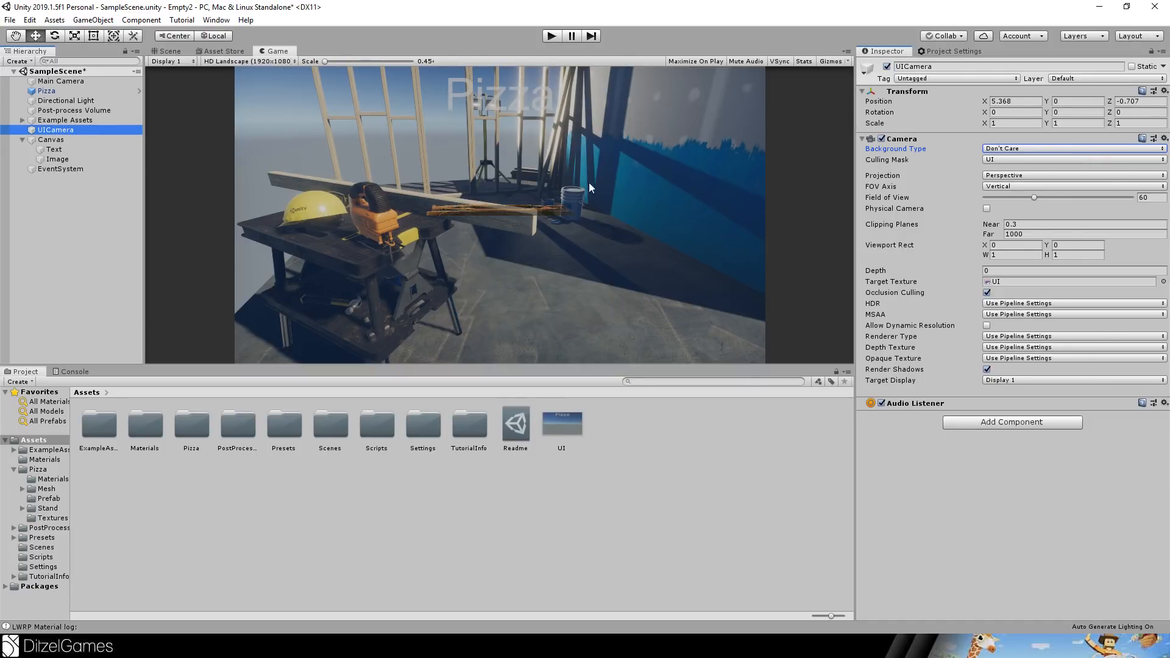
{"action": "left_click", "coordinate": [44, 567]}
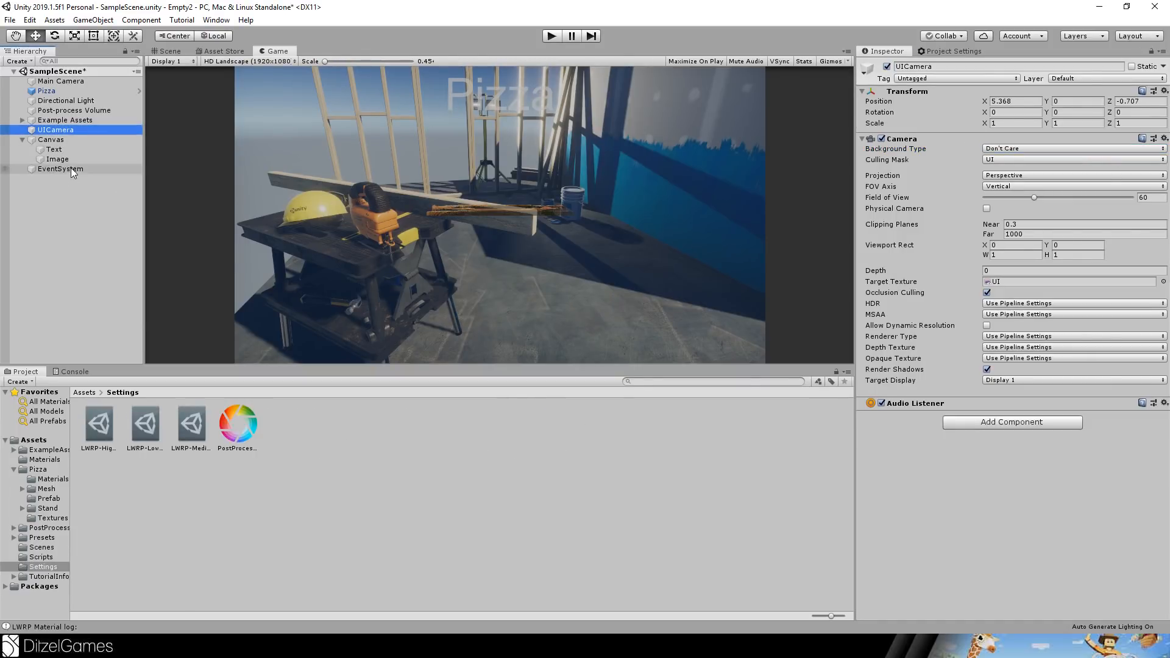
{"action": "left_click", "coordinate": [53, 159]}
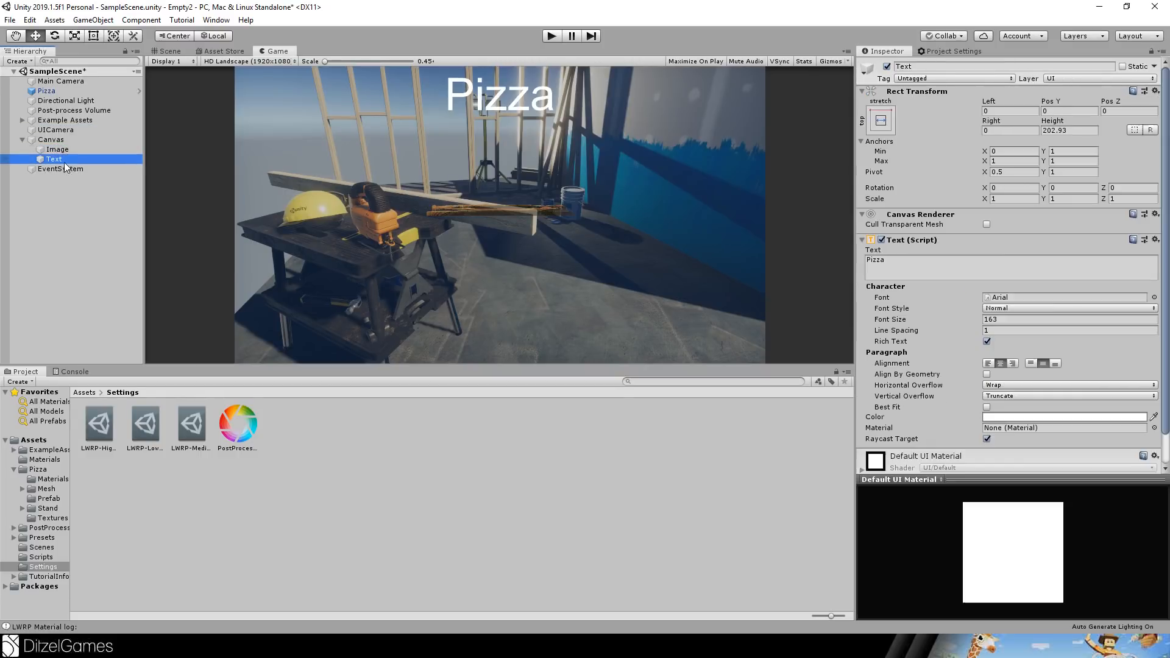
{"action": "left_click", "coordinate": [57, 148]}
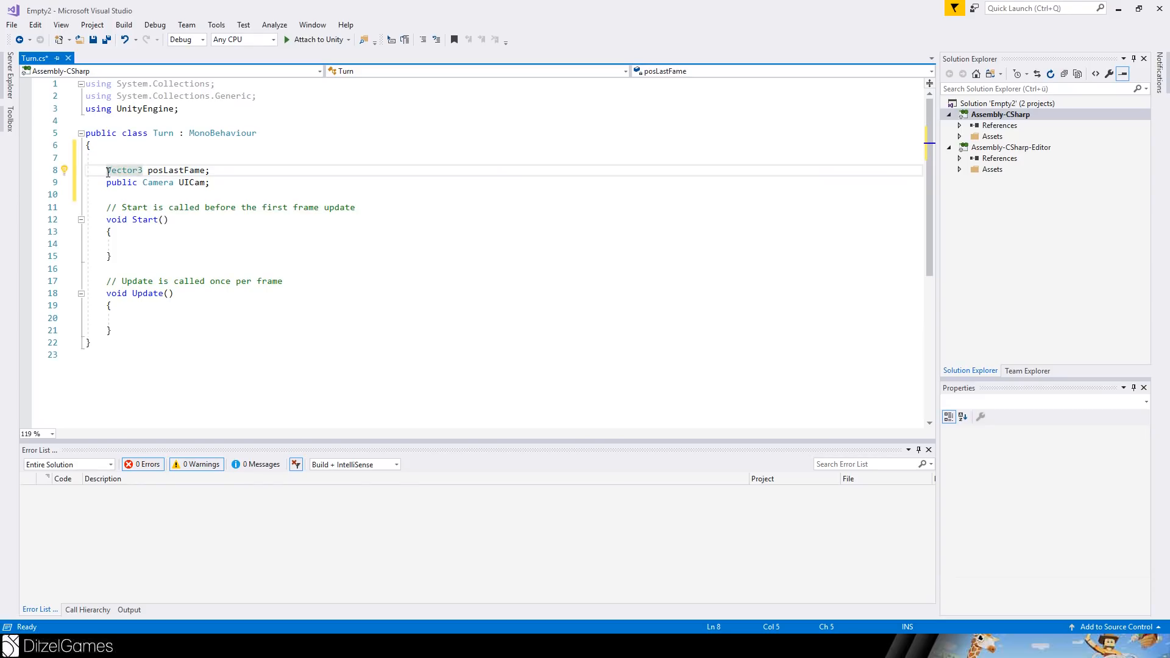
Make posLastFame protected and insert the mouse-drag rotation code into Update.
{"action": "type", "text": "protected"}
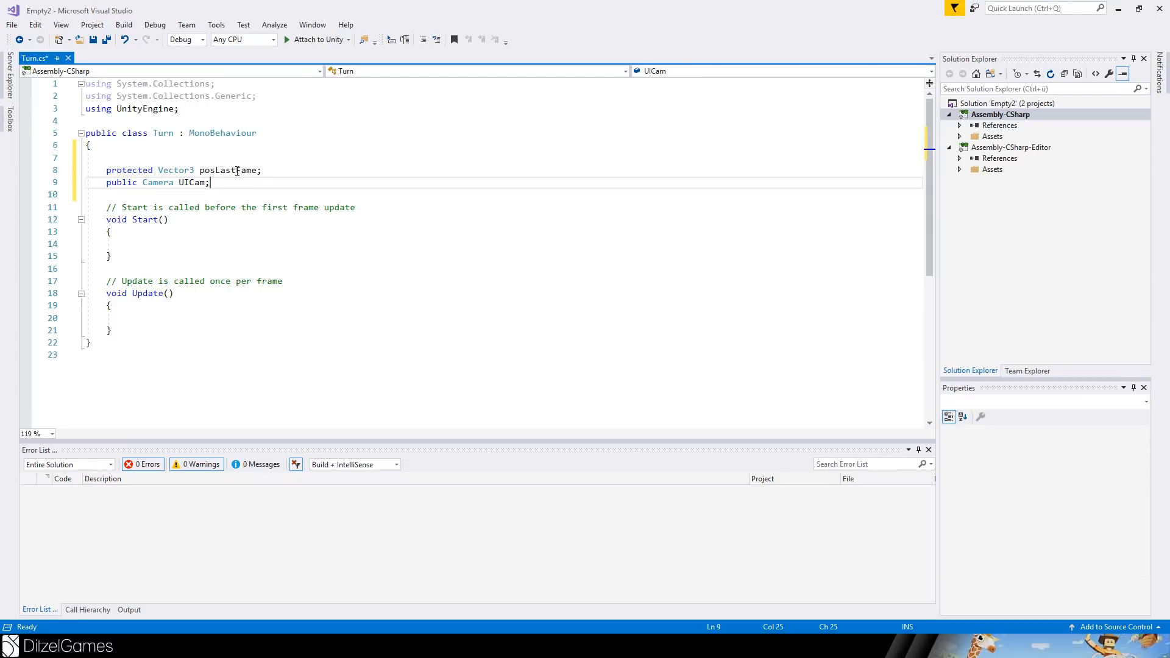
{"action": "double_click", "coordinate": [192, 183]}
{"action": "type", "text": "if (Input.GetMouseButtonDown(0))"}
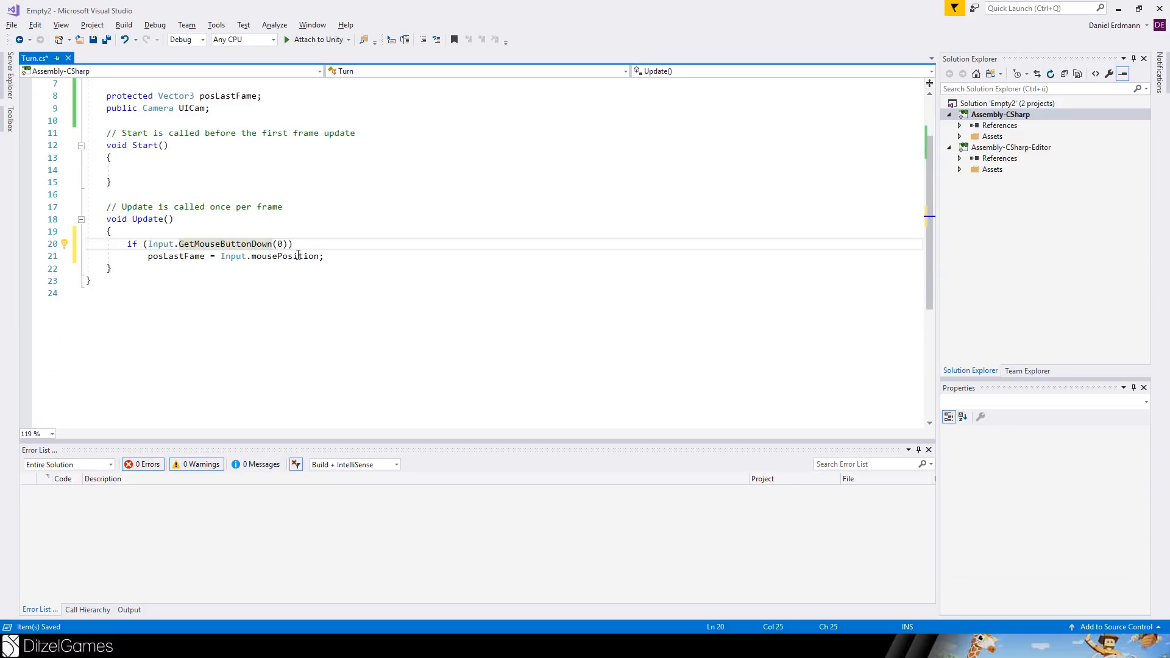
{"action": "mouse_move", "coordinate": [284, 256]}
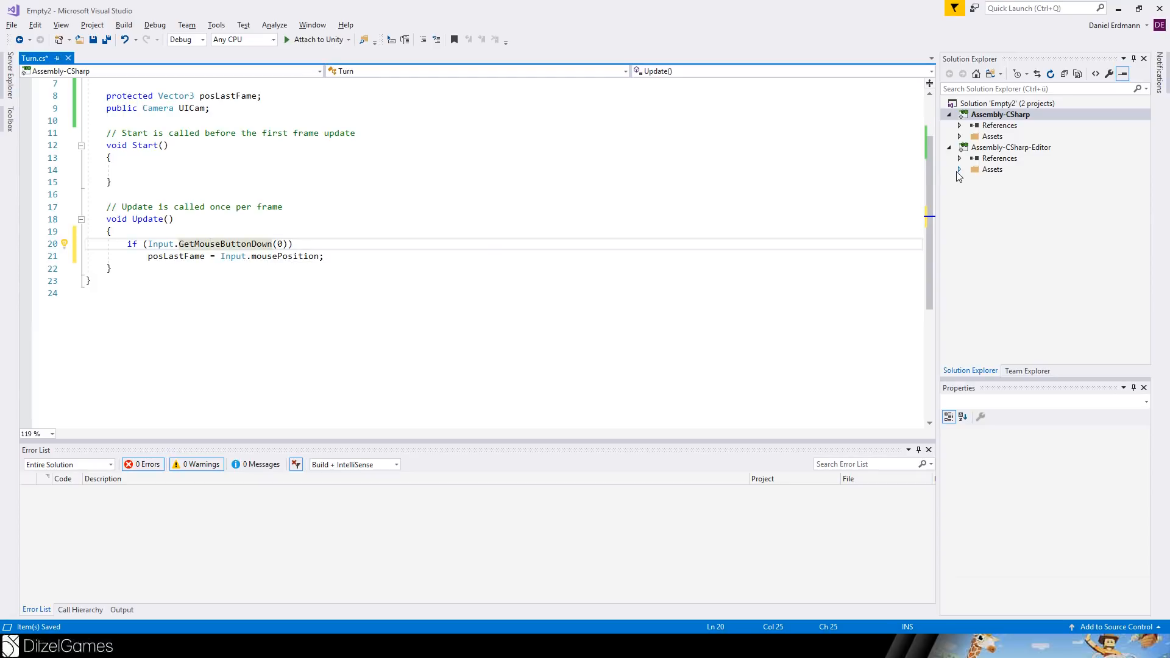
{"action": "left_click", "coordinate": [999, 115]}
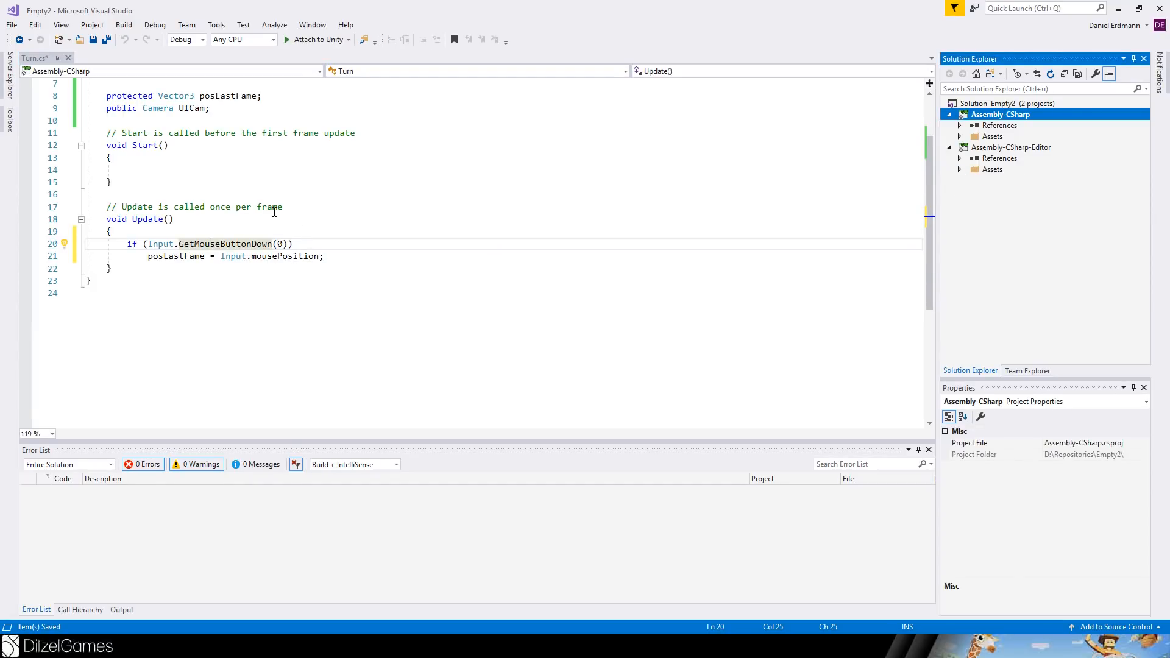
{"action": "double_click", "coordinate": [176, 256]}
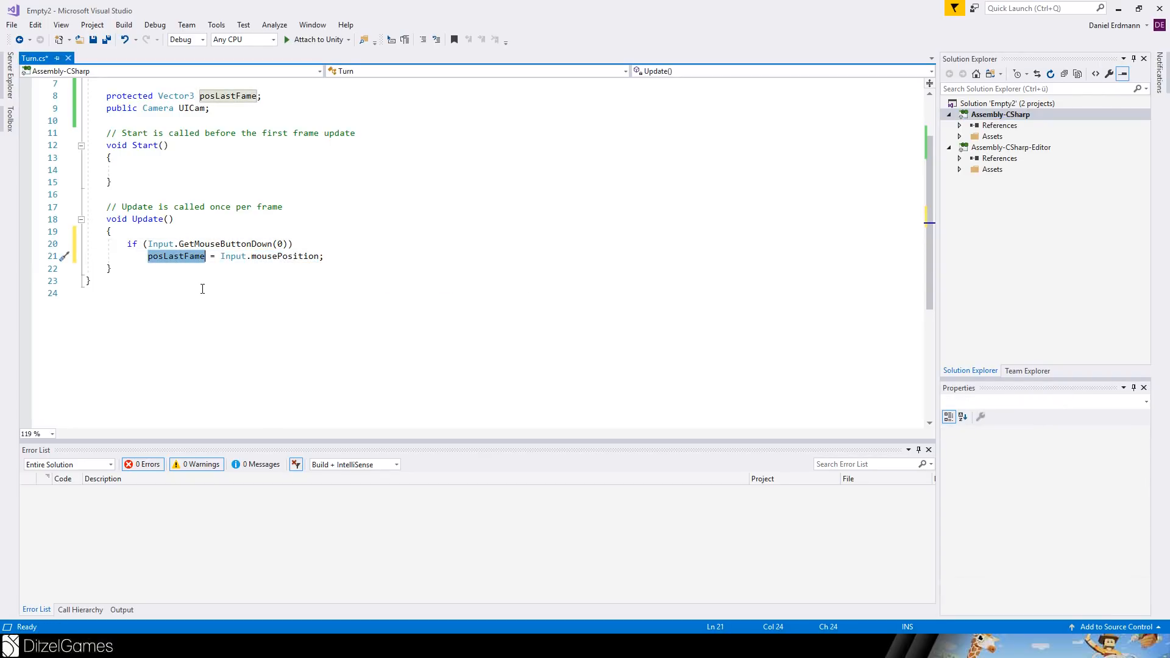
{"action": "key", "text": "alt+tab"}
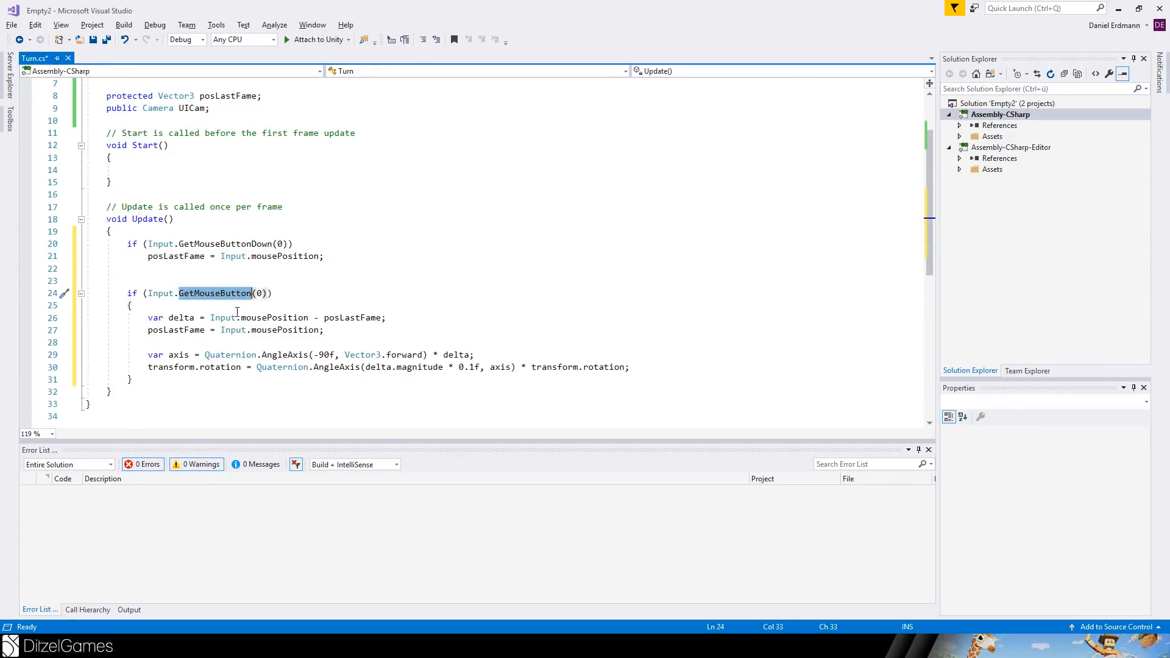
Review the delta calculation from posLastFame and Input.mousePosition in Update.
{"action": "double_click", "coordinate": [352, 317]}
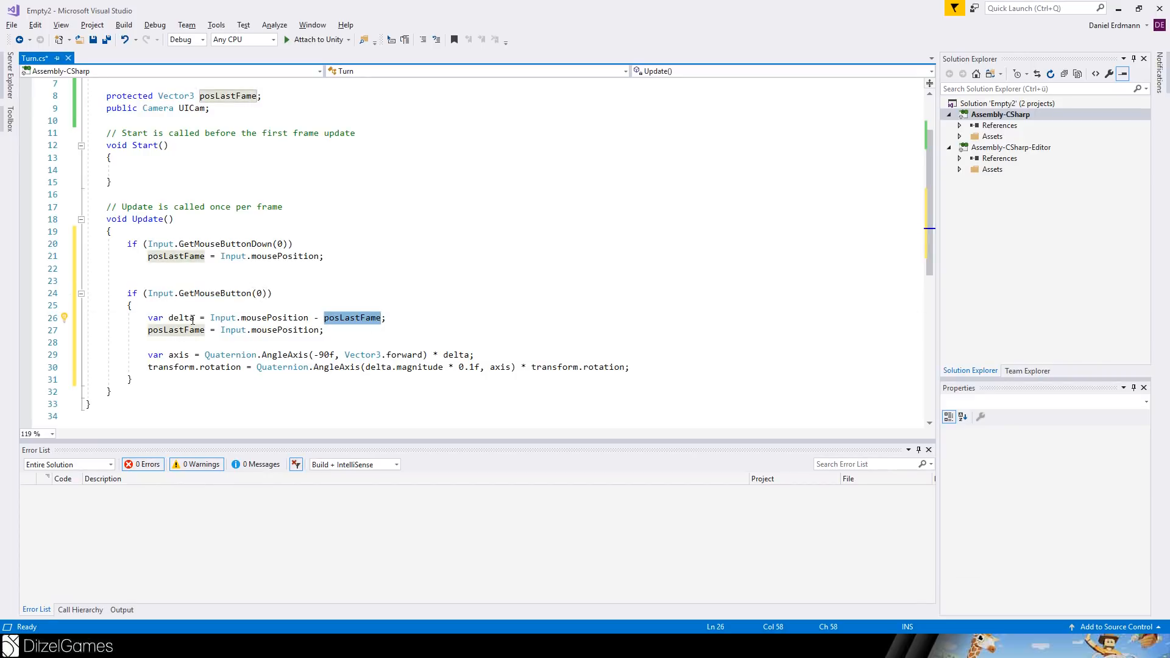
{"action": "left_click", "coordinate": [211, 317]}
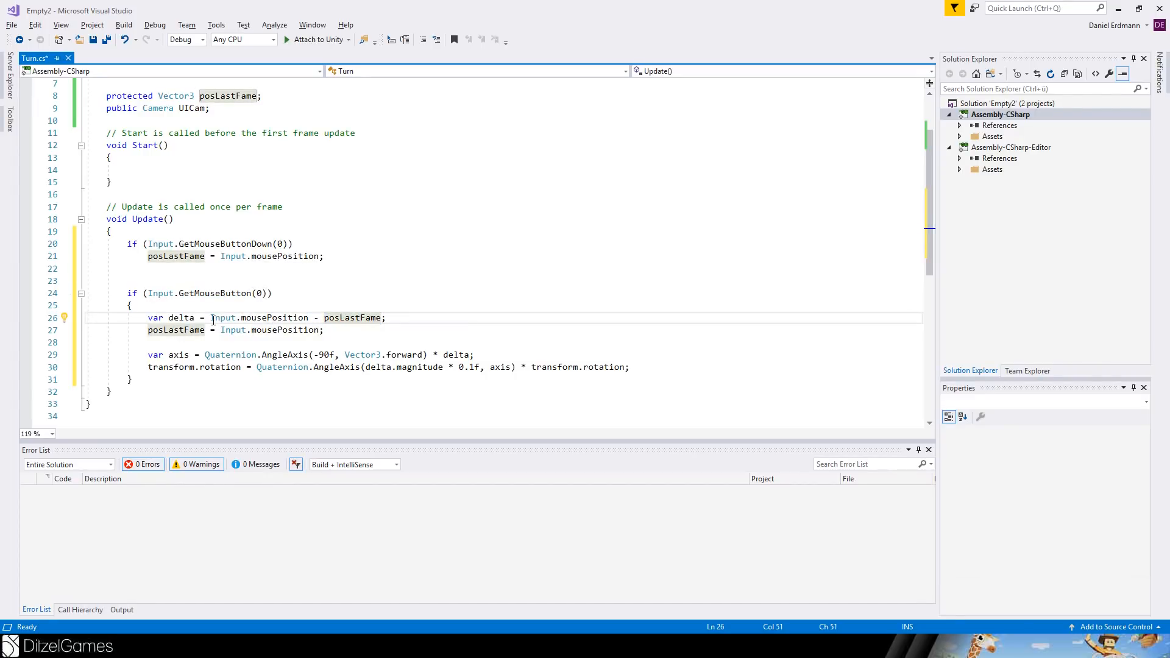
{"action": "double_click", "coordinate": [259, 317]}
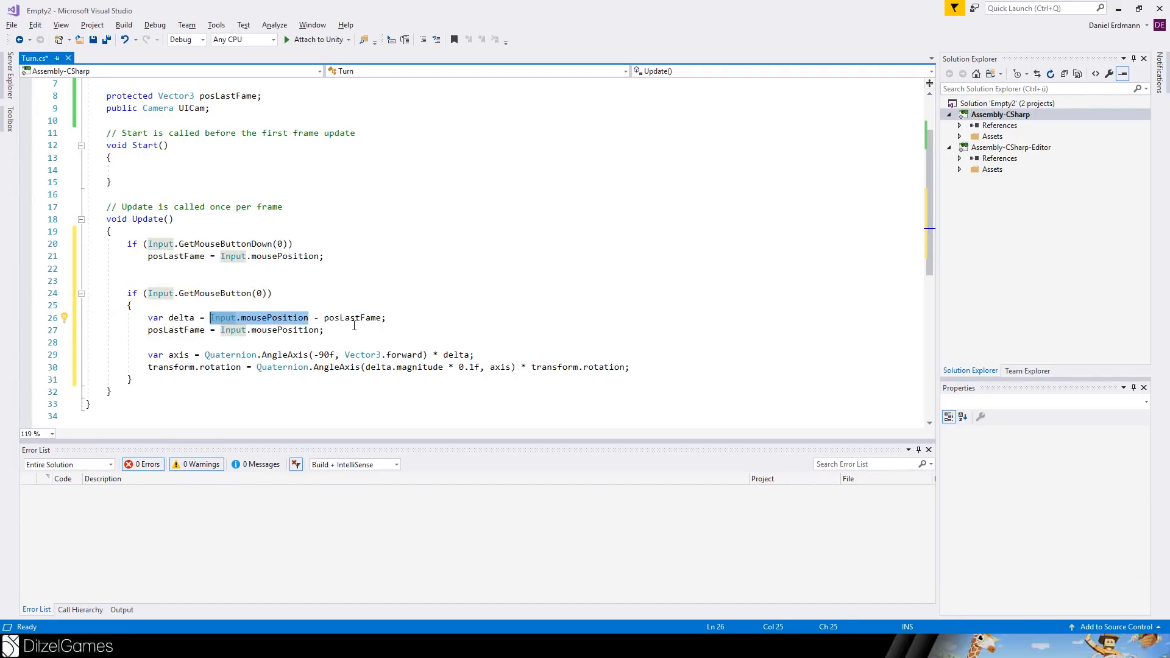
{"action": "double_click", "coordinate": [353, 317]}
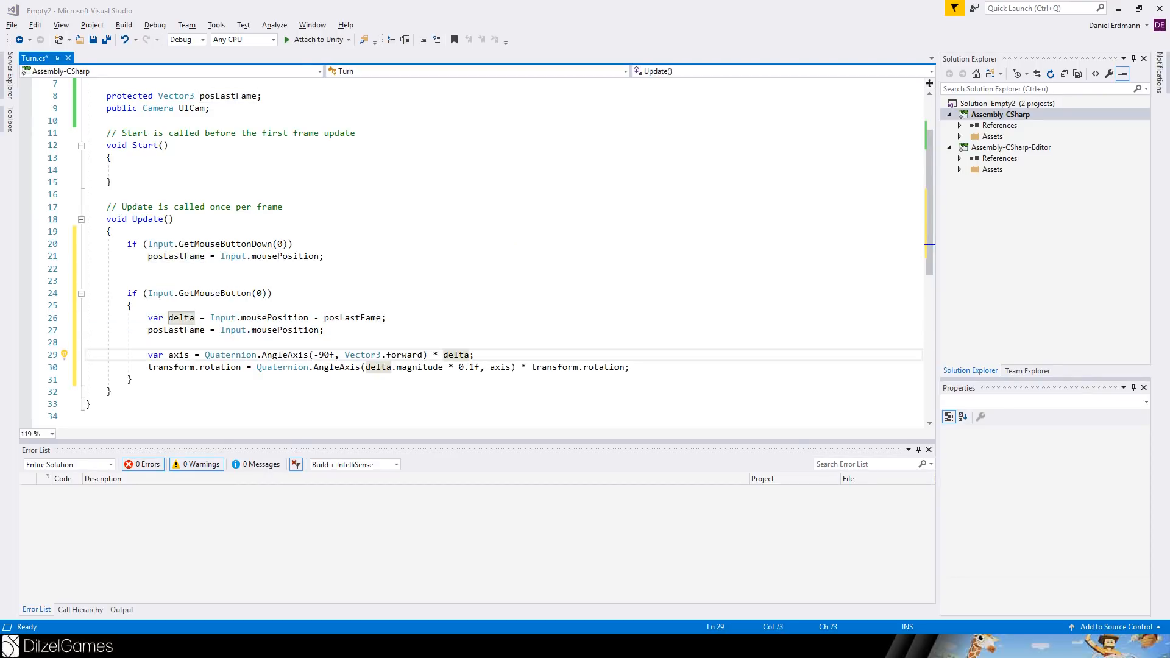
{"action": "mouse_move", "coordinate": [528, 179]}
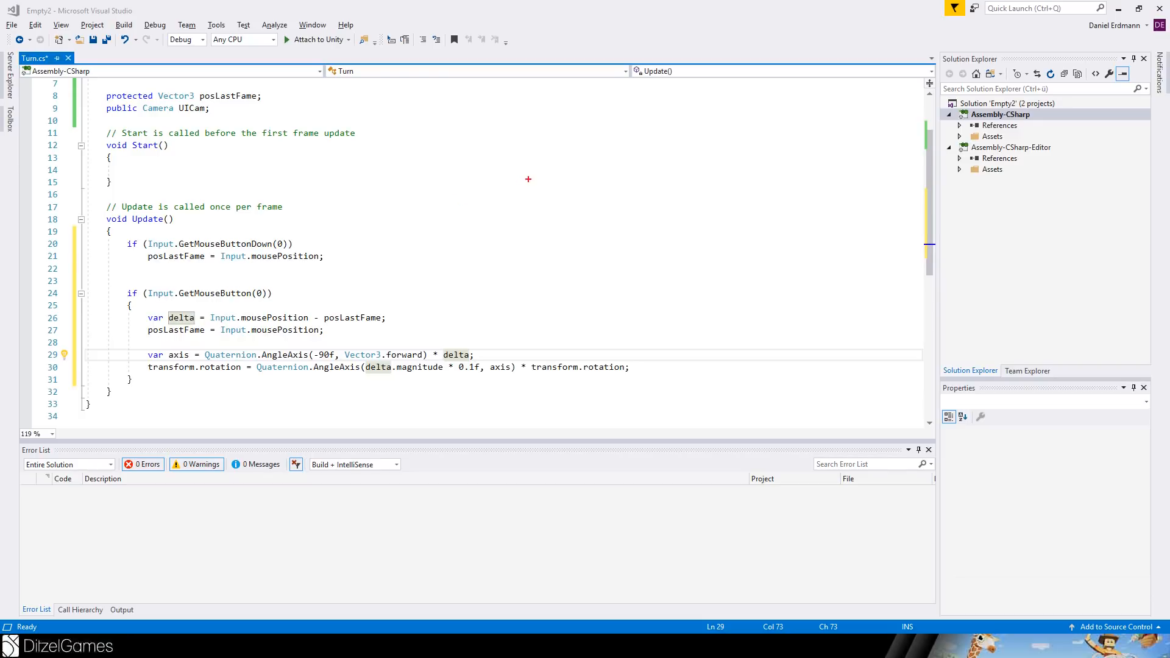
{"action": "mouse_move", "coordinate": [436, 226]}
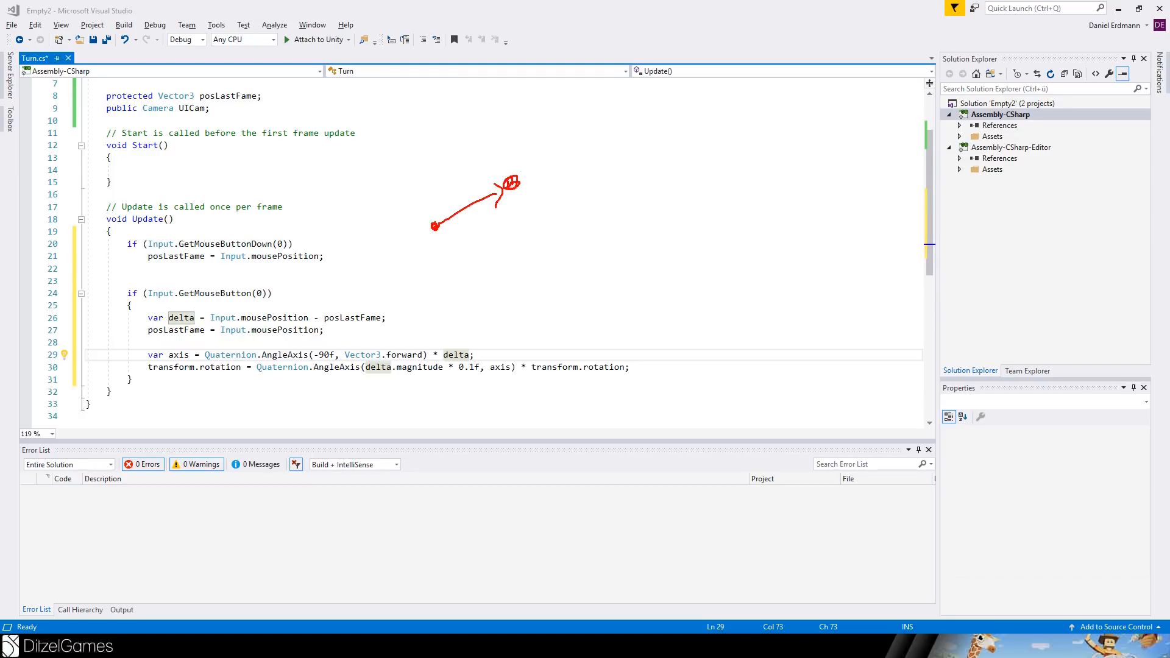
{"action": "mouse_move", "coordinate": [388, 231]}
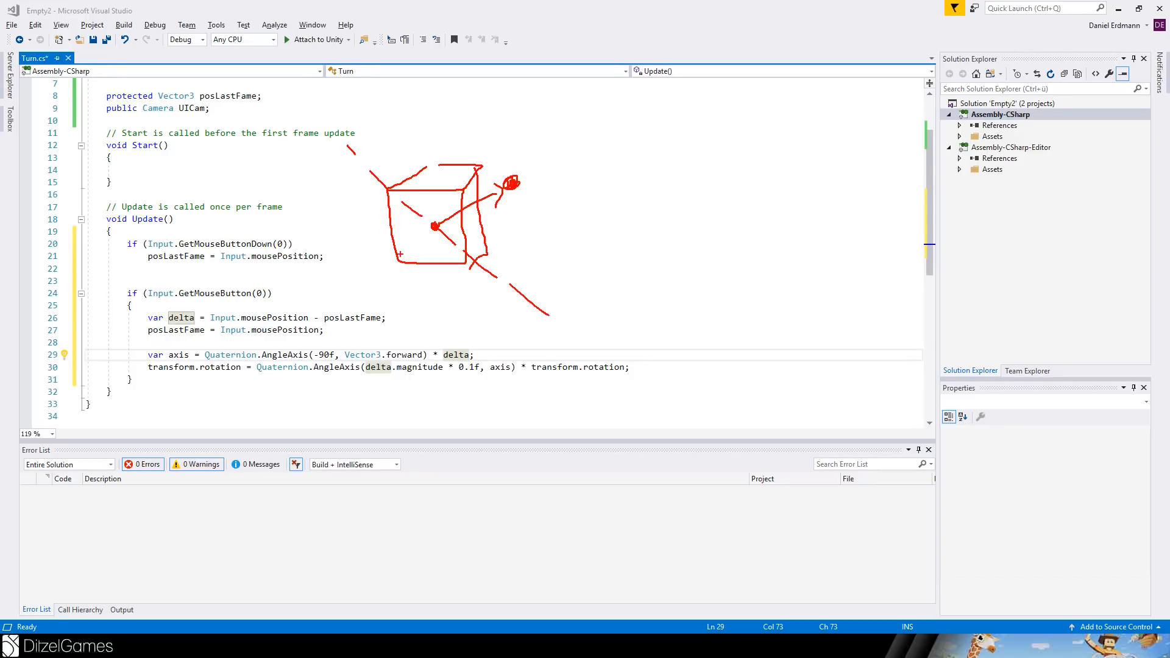
{"action": "mouse_move", "coordinate": [551, 151]}
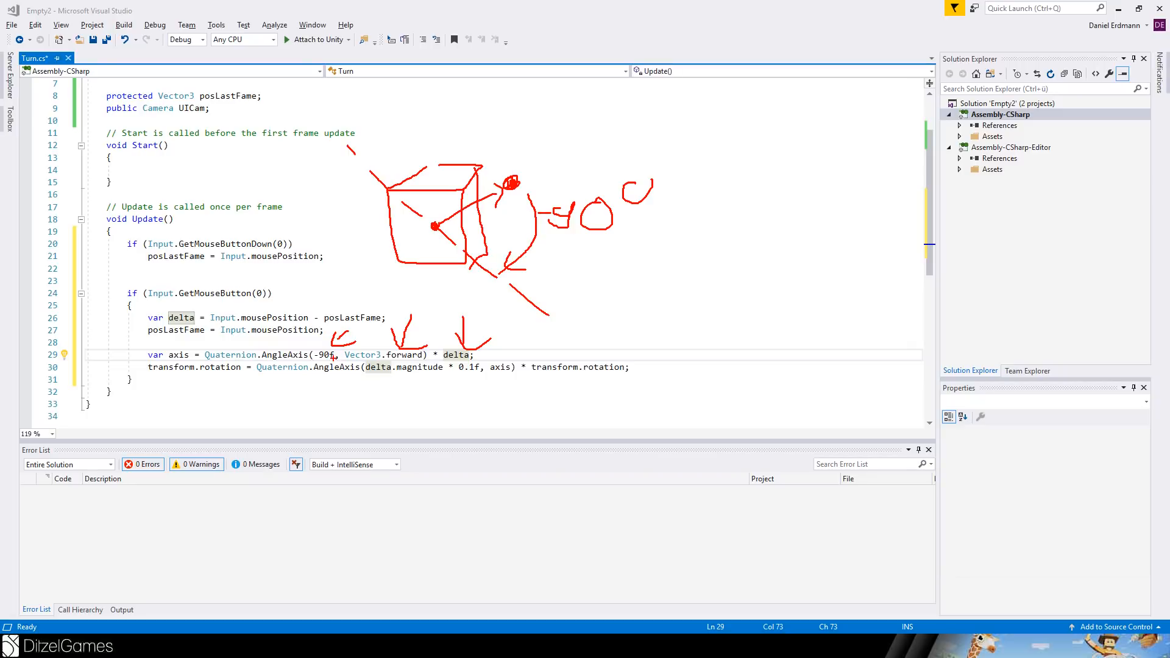
{"action": "mouse_move", "coordinate": [721, 245]}
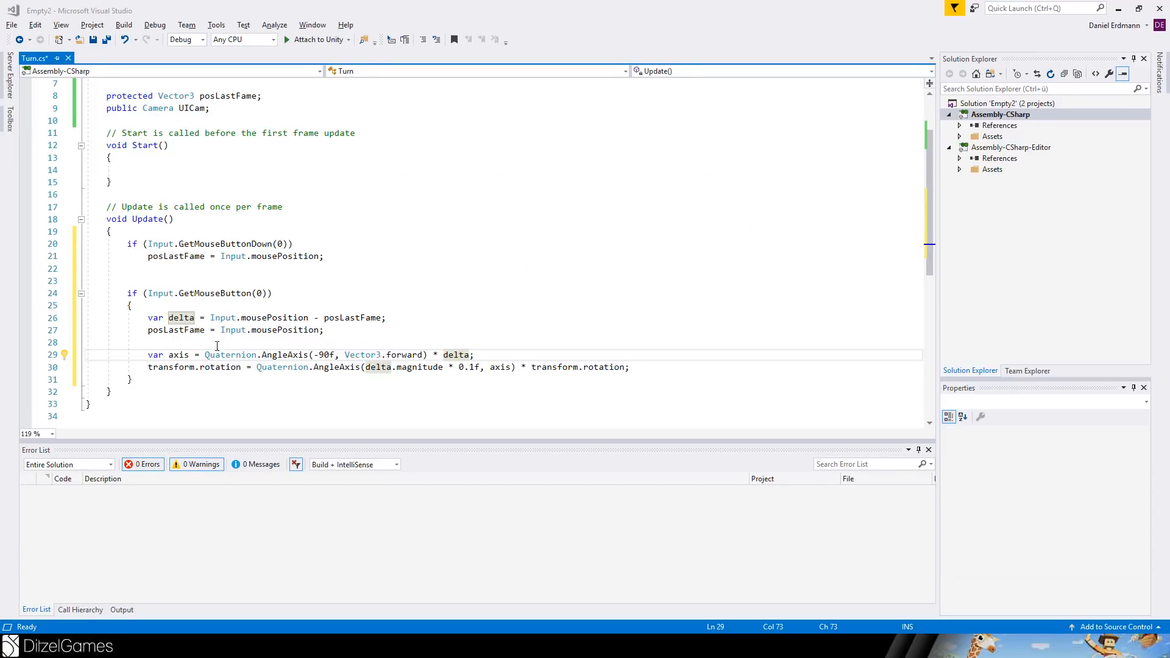
Highlight the axis variable, 0.1f speed factor and angle-axis rotation combined with the current rotation.
{"action": "double_click", "coordinate": [178, 355]}
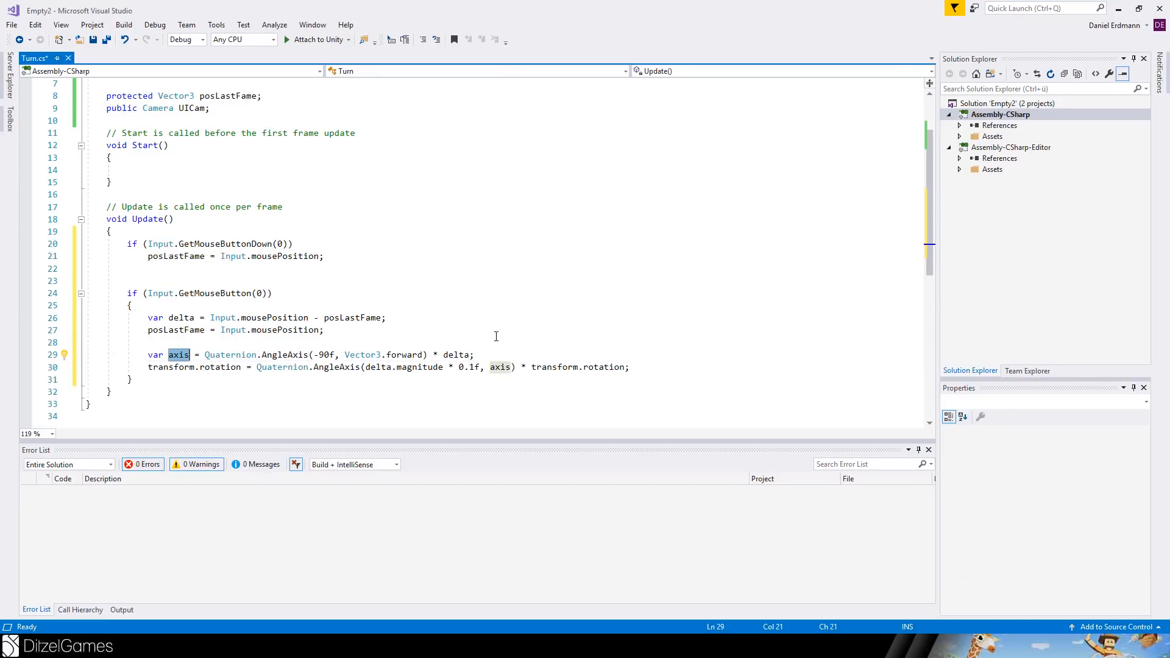
{"action": "mouse_move", "coordinate": [382, 367]}
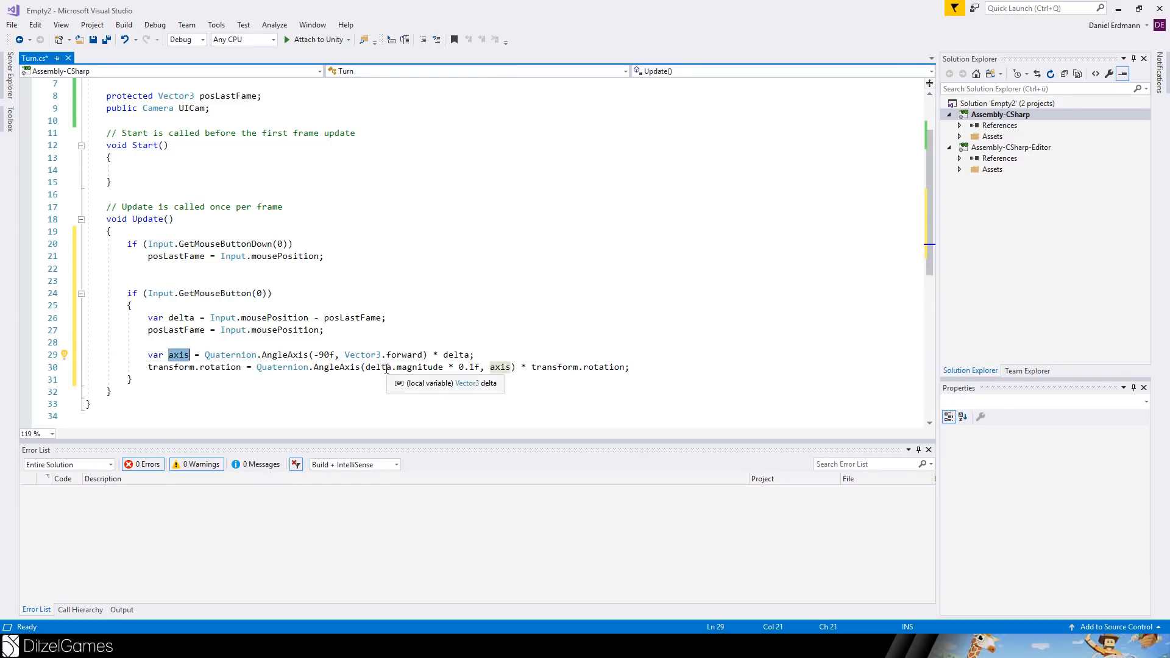
{"action": "double_click", "coordinate": [403, 367]}
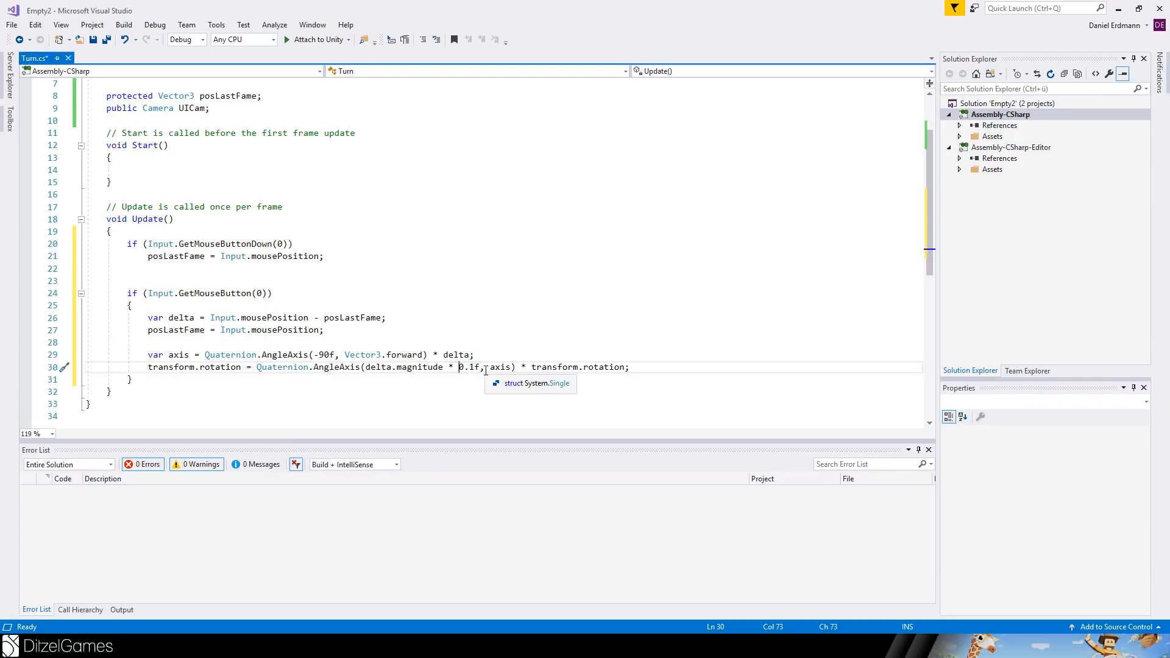
{"action": "left_click", "coordinate": [299, 366]}
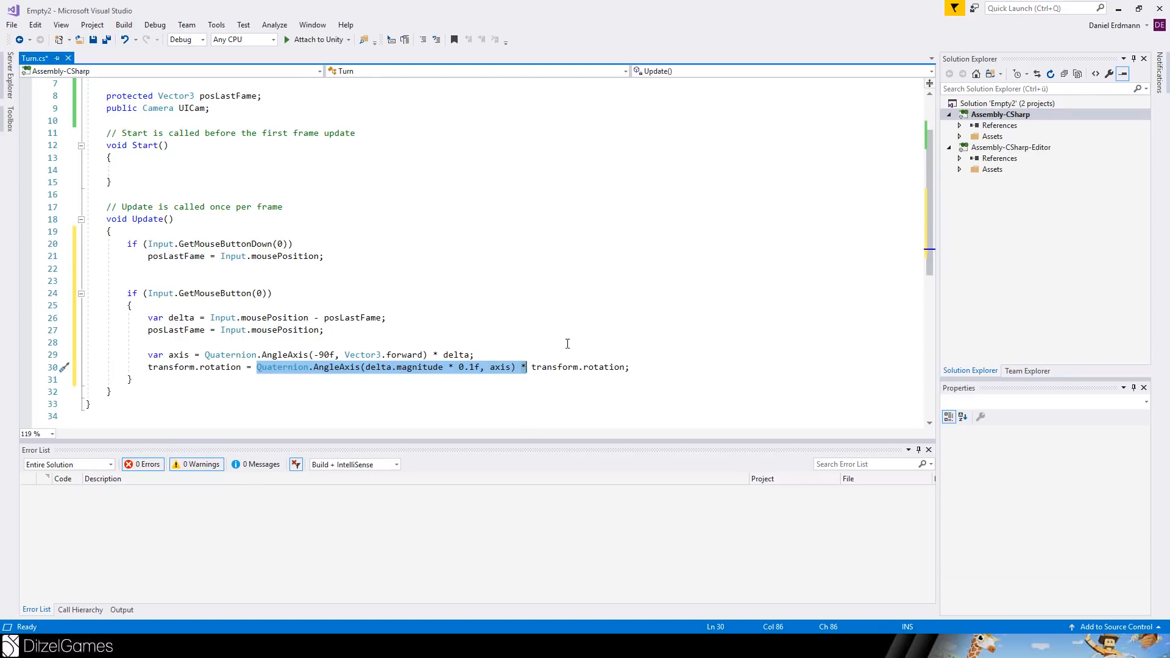
{"action": "mouse_move", "coordinate": [318, 377]}
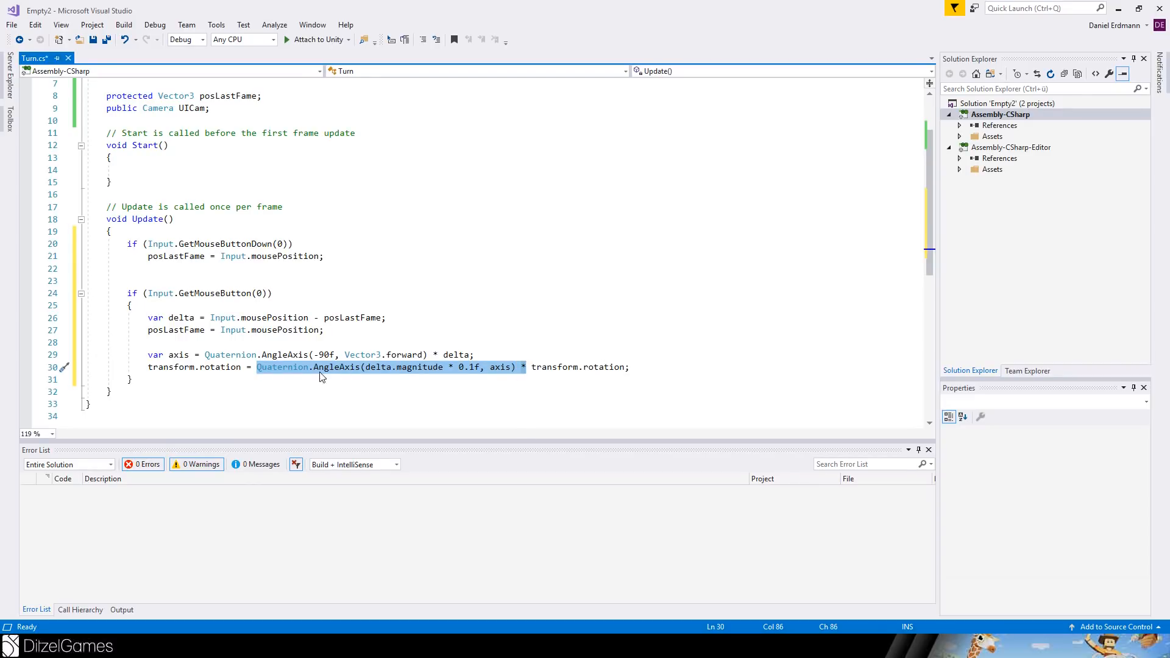
{"action": "double_click", "coordinate": [554, 367]}
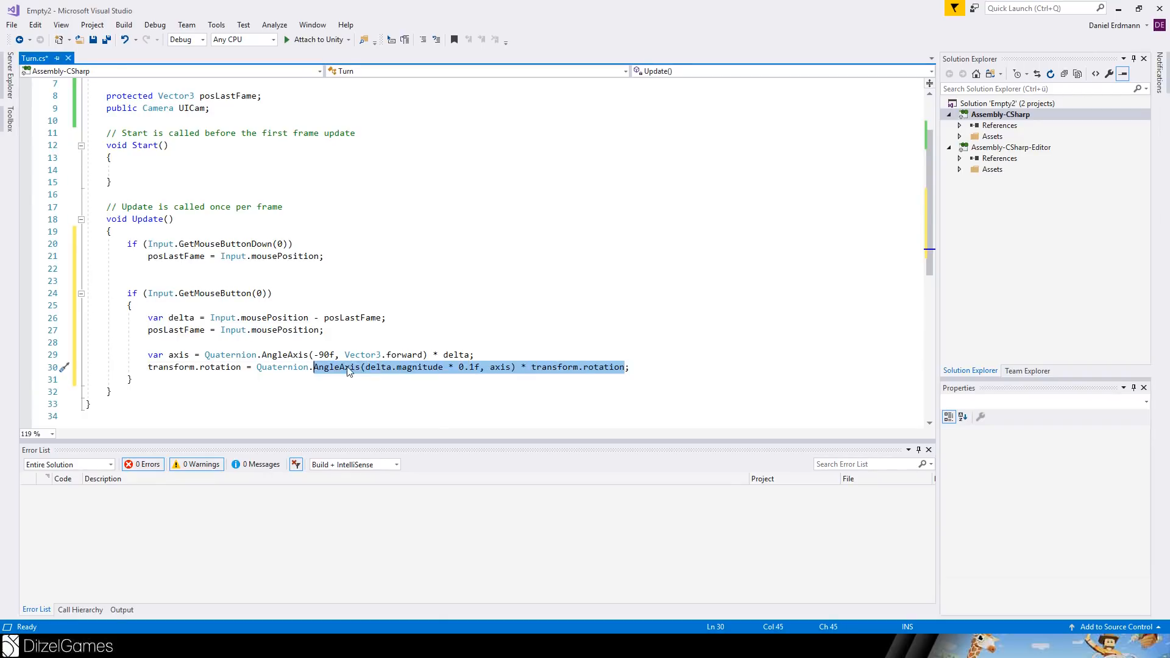
{"action": "double_click", "coordinate": [172, 367]}
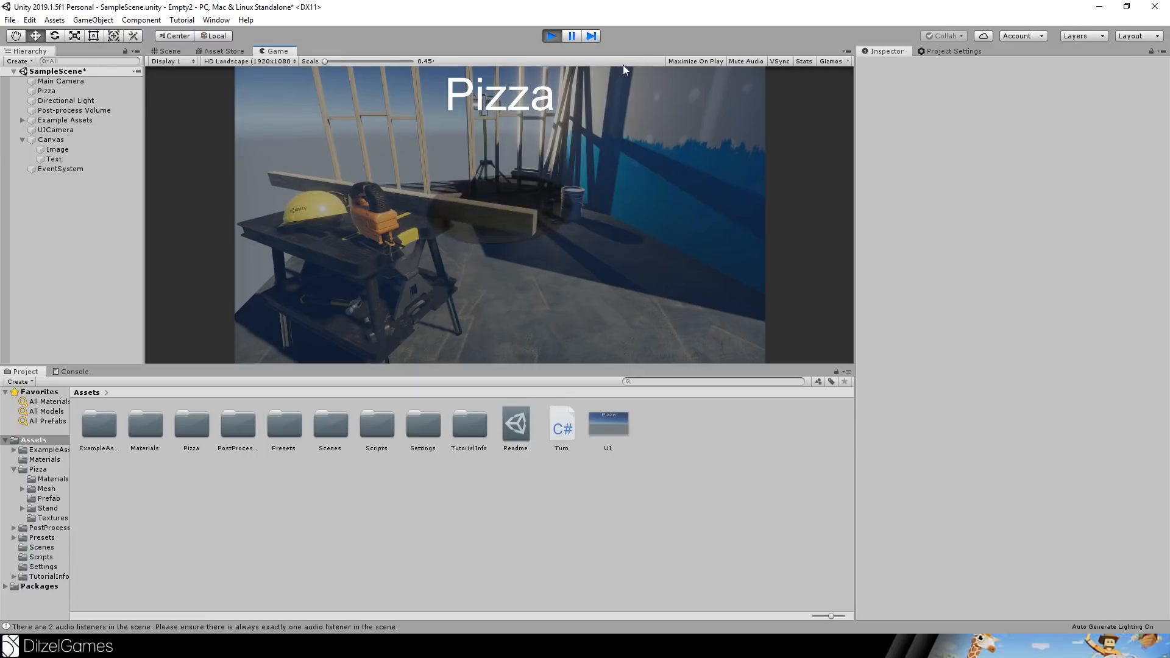
Stop Play, create a new UI render texture and set it as UICamera's Target Texture.
{"action": "left_click", "coordinate": [551, 36]}
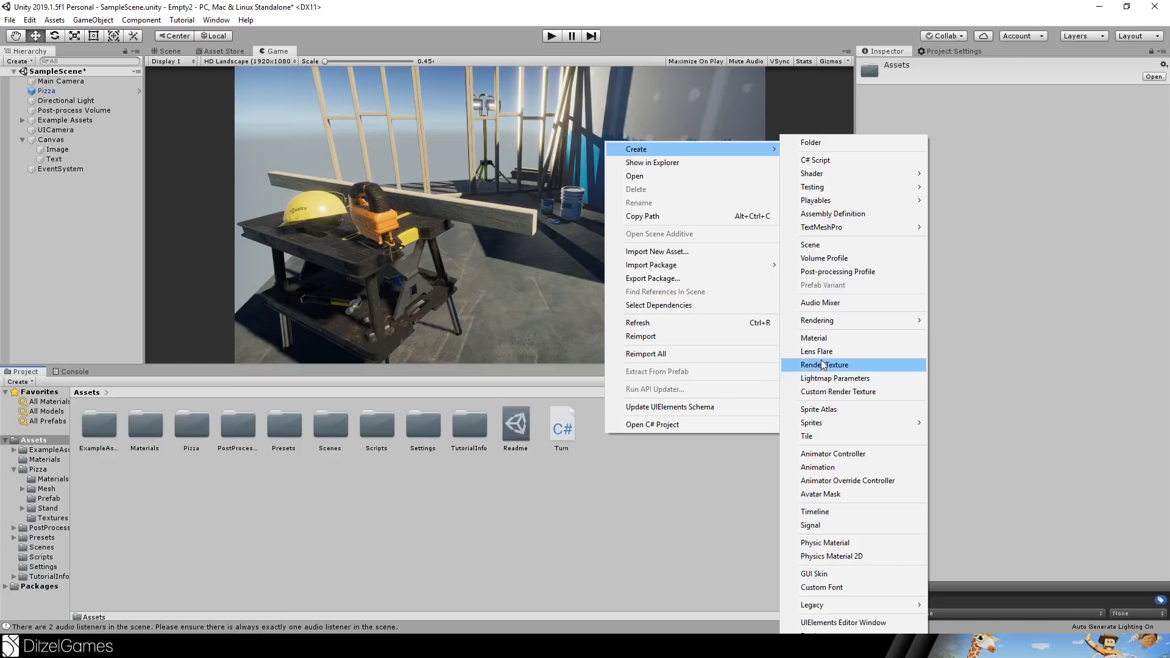
{"action": "left_click", "coordinate": [824, 365]}
{"action": "type", "text": "UI"}
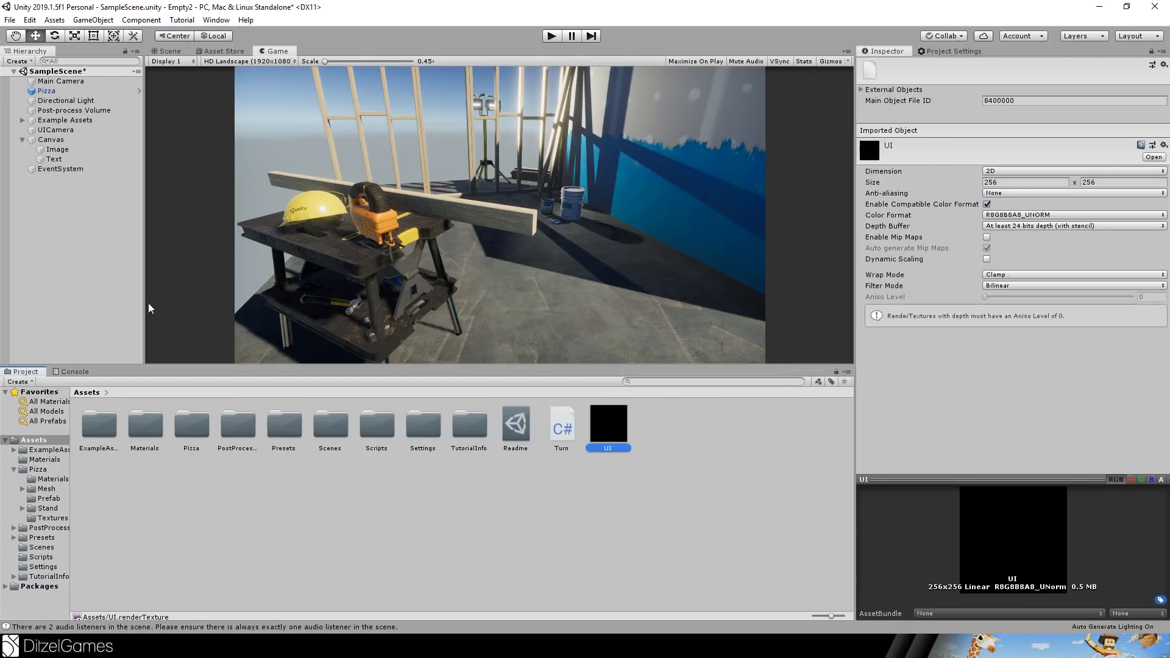
{"action": "left_click", "coordinate": [55, 129]}
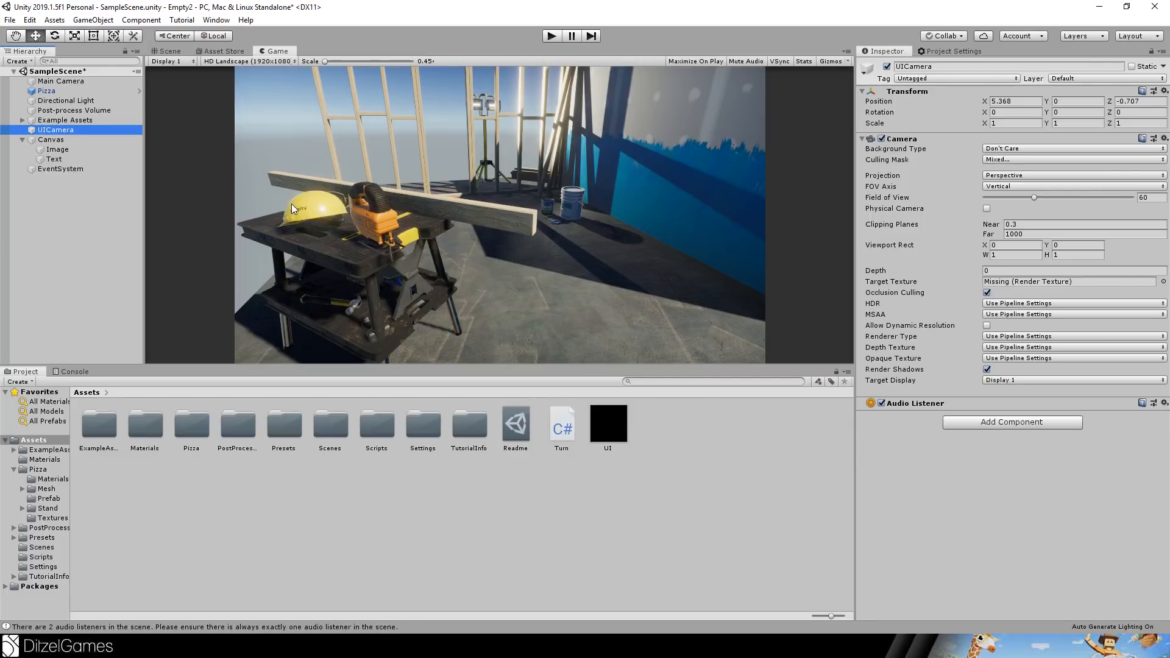
{"action": "left_click", "coordinate": [1069, 281]}
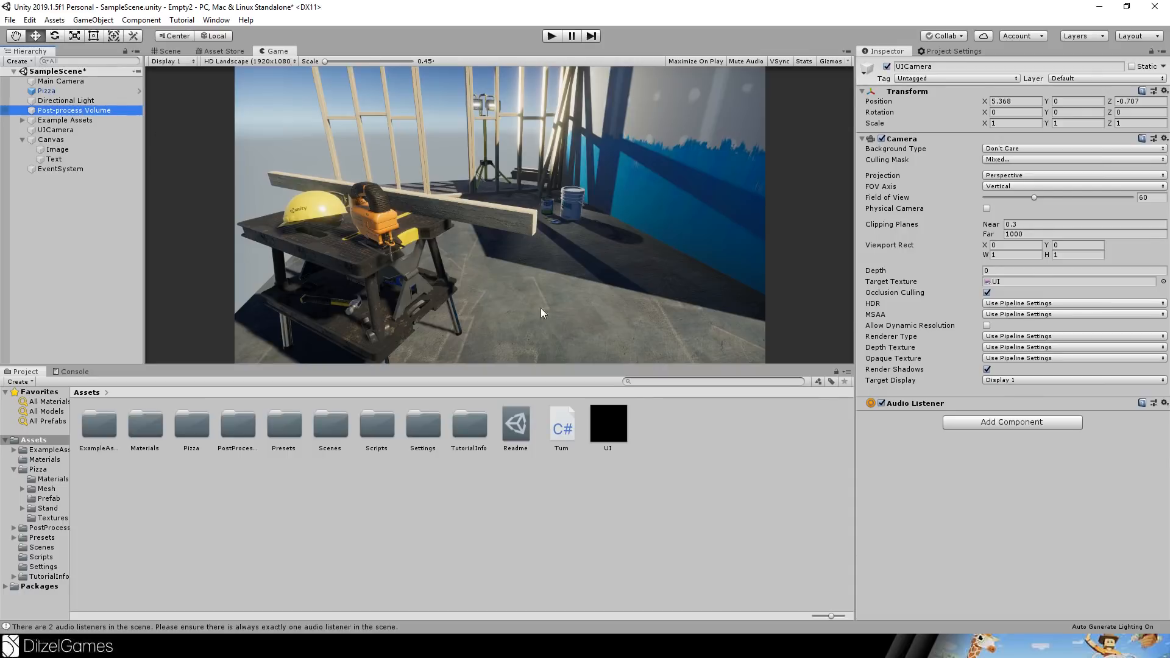
Assign the UI texture to the Texture Overlay, size it 1920x1080 and enter Play mode.
{"action": "left_click", "coordinate": [73, 110]}
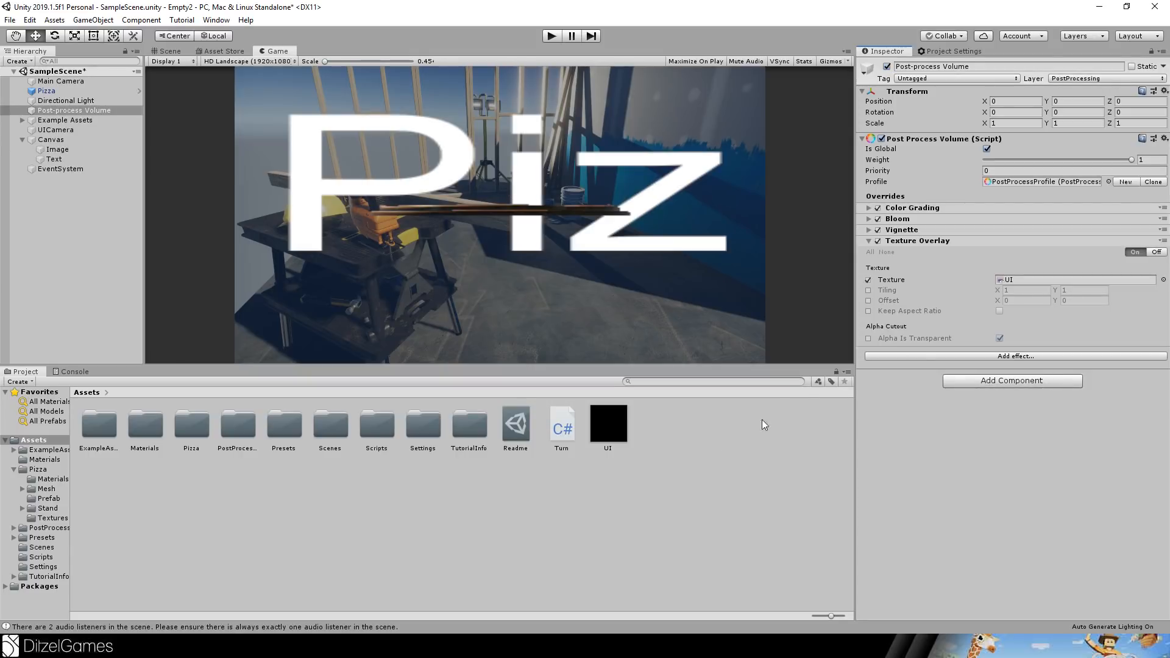
{"action": "left_click", "coordinate": [609, 423]}
{"action": "type", "text": "1080"}
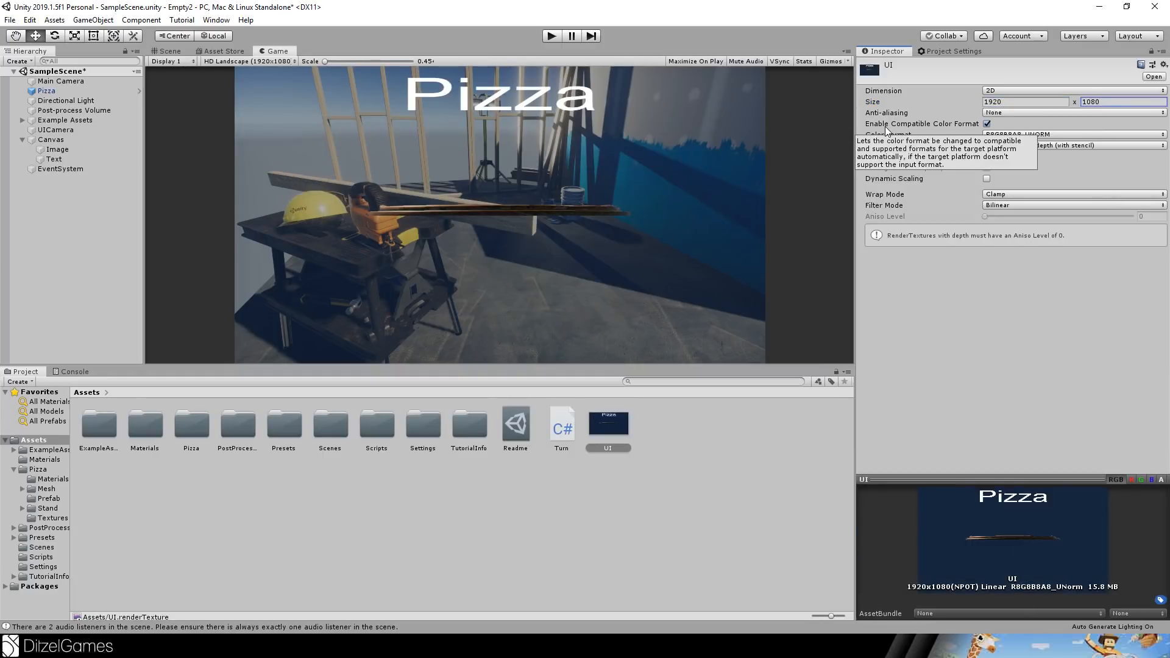
{"action": "left_click", "coordinate": [551, 35]}
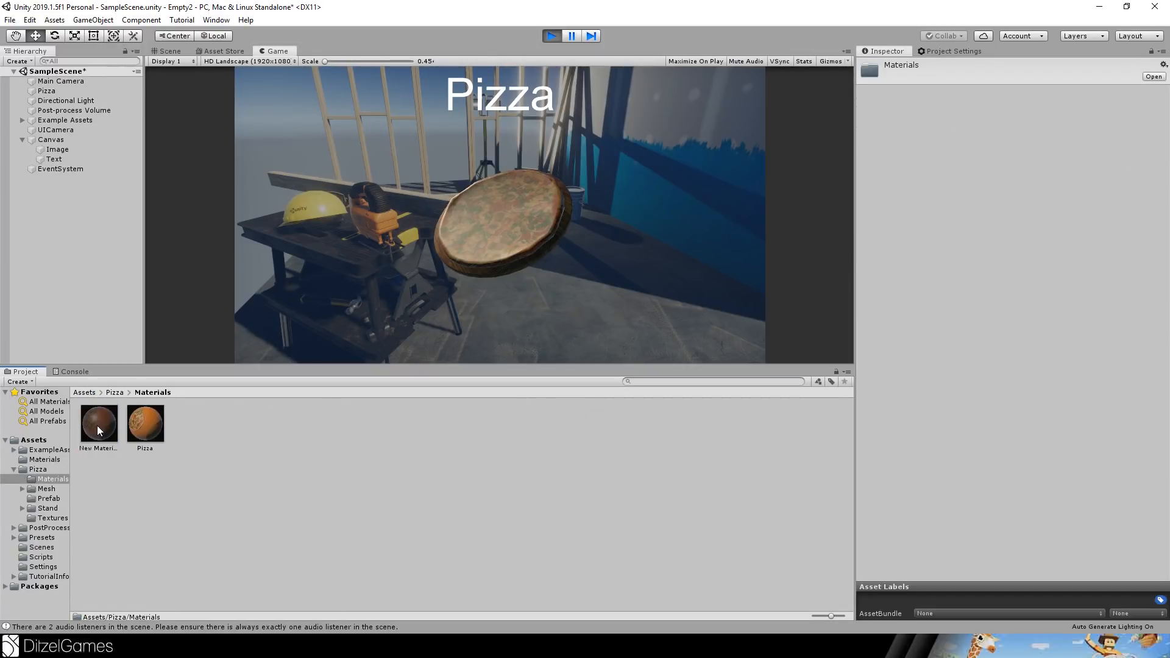
Change the Pizza material's shader to Lightweight Render Pipeline/Unlit.
{"action": "left_click", "coordinate": [144, 421]}
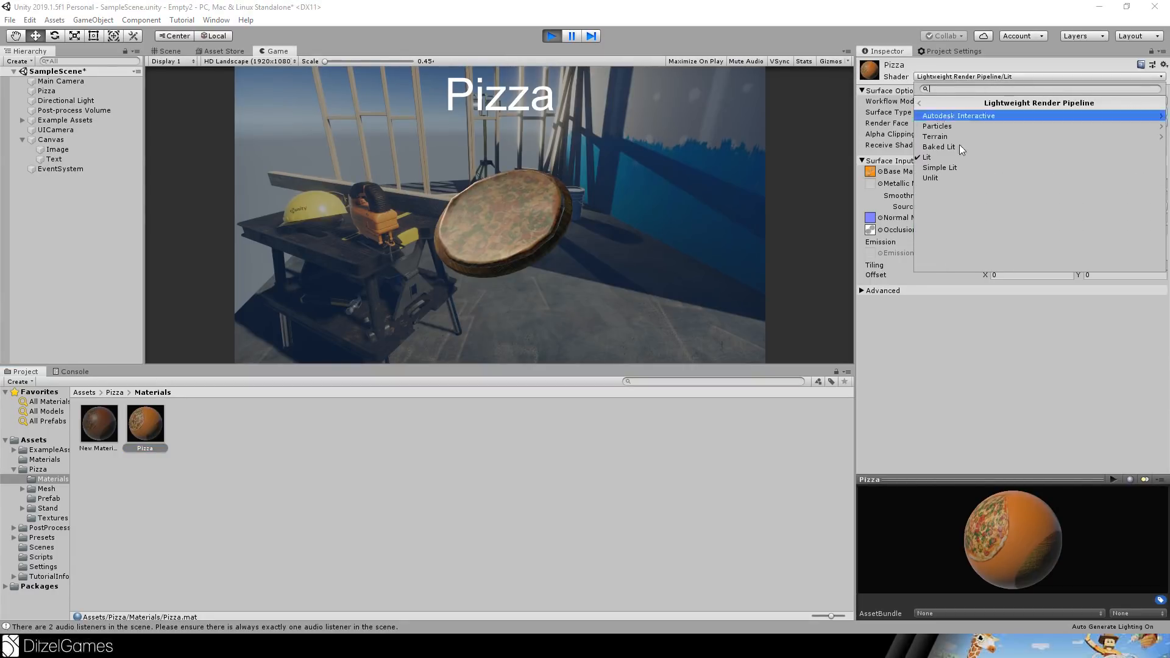
{"action": "left_click", "coordinate": [930, 178]}
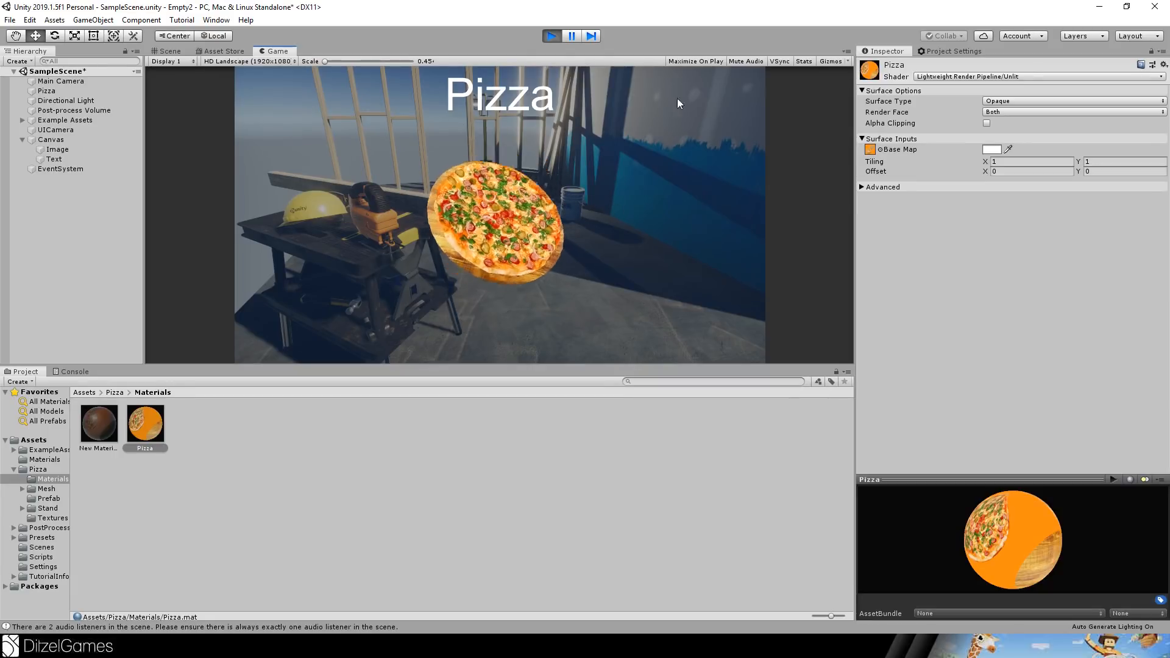
{"action": "left_click", "coordinate": [167, 51]}
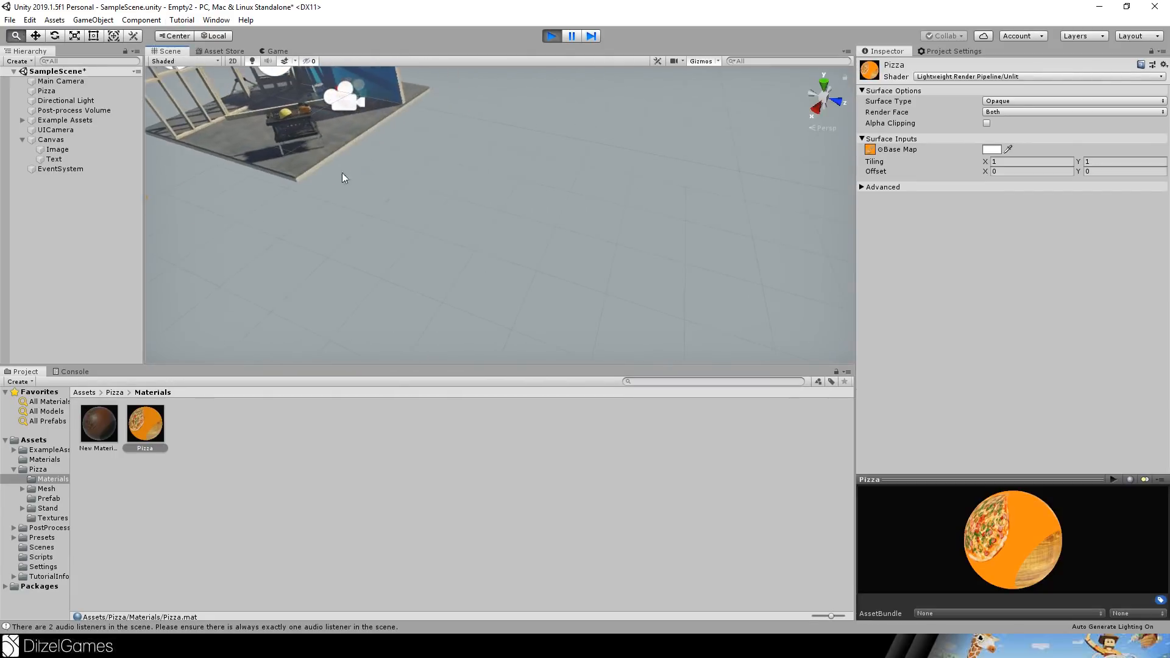
Add a Point Light beside the pizza with its Culling Mask limited to the UI layer.
{"action": "left_click_drag", "start_coordinate": [344, 178], "coordinate": [459, 248]}
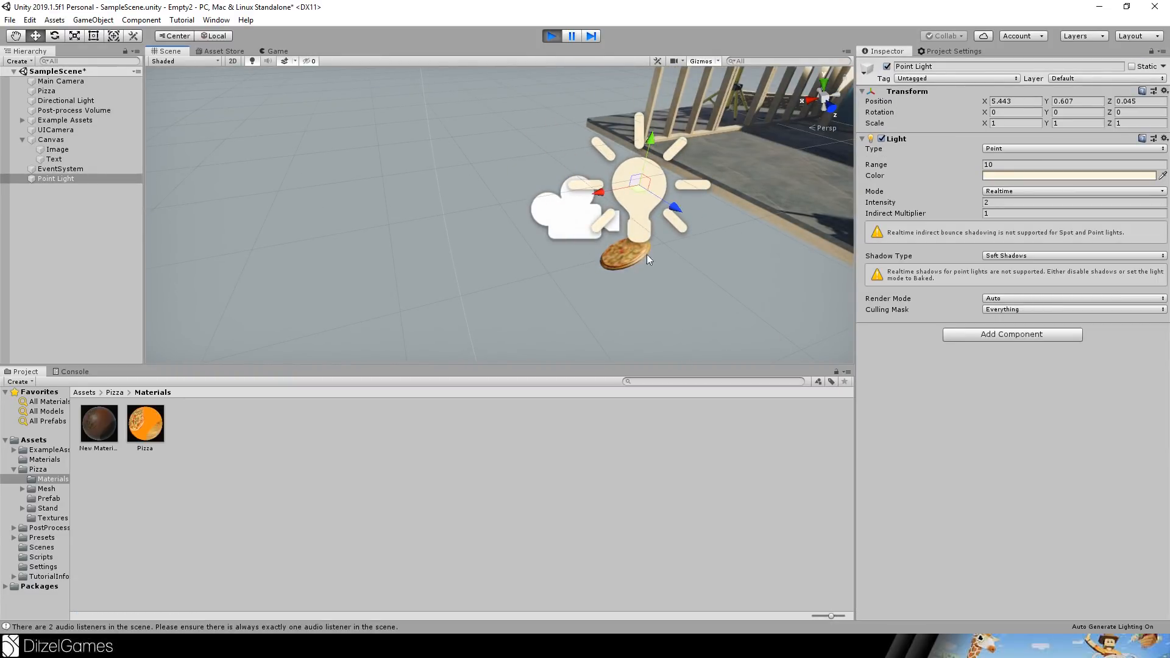
{"action": "left_click", "coordinate": [1072, 309]}
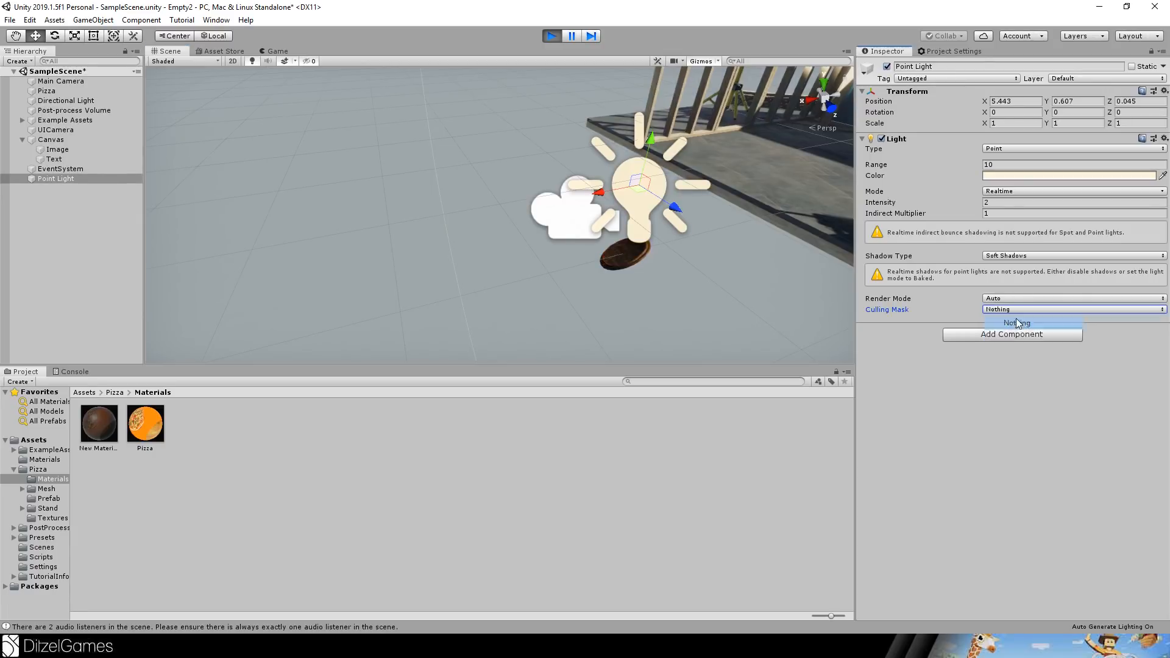
{"action": "left_click", "coordinate": [1017, 321]}
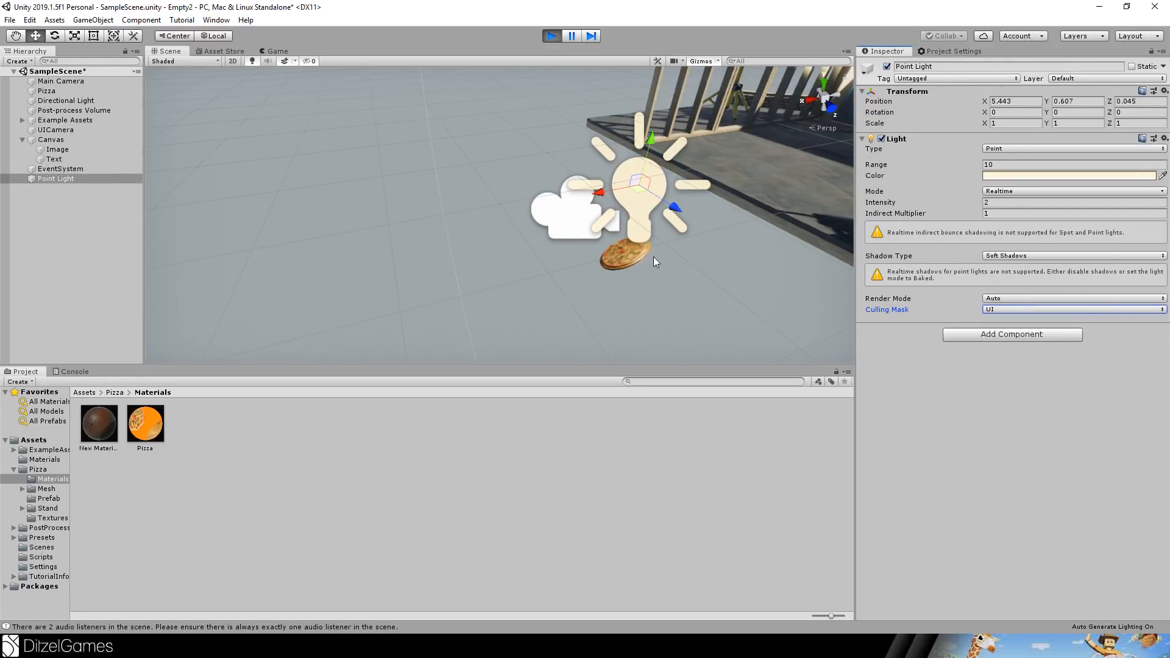
{"action": "left_click", "coordinate": [277, 51]}
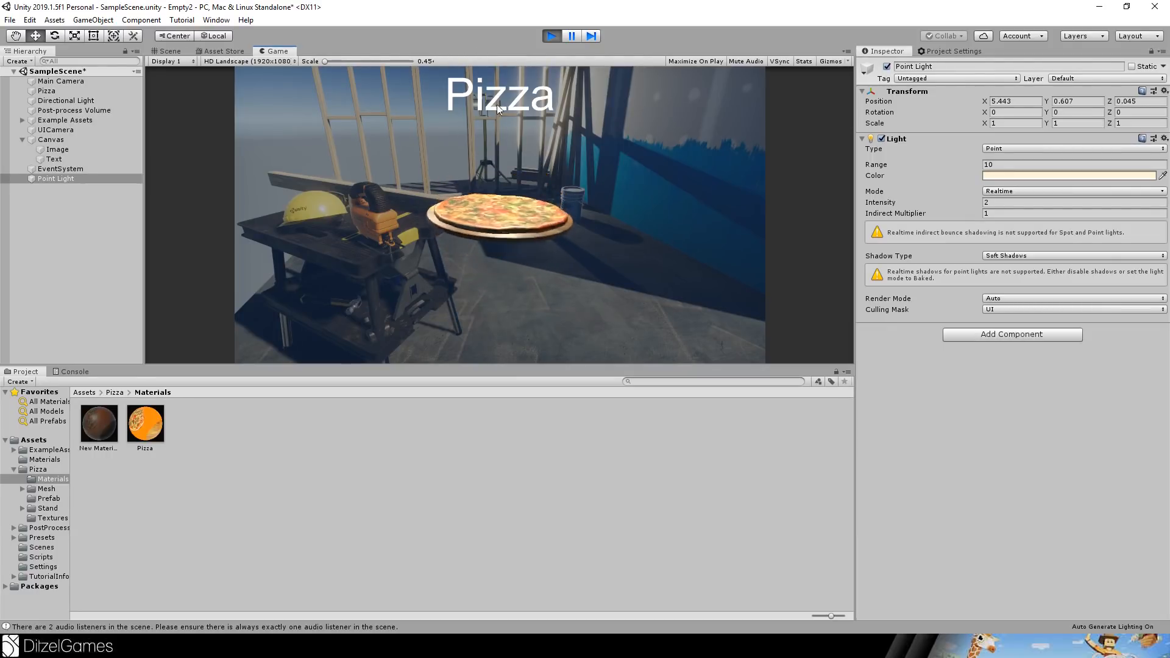
{"action": "left_click", "coordinate": [74, 110]}
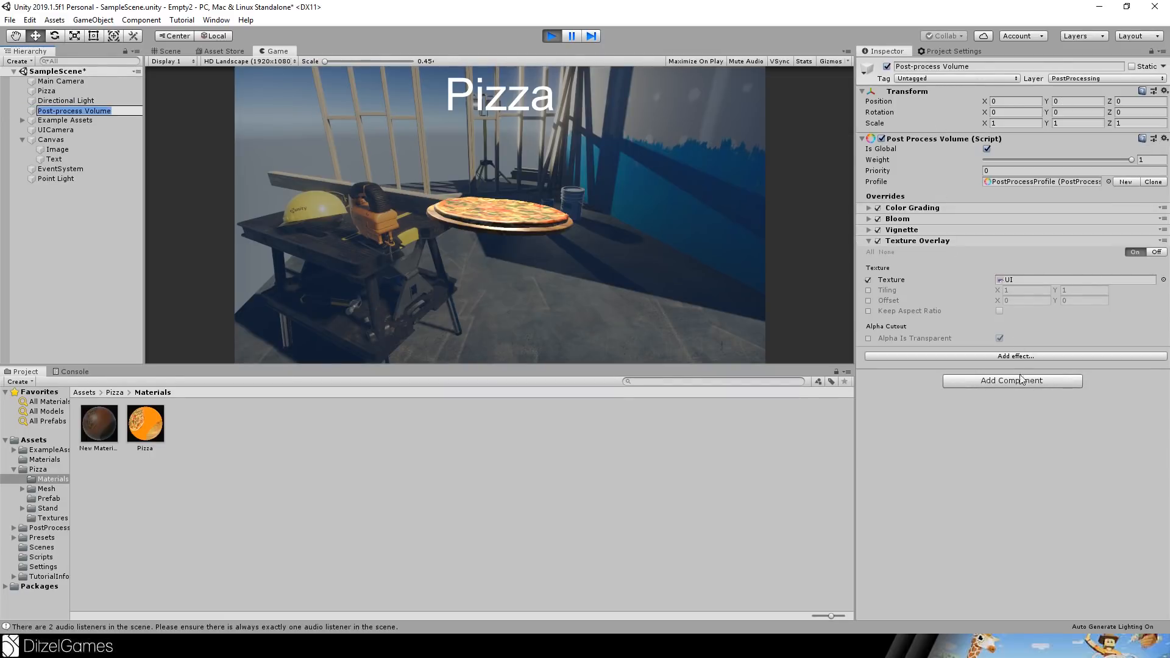
Add Depth Of Field to the Post-process Volume and toggle the effects on and off to compare.
{"action": "left_click", "coordinate": [1012, 380]}
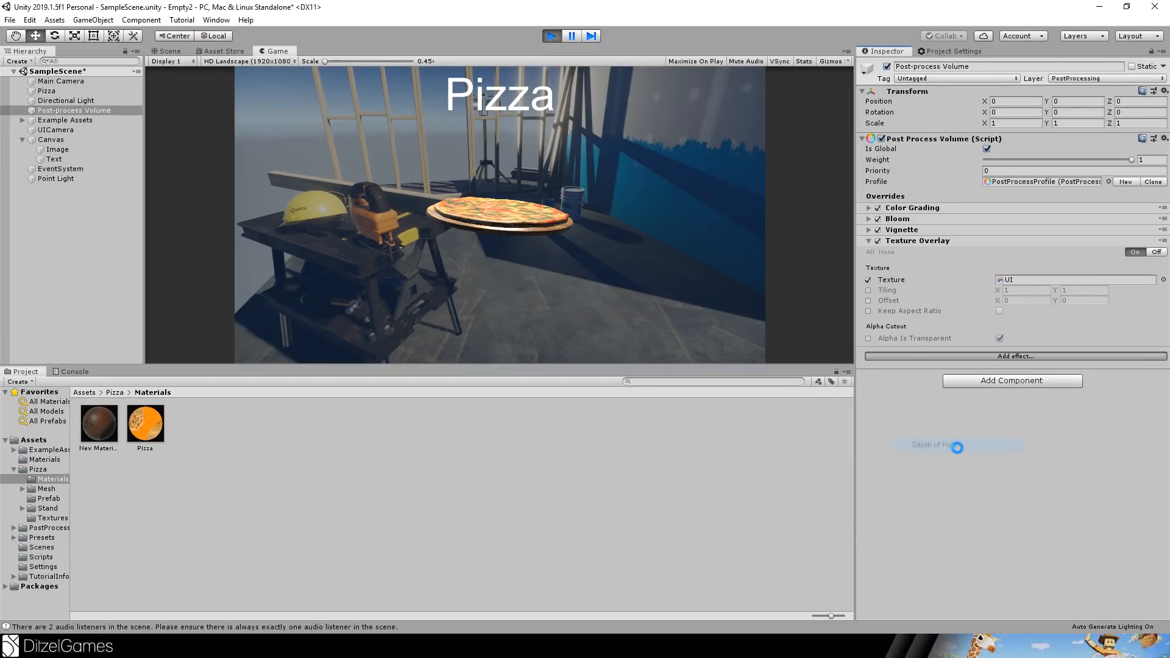
{"action": "left_click", "coordinate": [933, 446]}
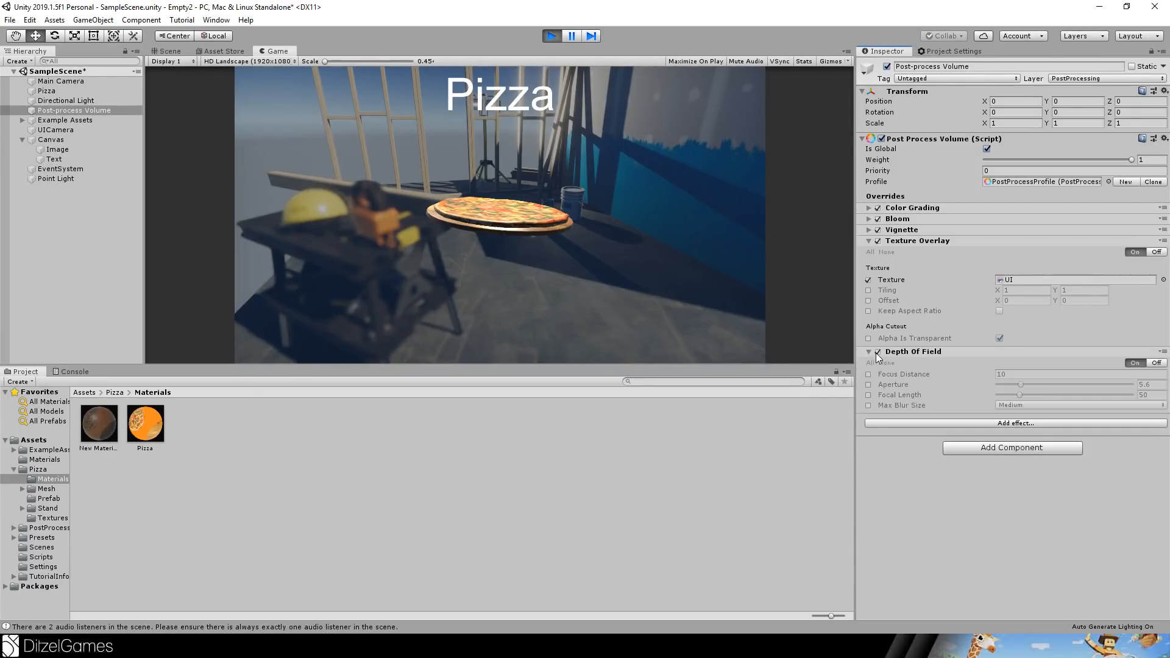
{"action": "left_click", "coordinate": [879, 351]}
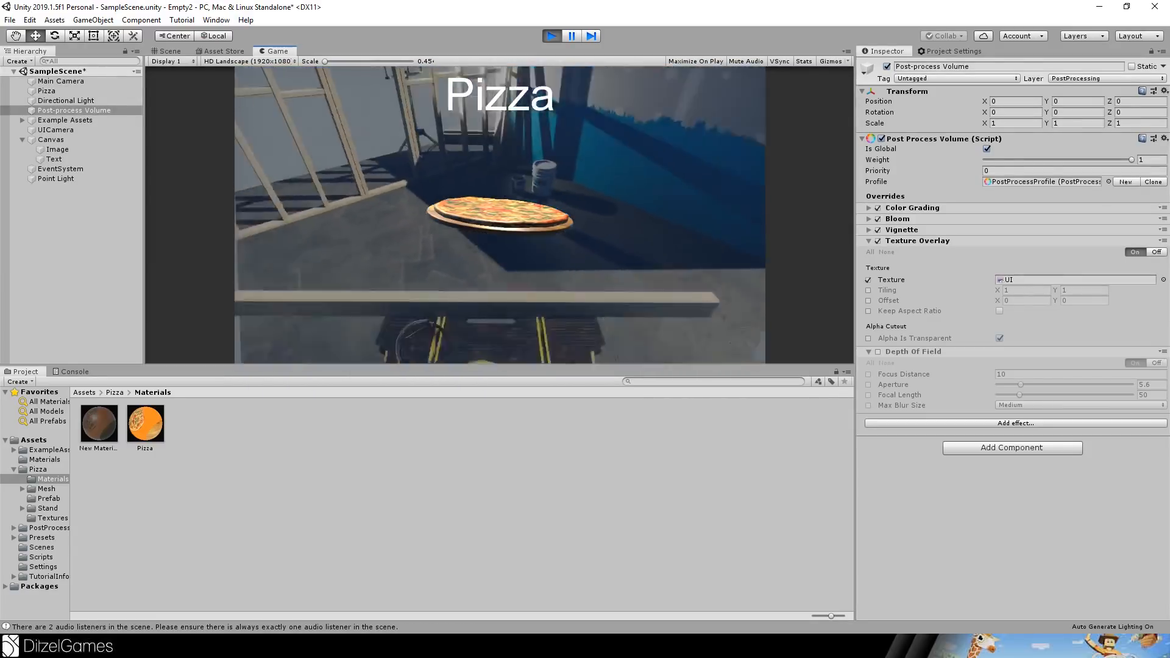
{"action": "left_click", "coordinate": [869, 352]}
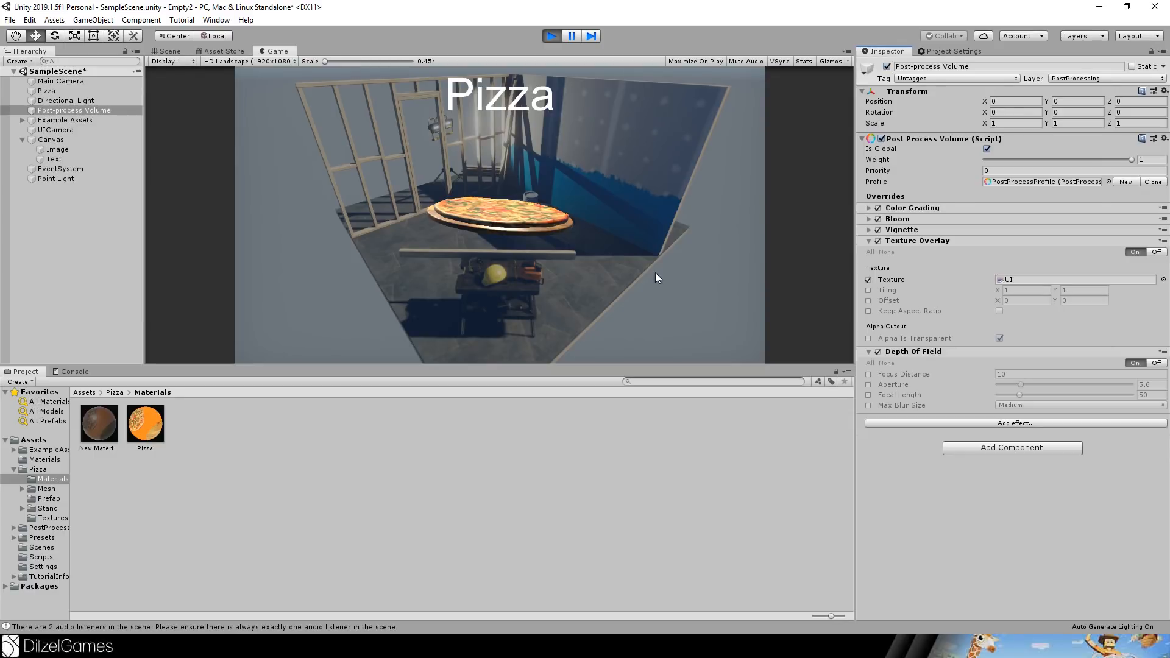
{"action": "left_click", "coordinate": [869, 242]}
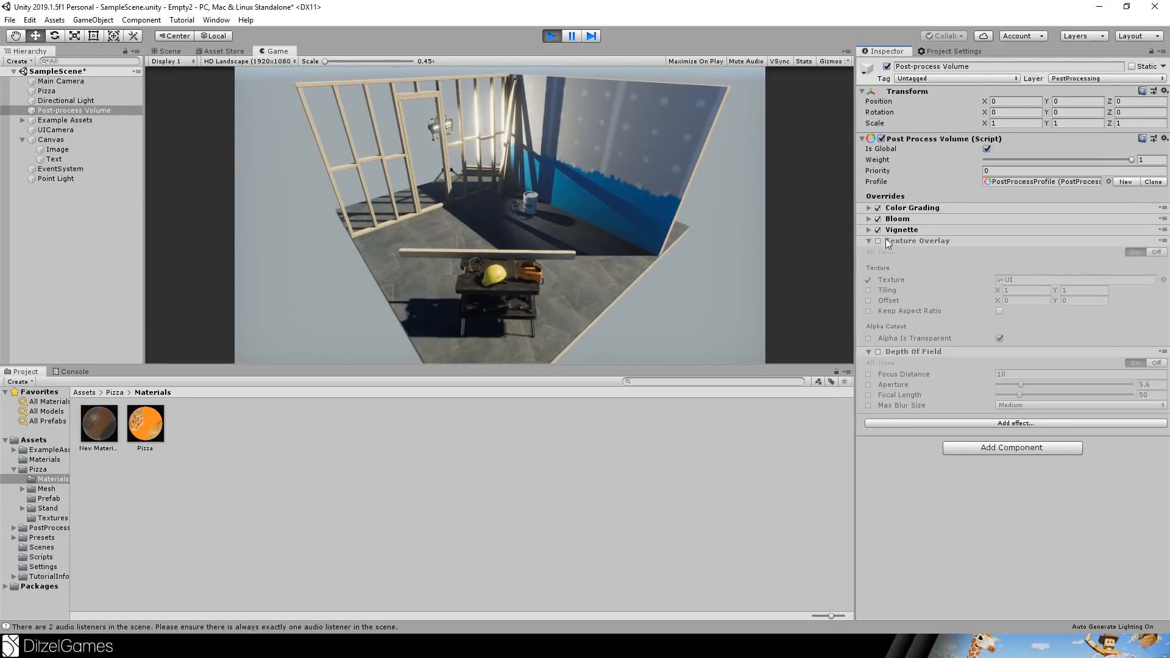
{"action": "left_click", "coordinate": [1134, 363]}
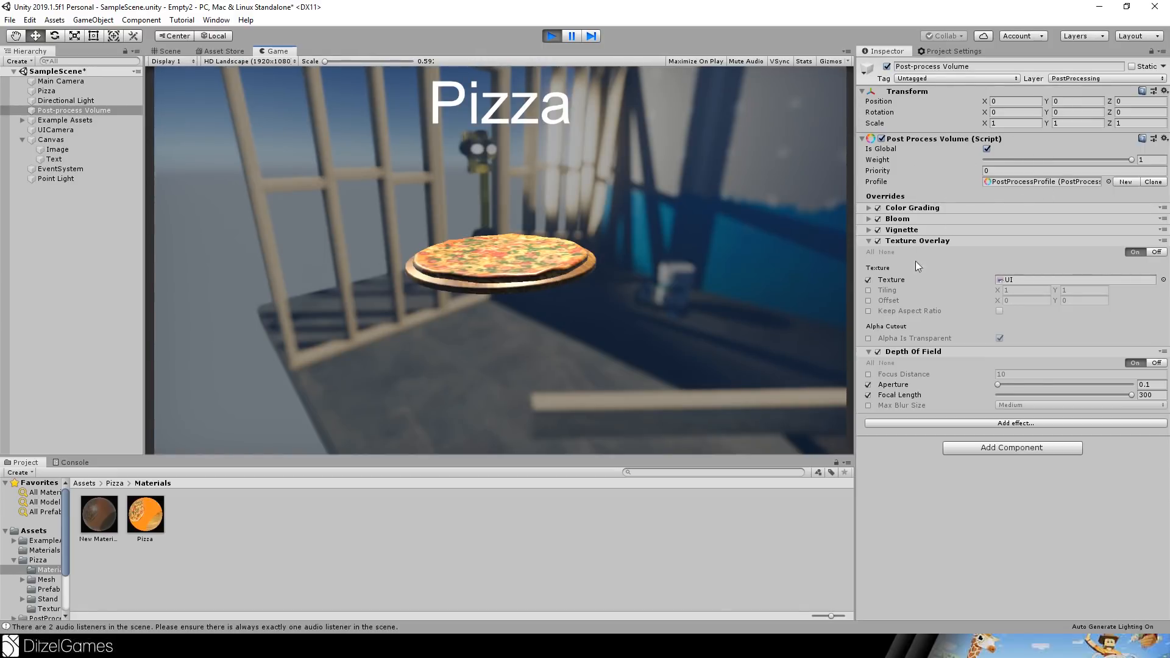
Collapse the Texture Overlay and Depth Of Field foldouts on the post-process volume.
{"action": "left_click", "coordinate": [869, 240]}
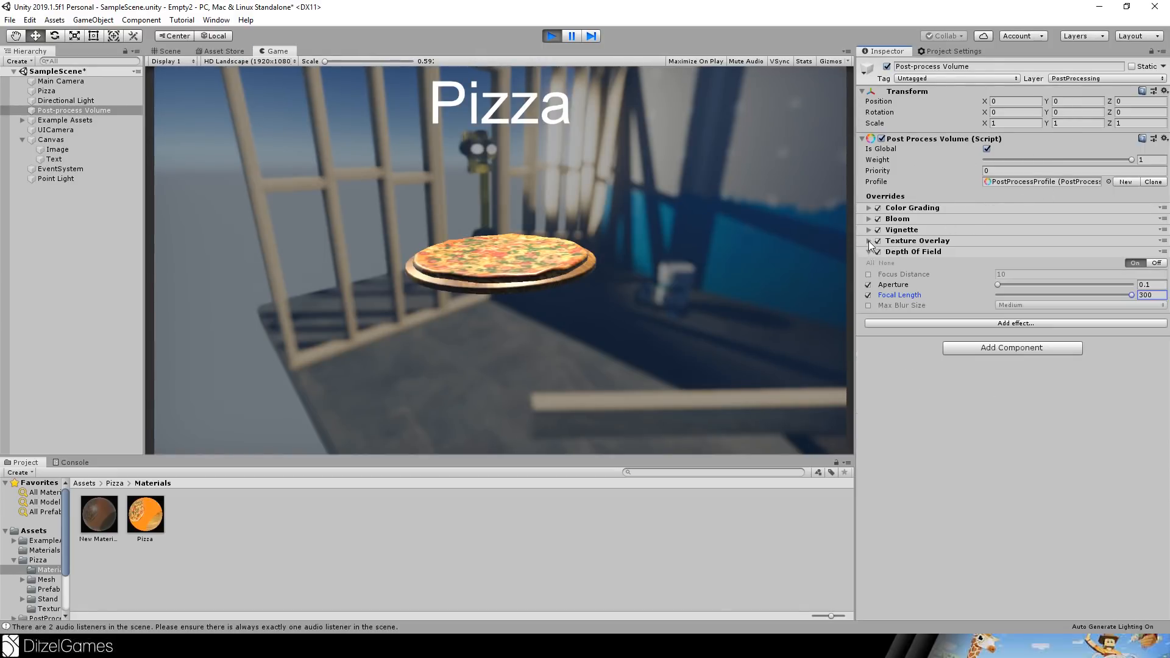
{"action": "left_click", "coordinate": [869, 251]}
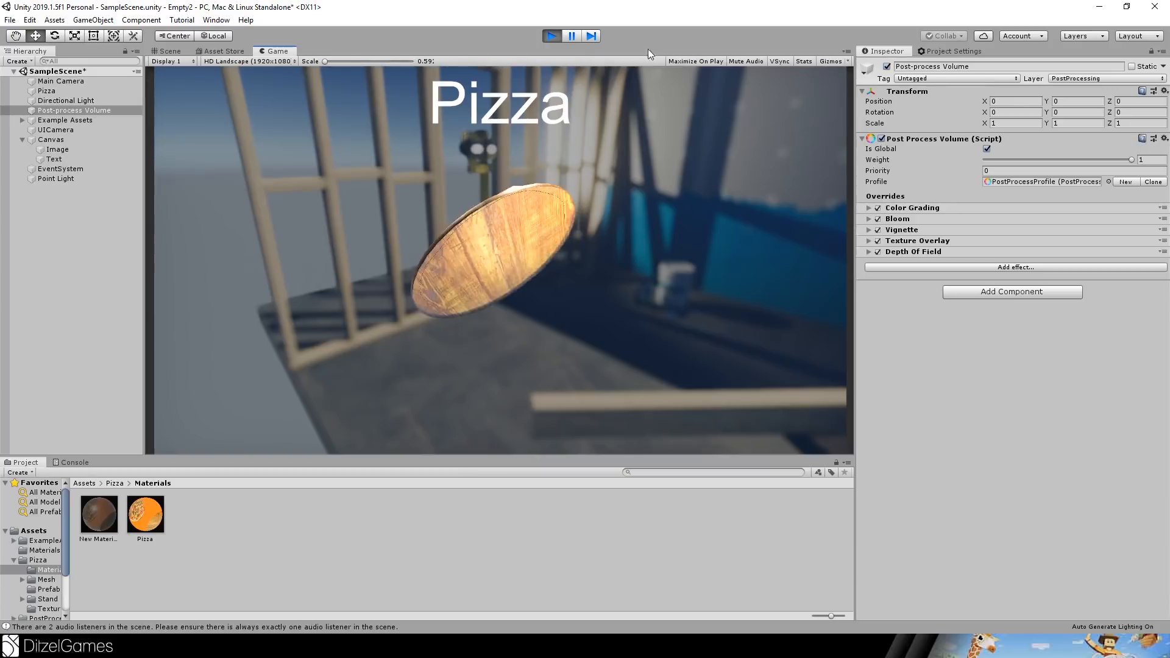
{"action": "mouse_move", "coordinate": [521, 208]}
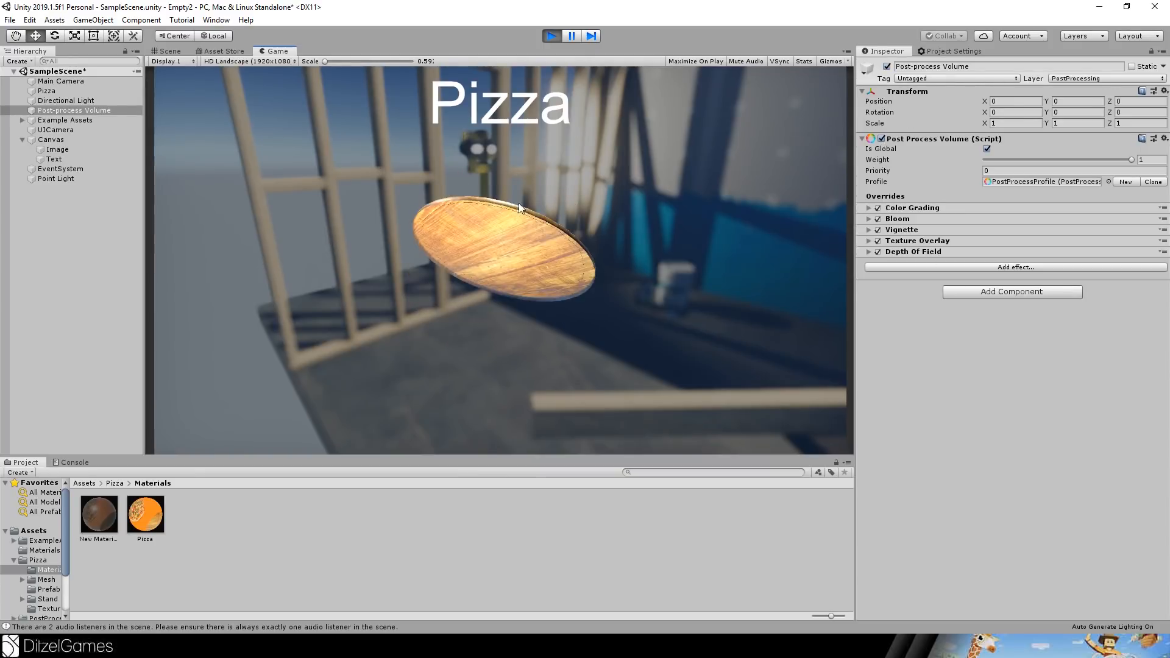